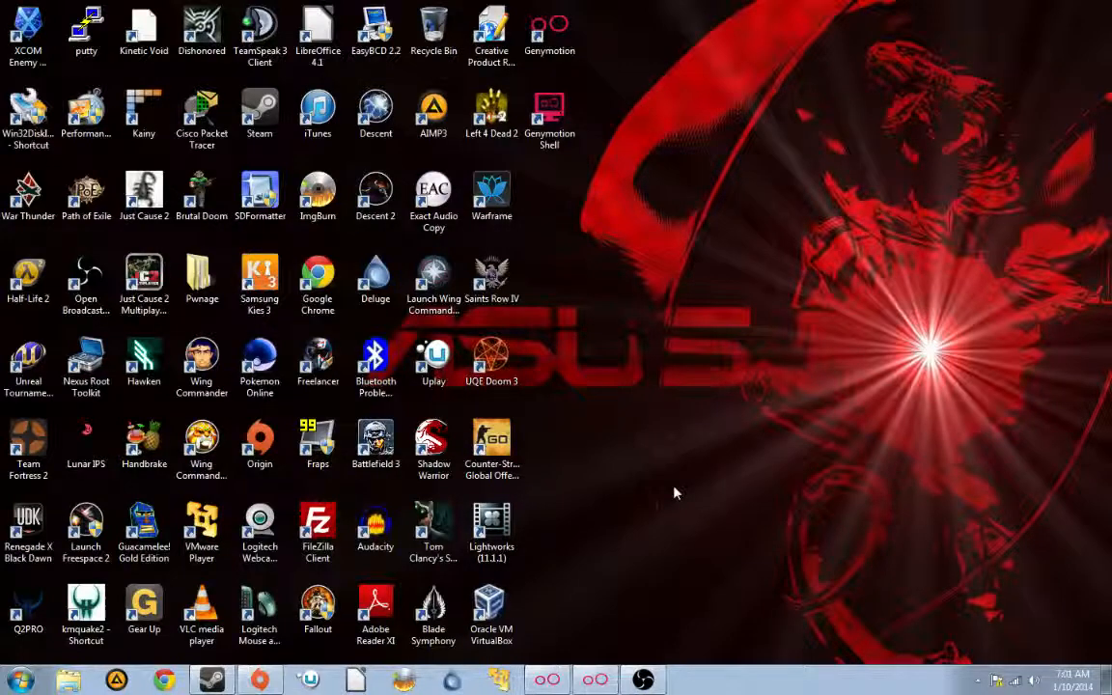
mouse_move(570, 412)
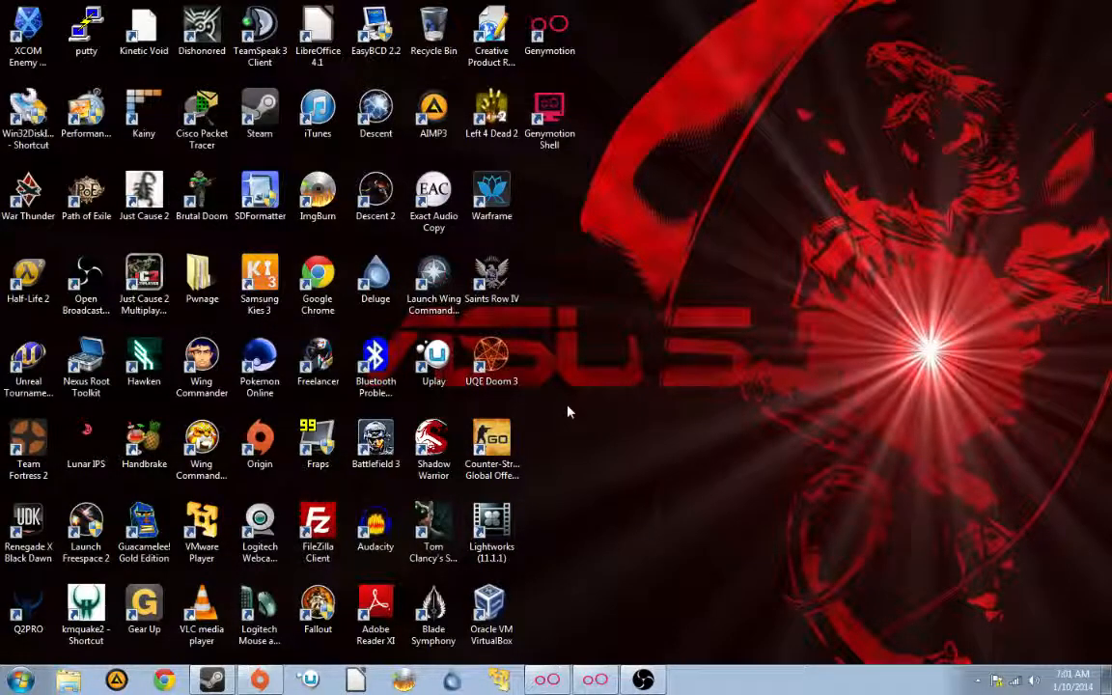
mouse_move(552, 436)
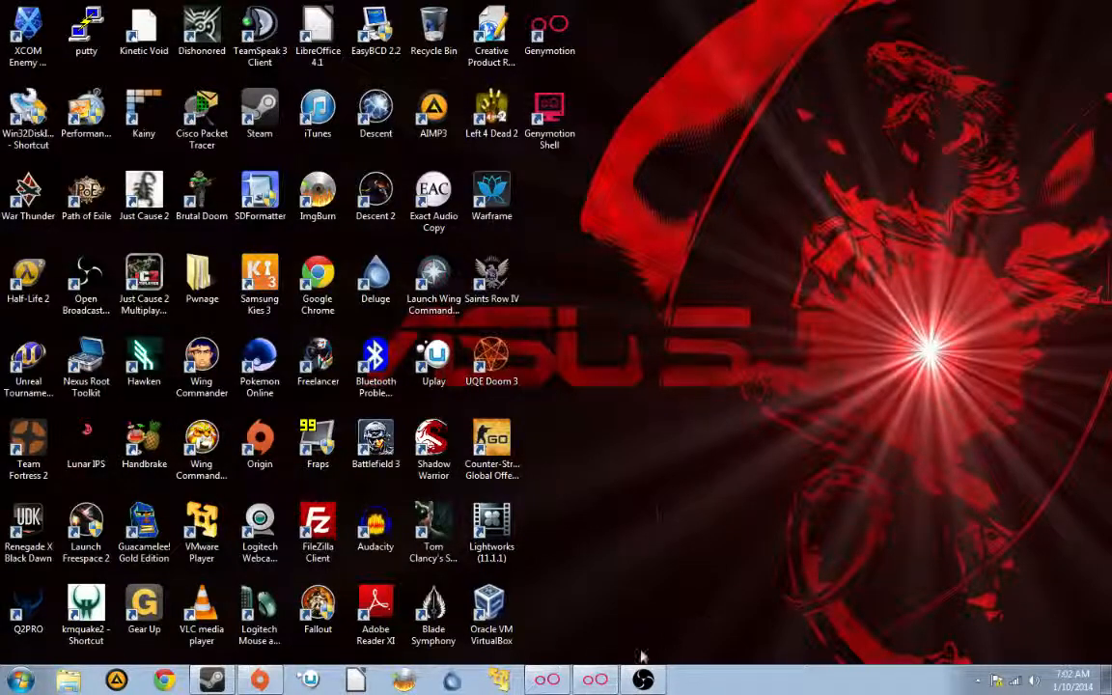
Start the Genymotion tablet and open the folder with ES File Explorer, DosBox Manager and DosBox Turbo
left_click(595, 678)
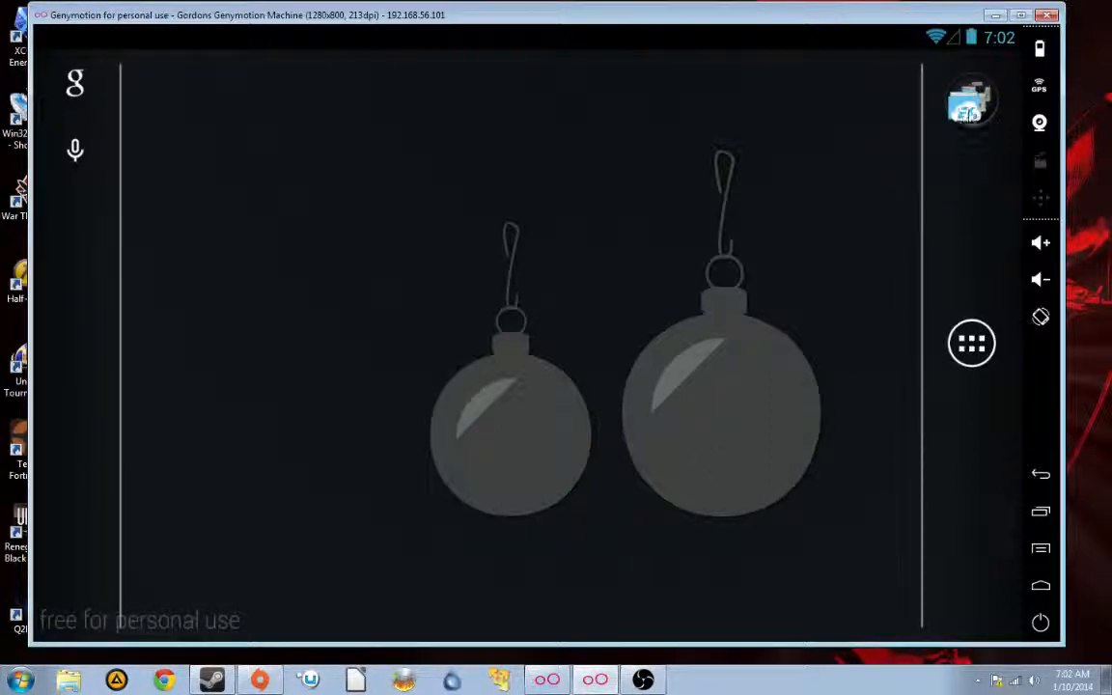
left_click(971, 105)
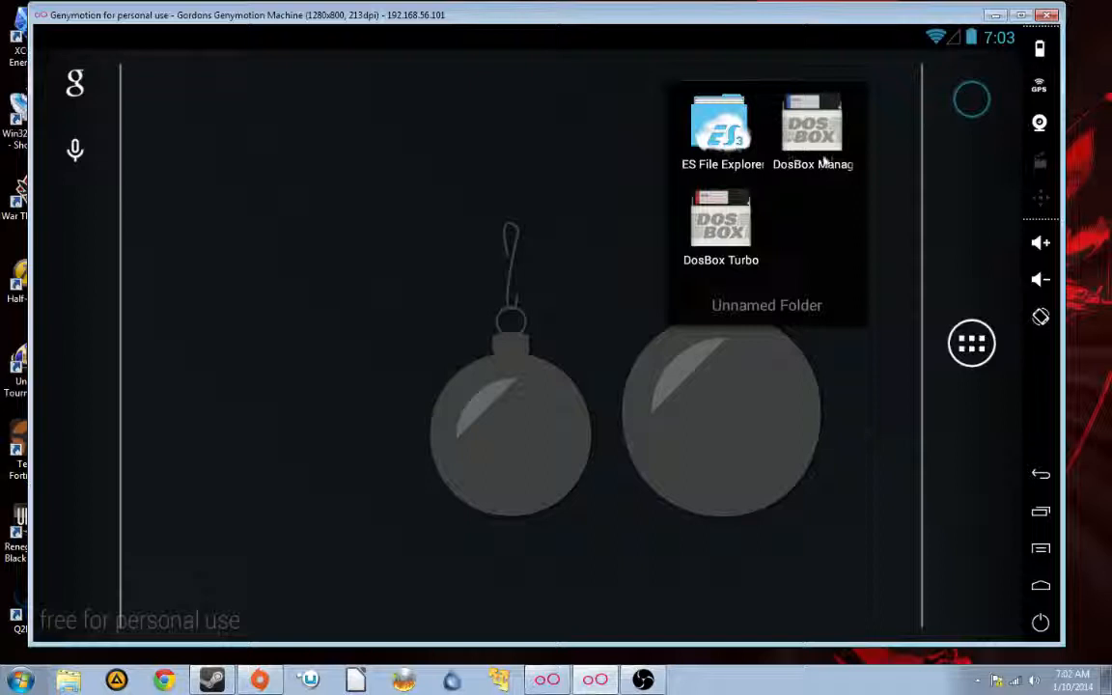
mouse_move(811, 155)
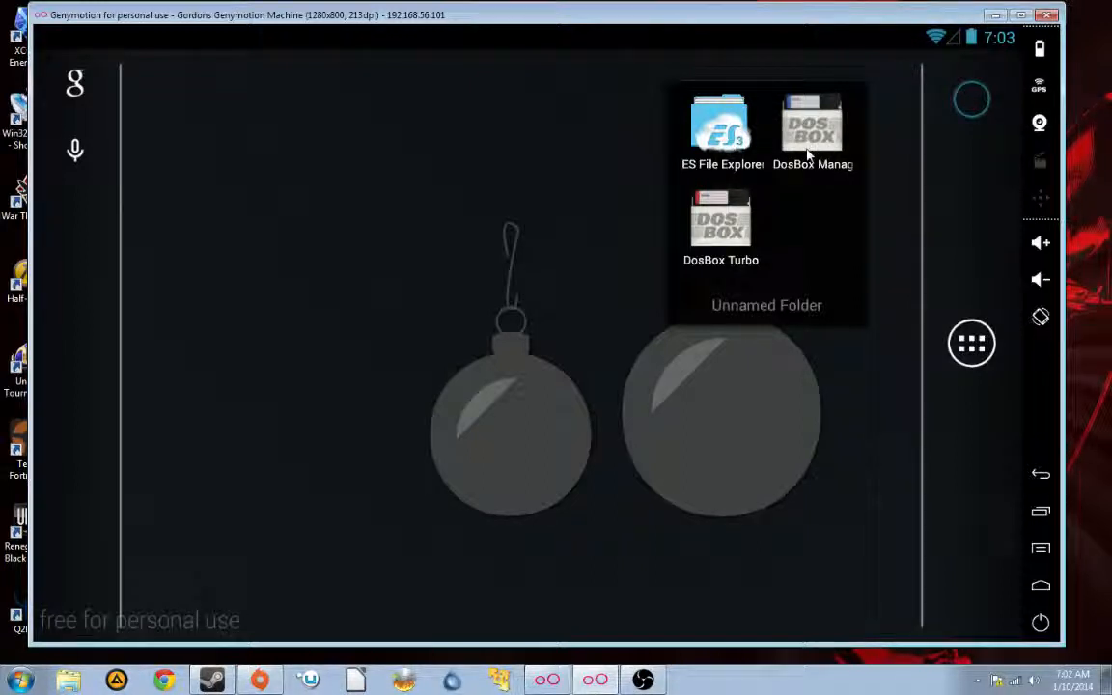
mouse_move(842, 161)
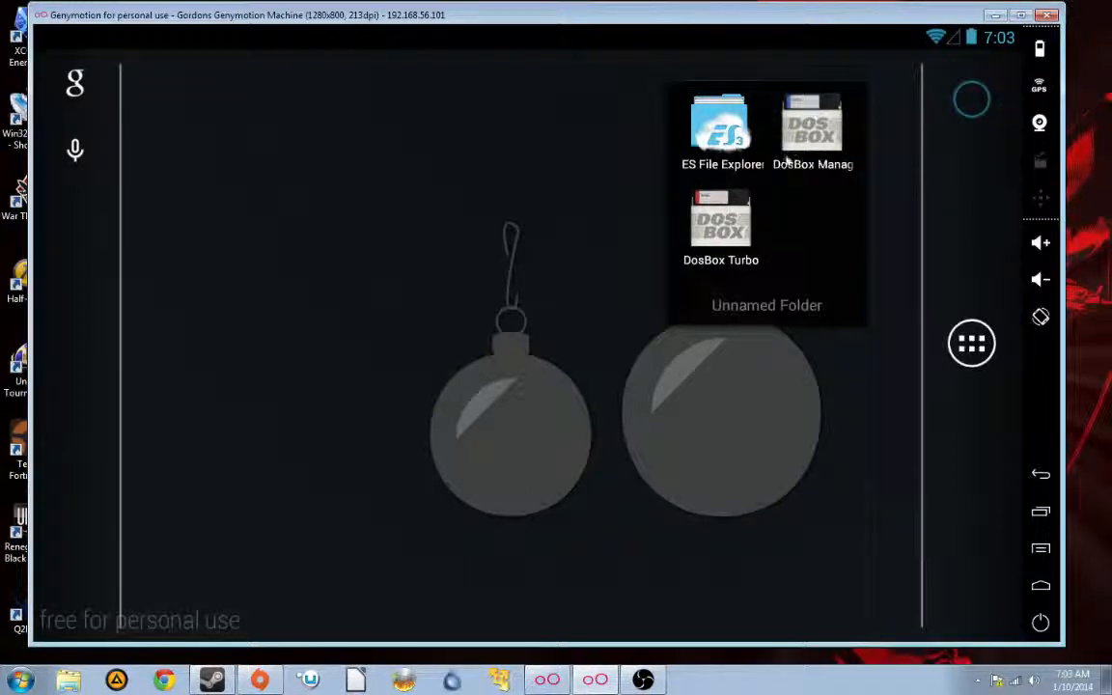
mouse_move(834, 183)
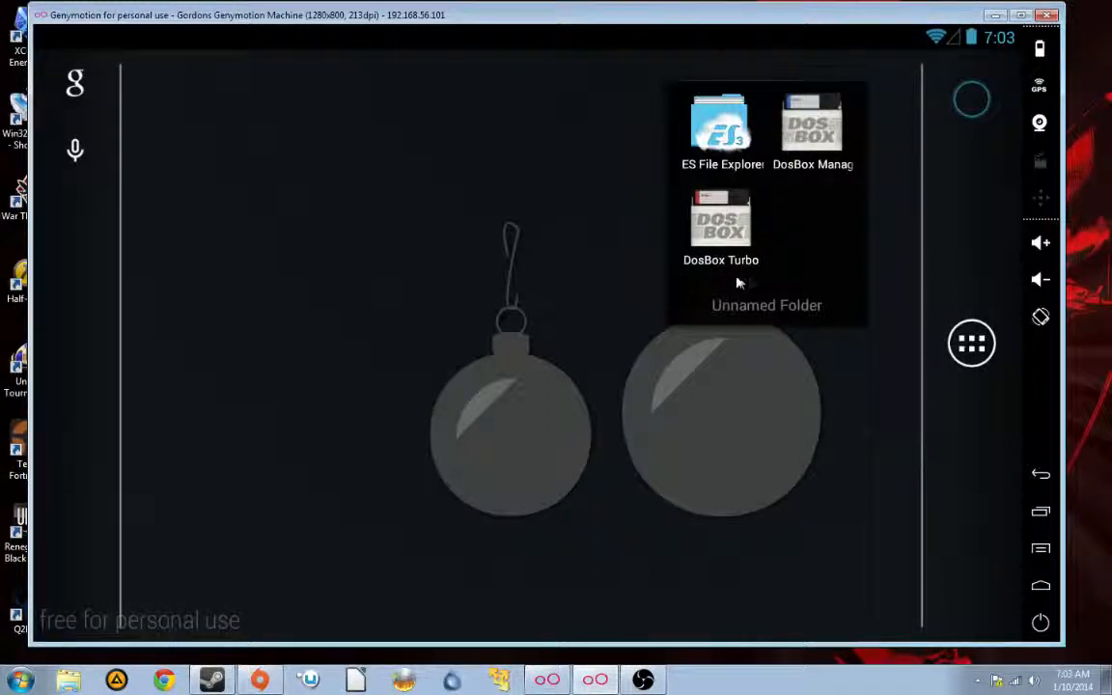
mouse_move(724, 268)
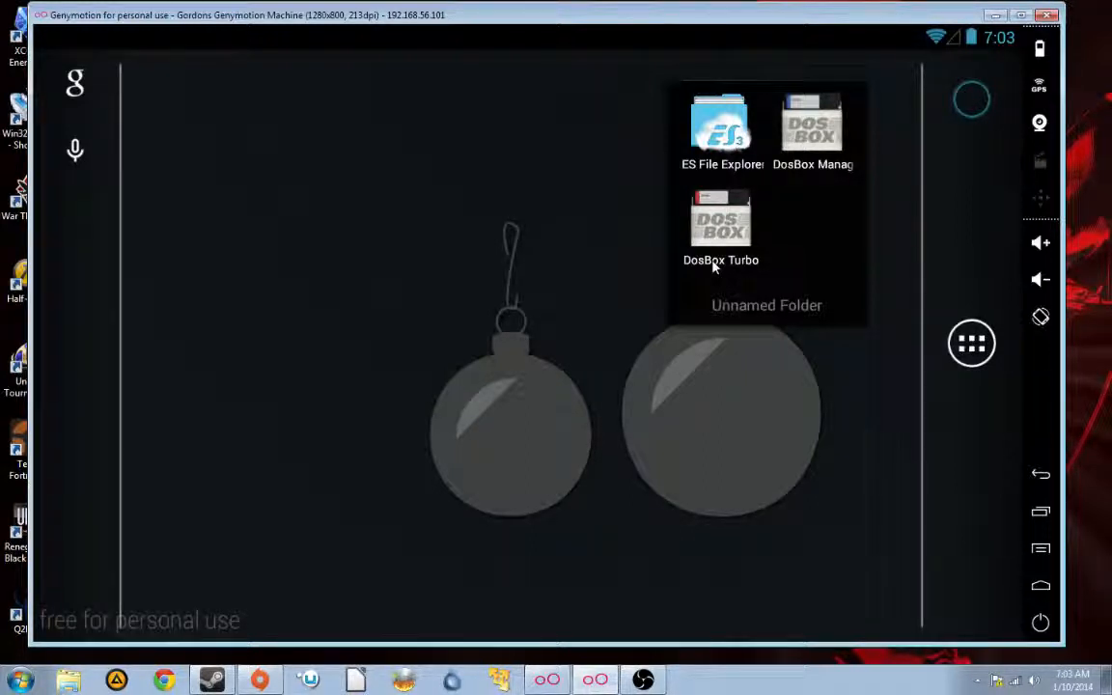
mouse_move(893, 222)
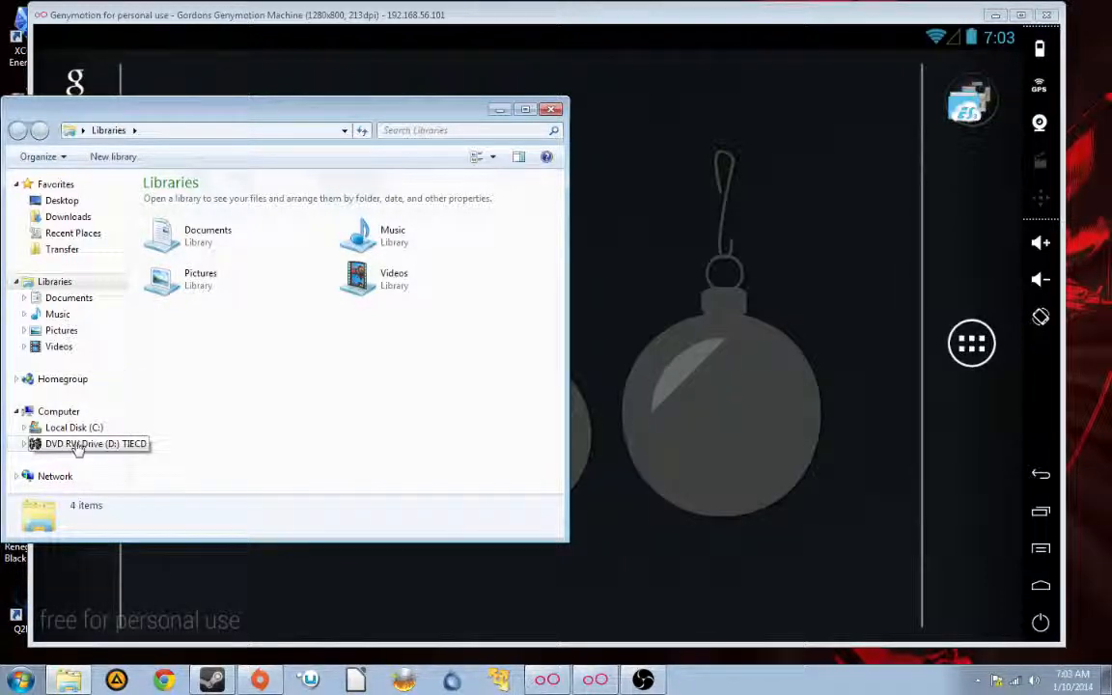
Open the TIECD disc in drive D: and select all 40 files, starting from ASTREAM
double_click(94, 443)
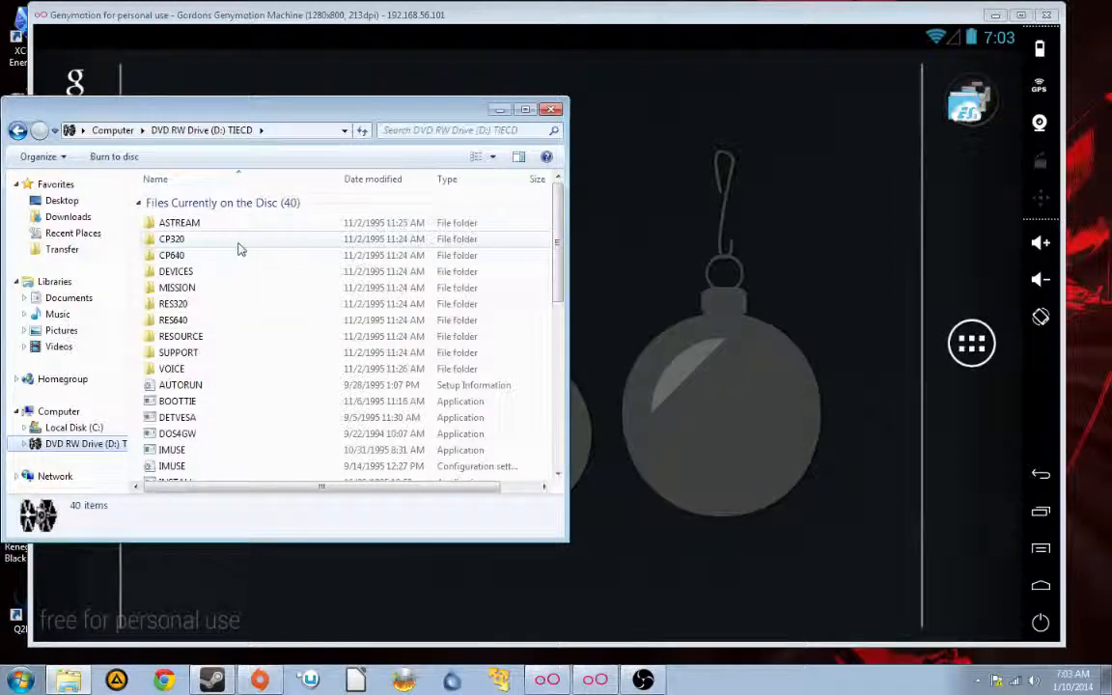
scroll("down", 3)
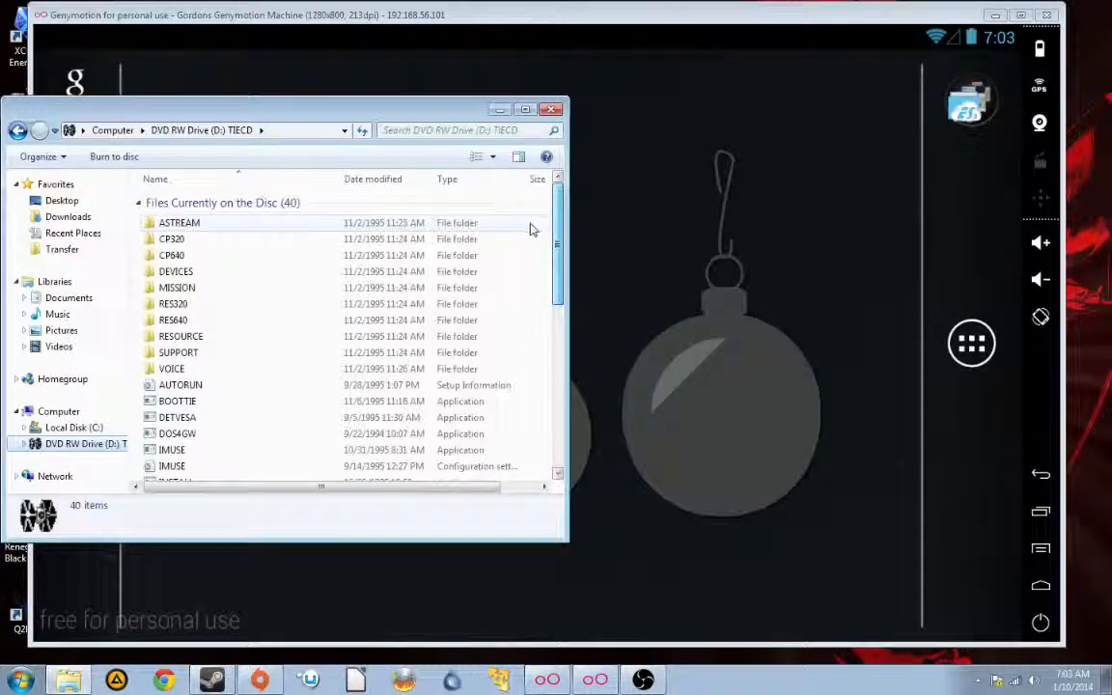
left_click(180, 223)
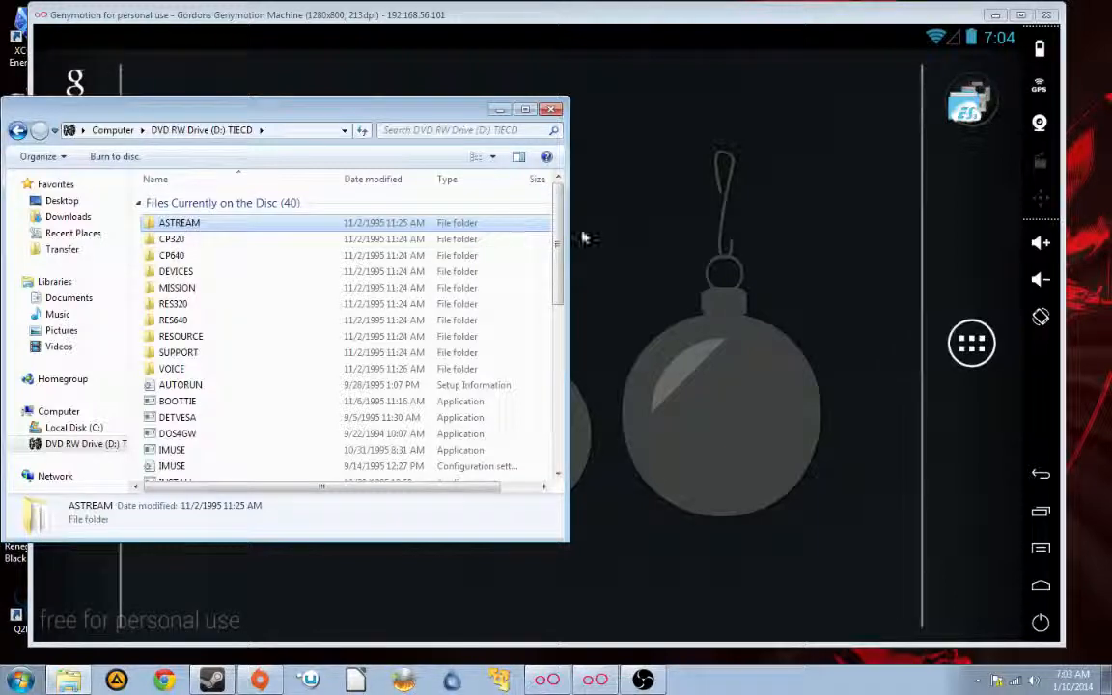
scroll("down", 3)
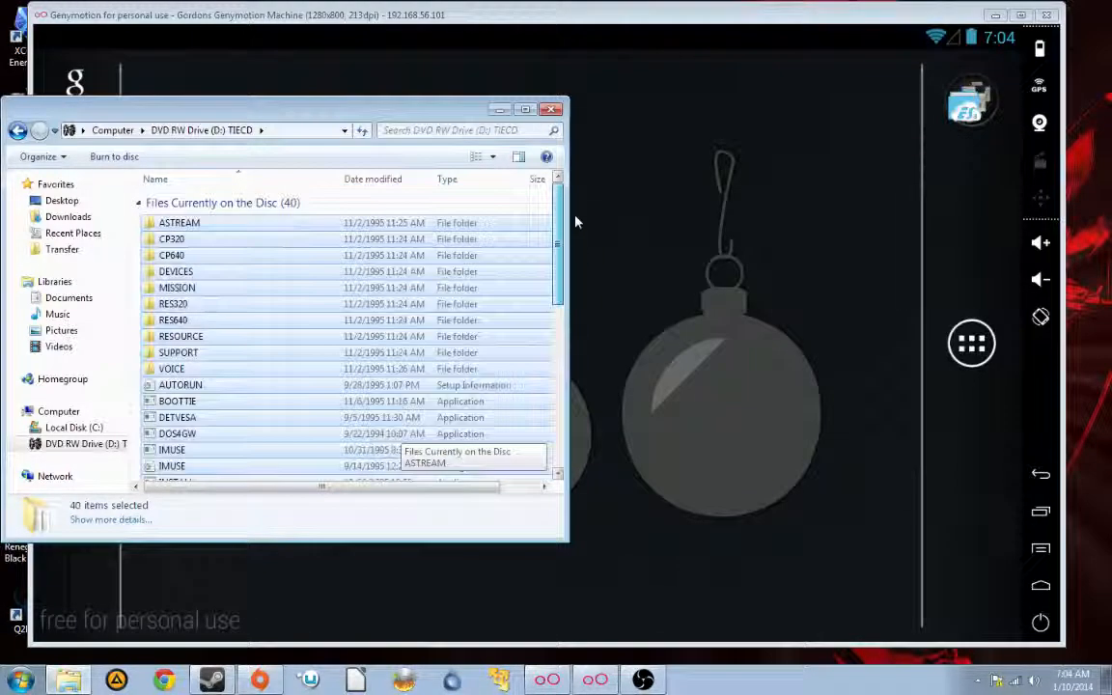
mouse_move(541, 247)
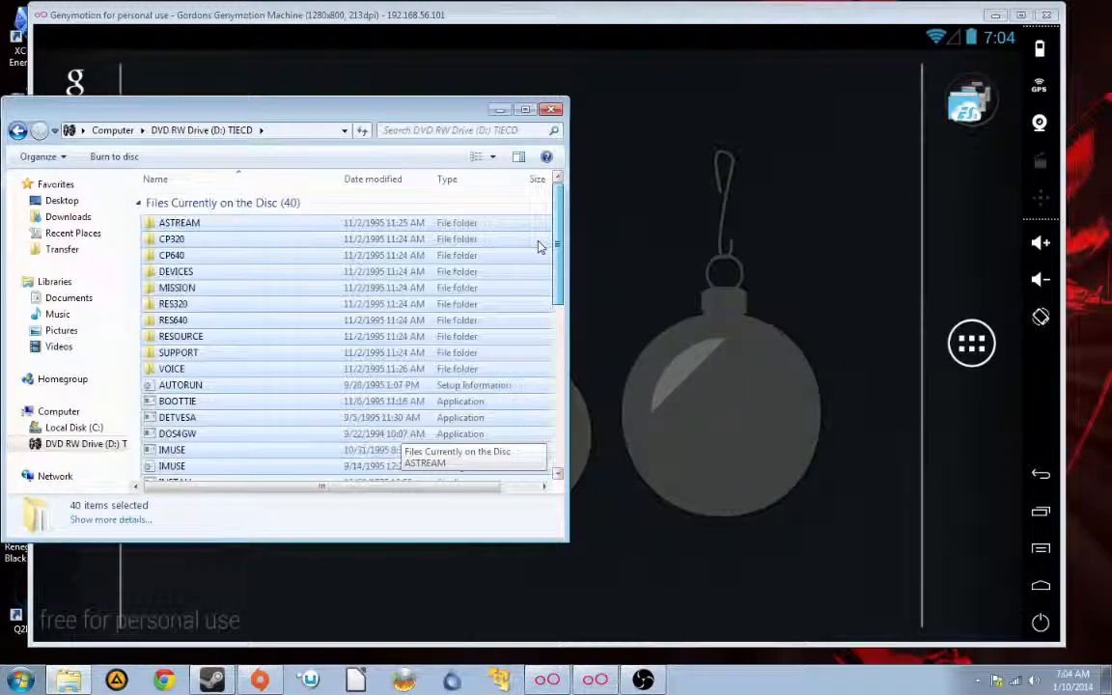
scroll("down", 3)
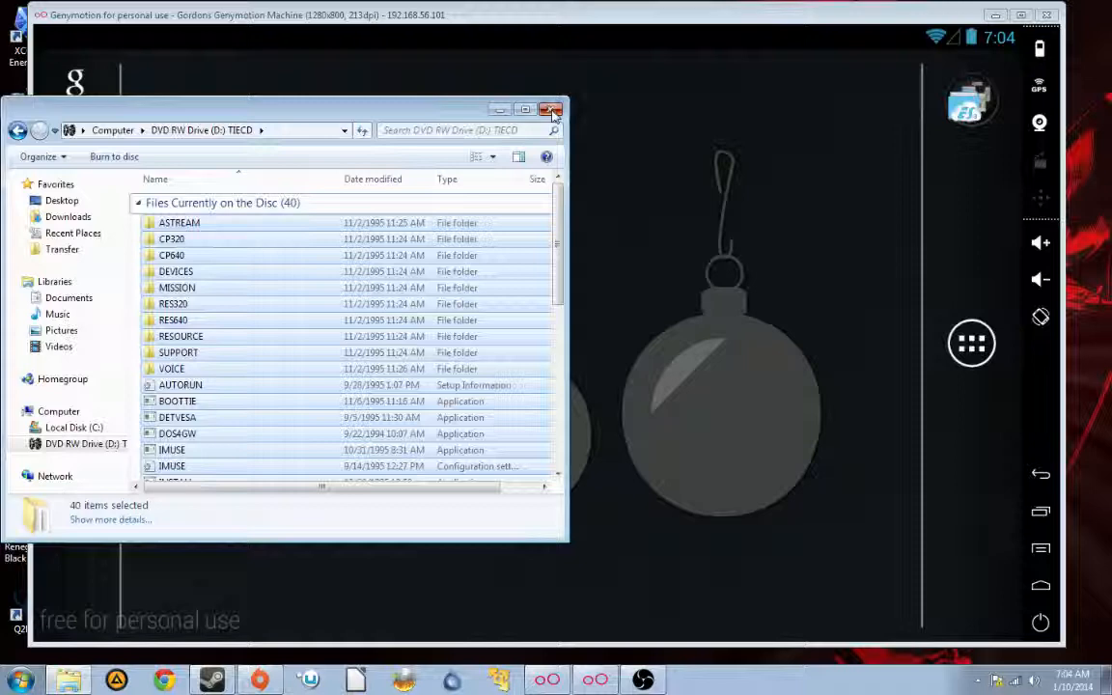
Close the disc window and confirm sdcard/dosbox contains the TIE and TIEDir folders
left_click(552, 109)
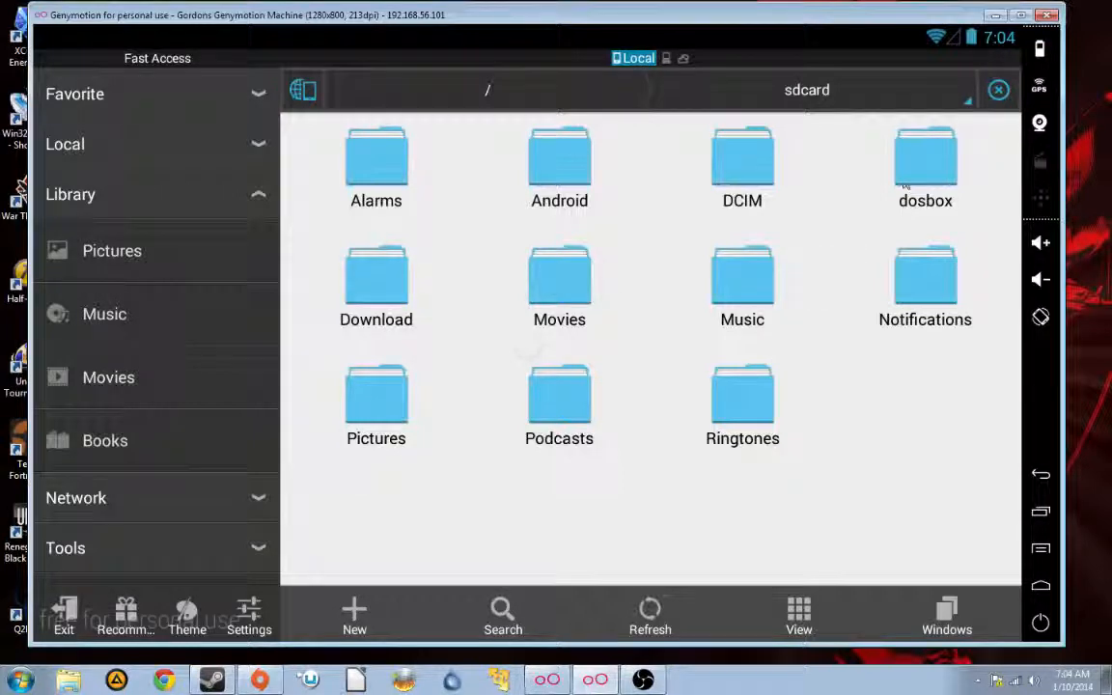
double_click(924, 164)
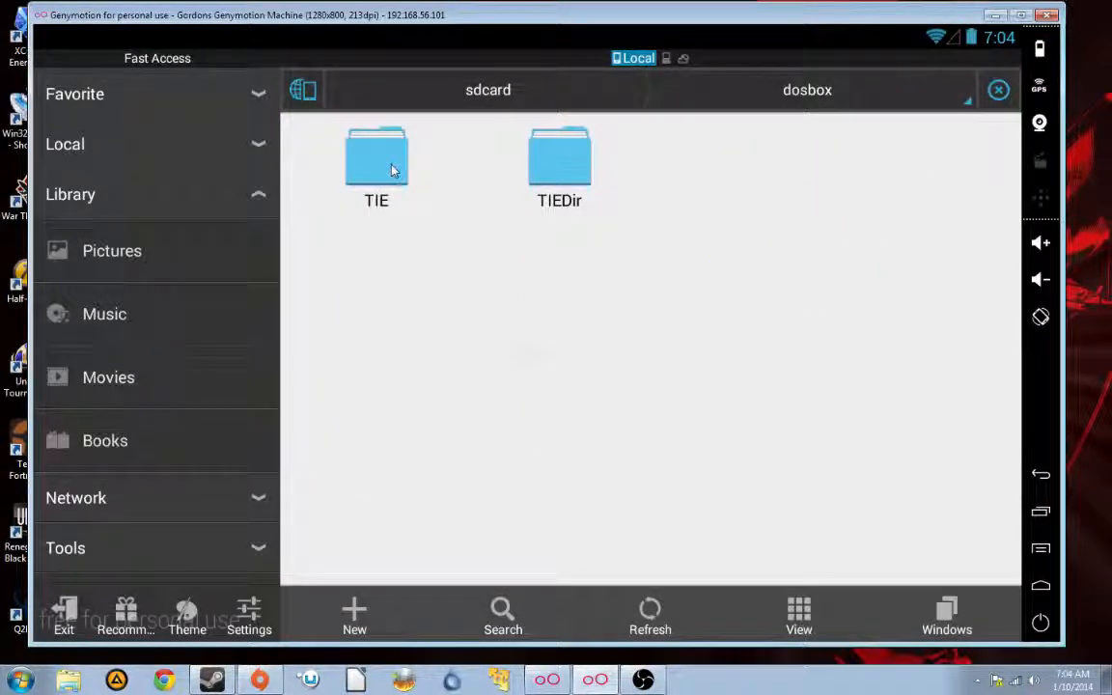
left_click(375, 164)
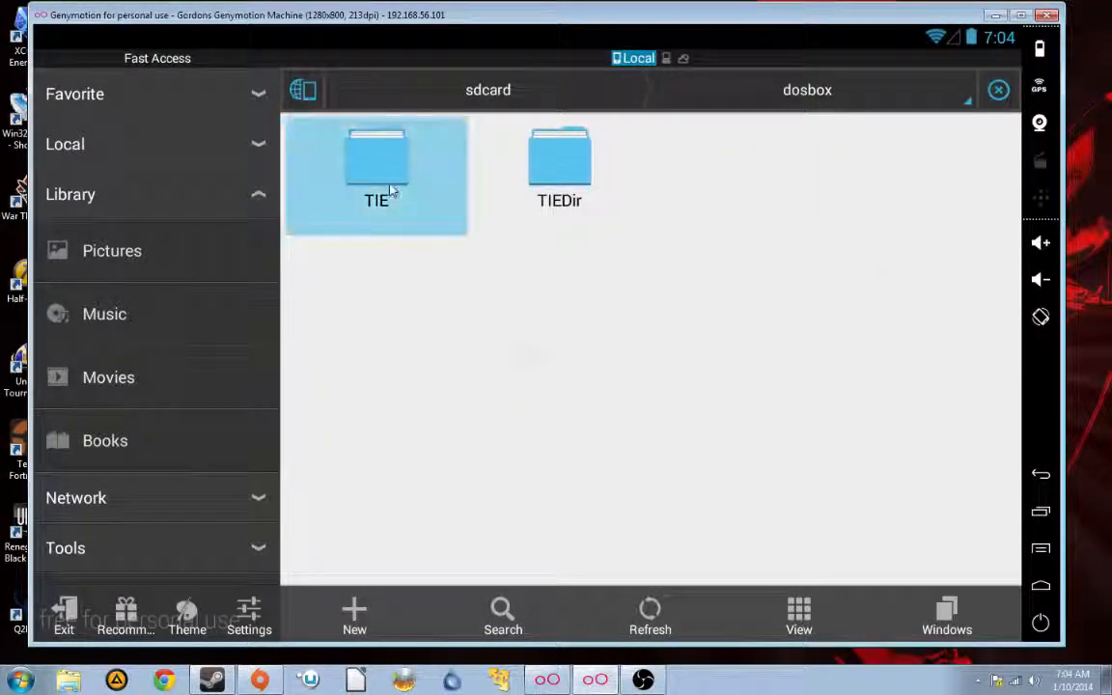
double_click(376, 164)
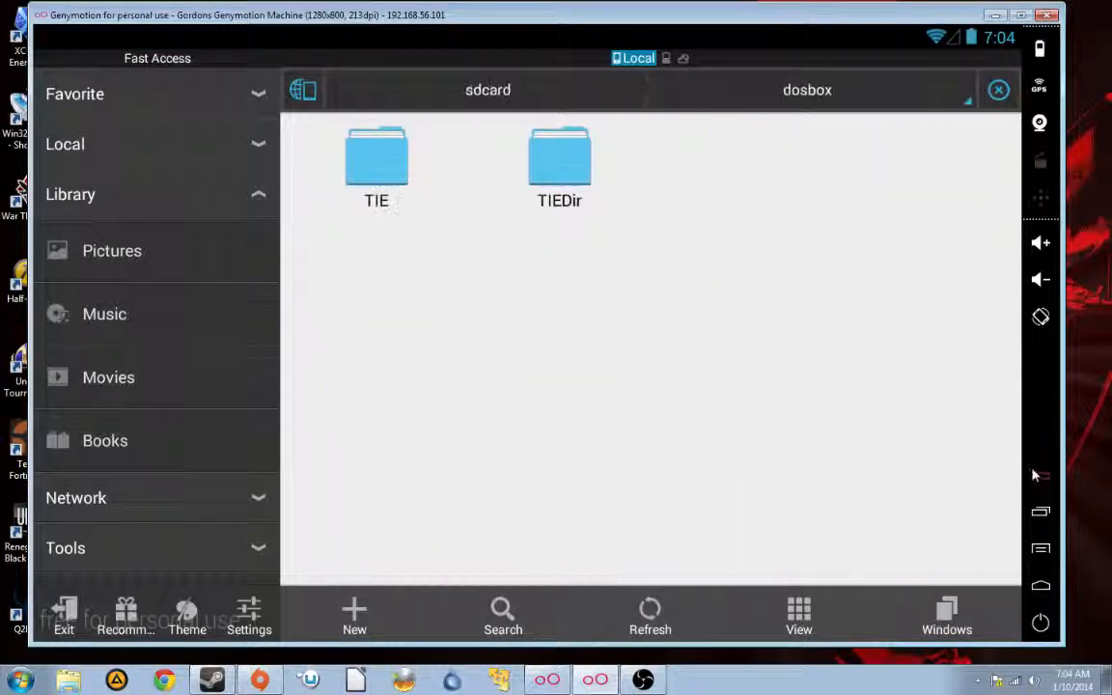
left_click(488, 90)
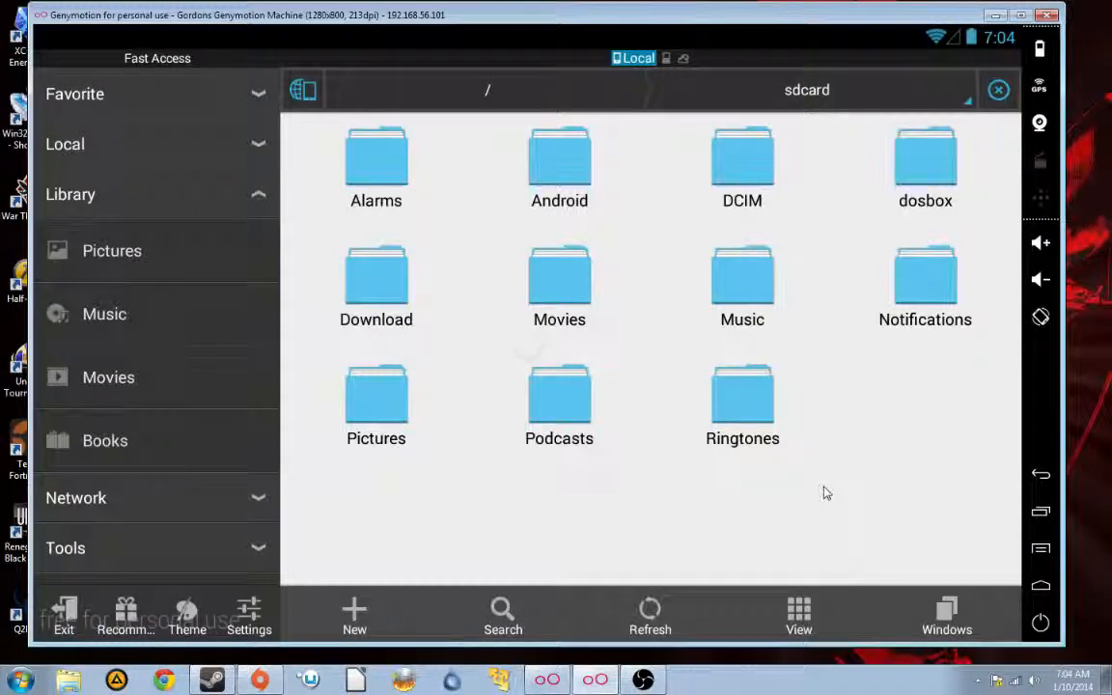
mouse_move(1040, 473)
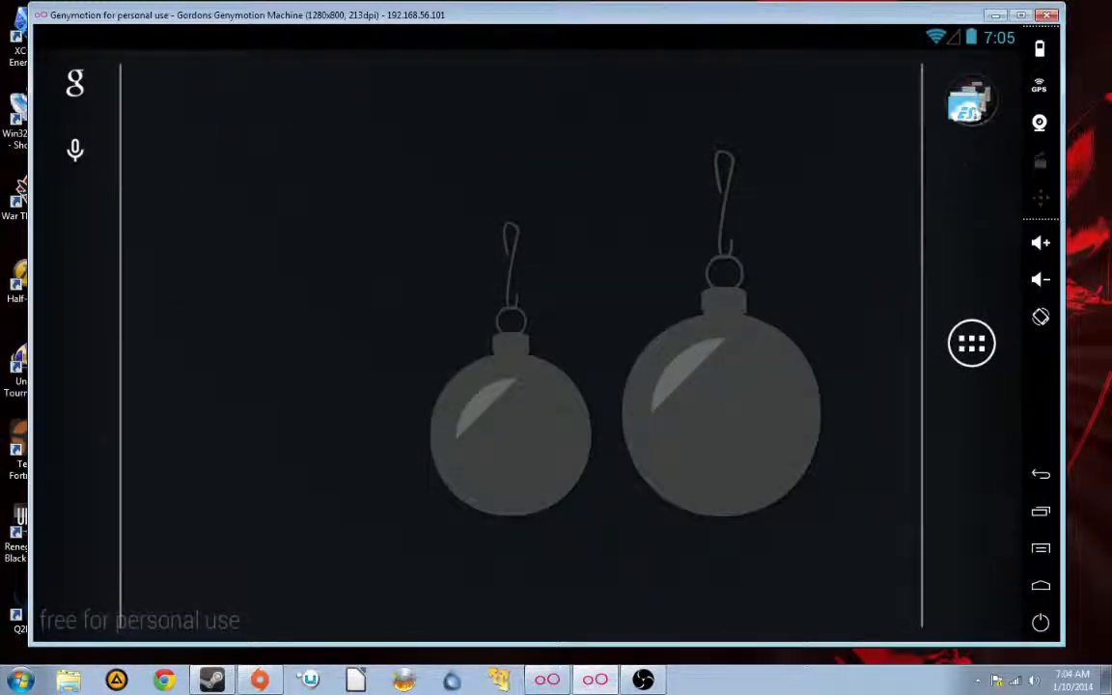
Open the TIE Fighter profile's config in DosBox Manager and scroll to Manual Mode
left_click(971, 99)
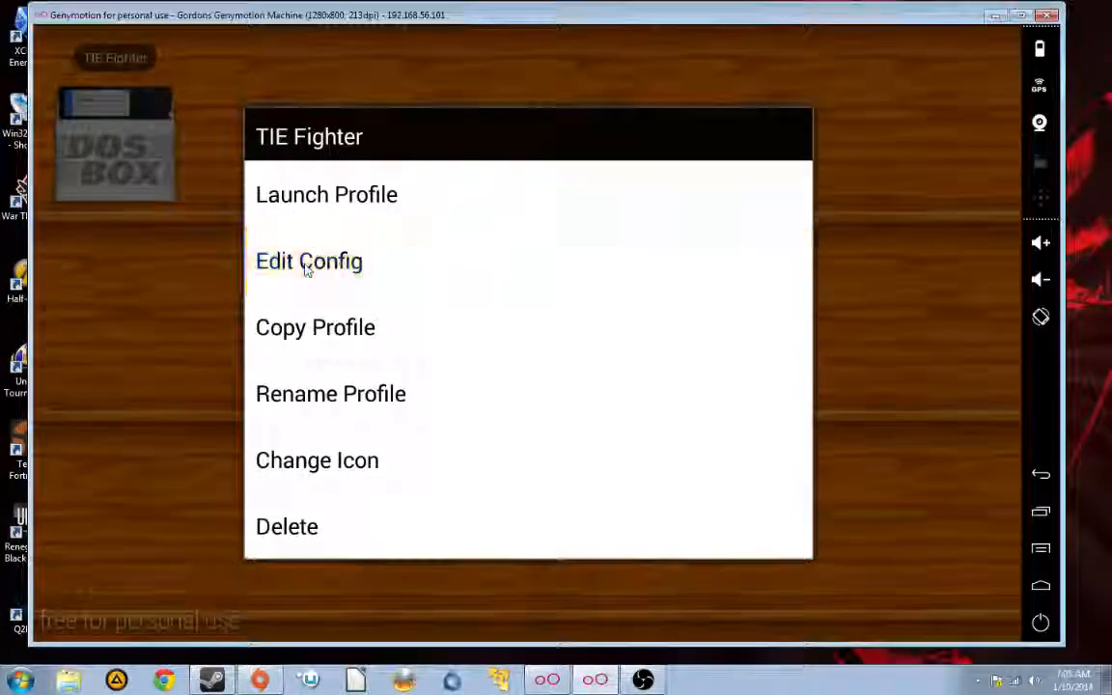
left_click(309, 260)
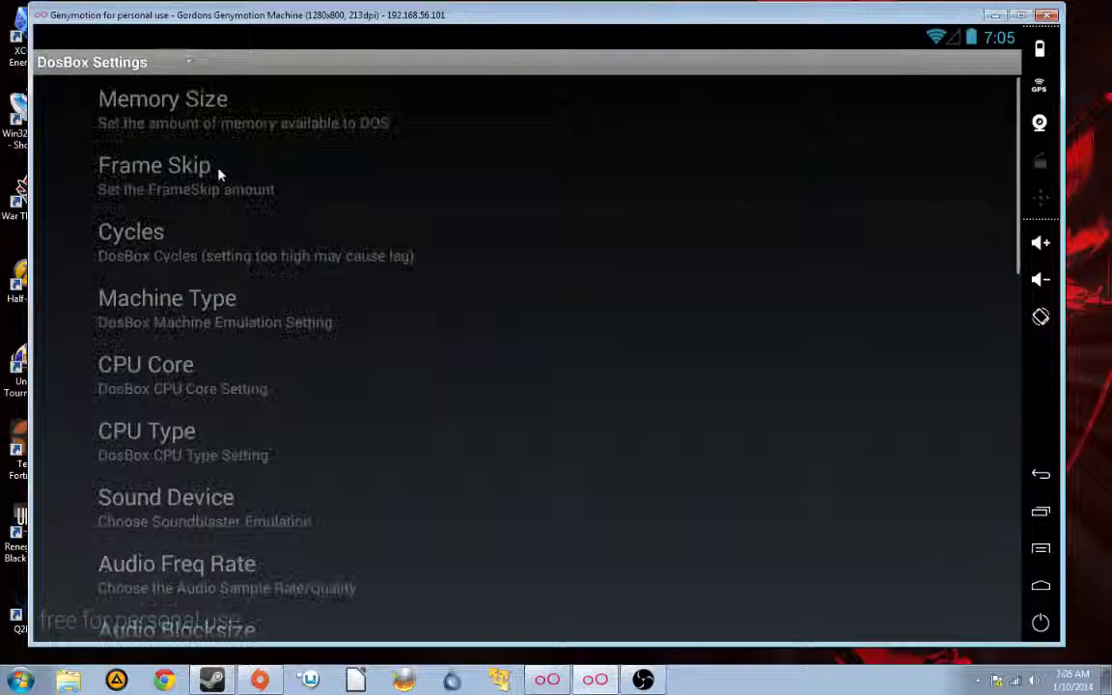
scroll("down", 3)
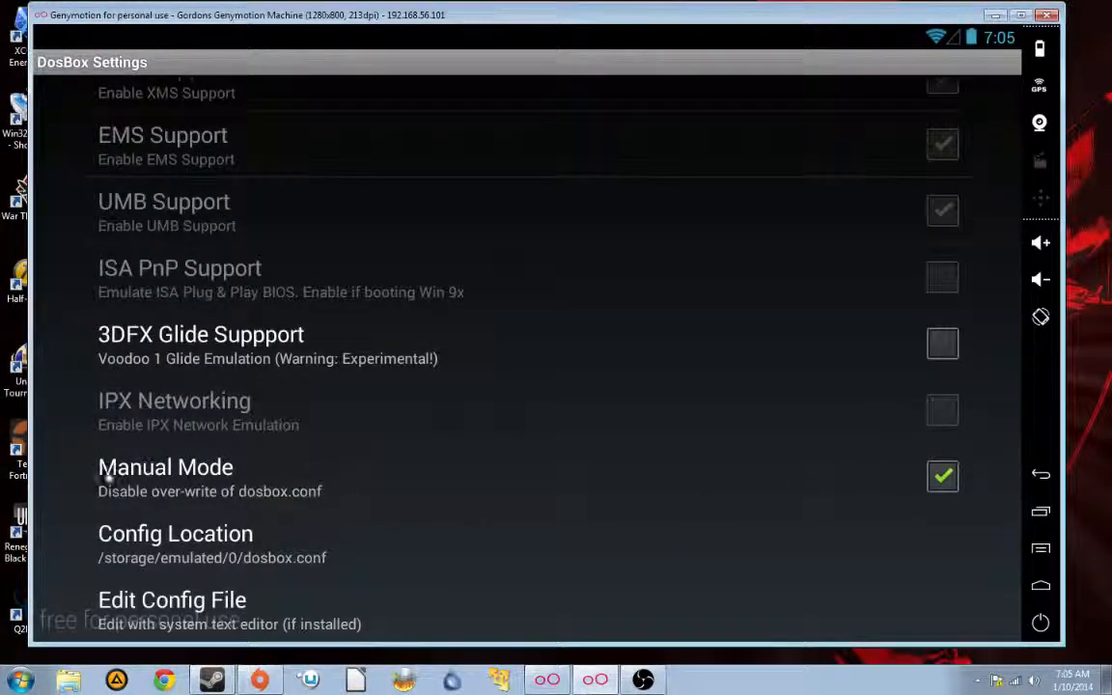
mouse_move(259, 452)
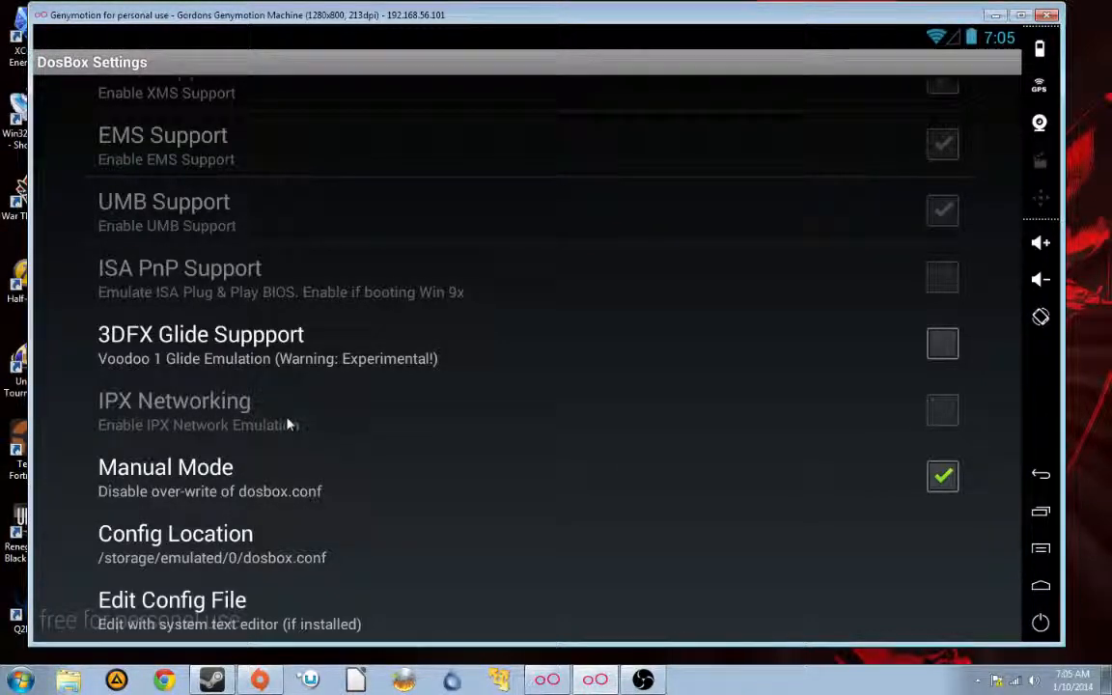
mouse_move(271, 450)
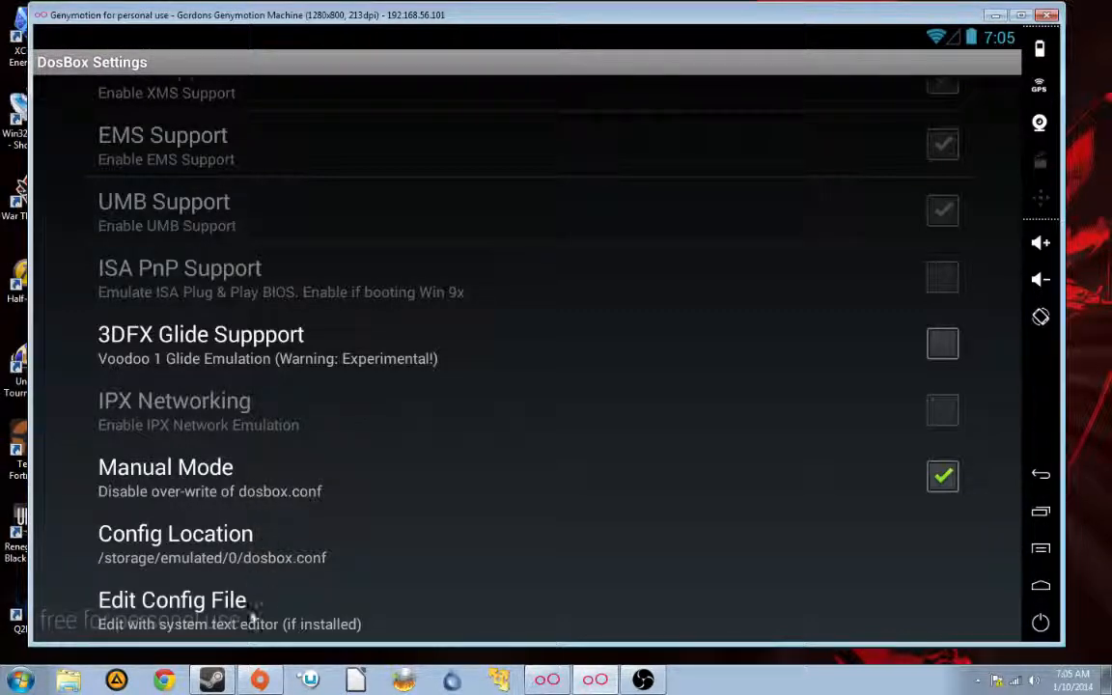
Make dosbox.conf editable, set the joystick timed option to false, and save with Yes
left_click(171, 600)
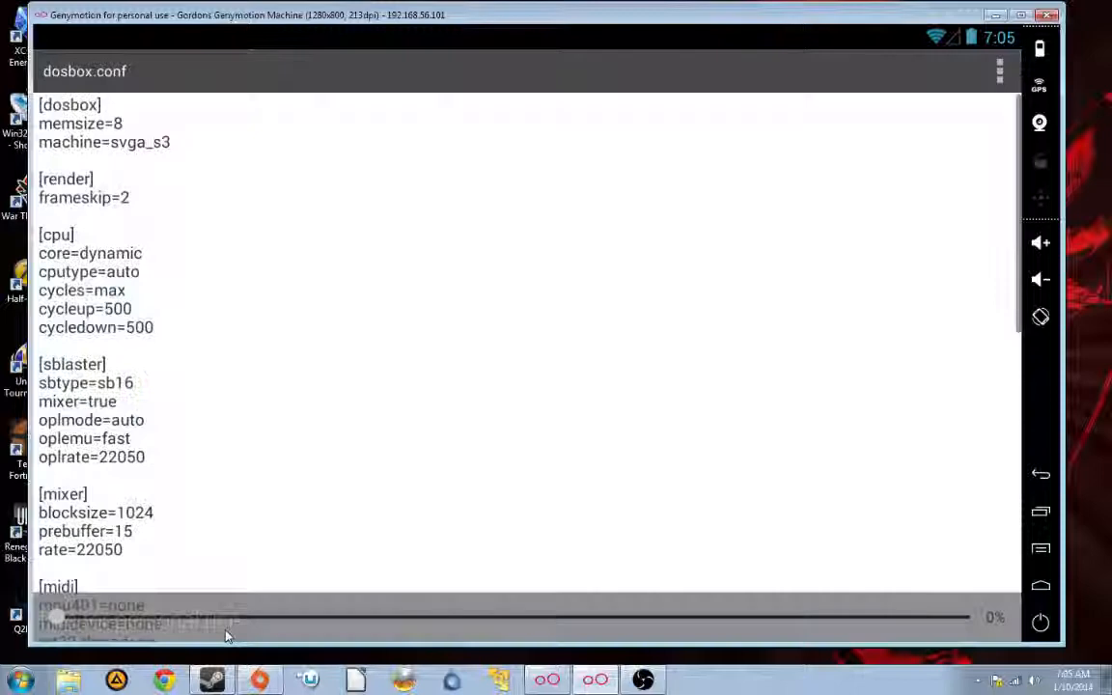
scroll("down", 3)
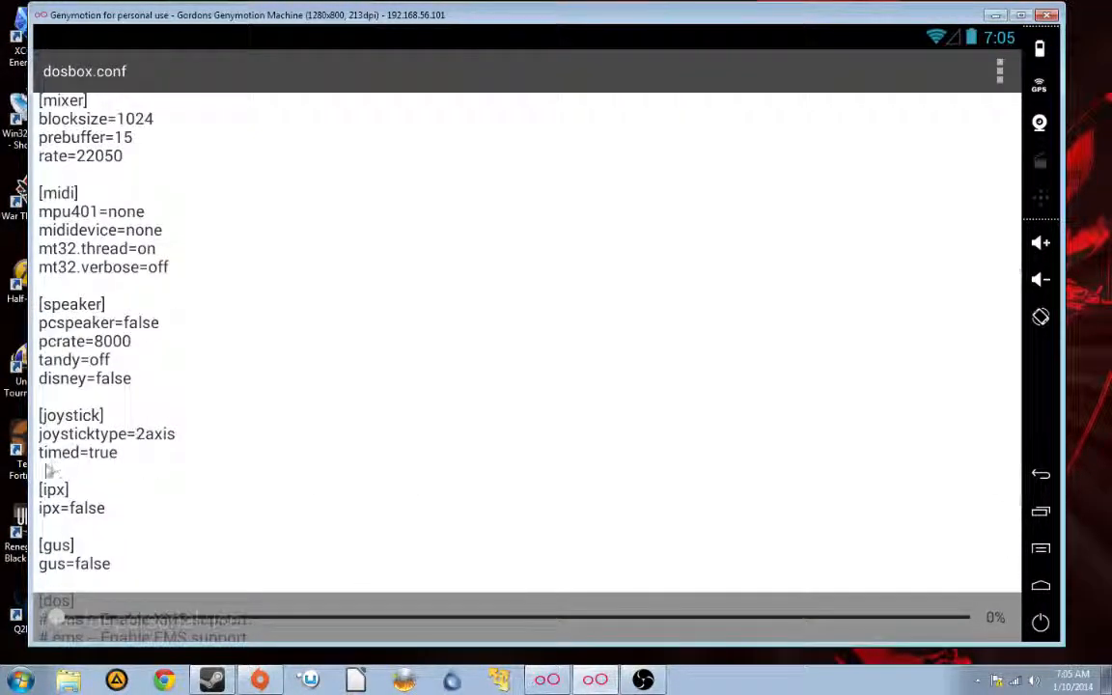
left_click(999, 71)
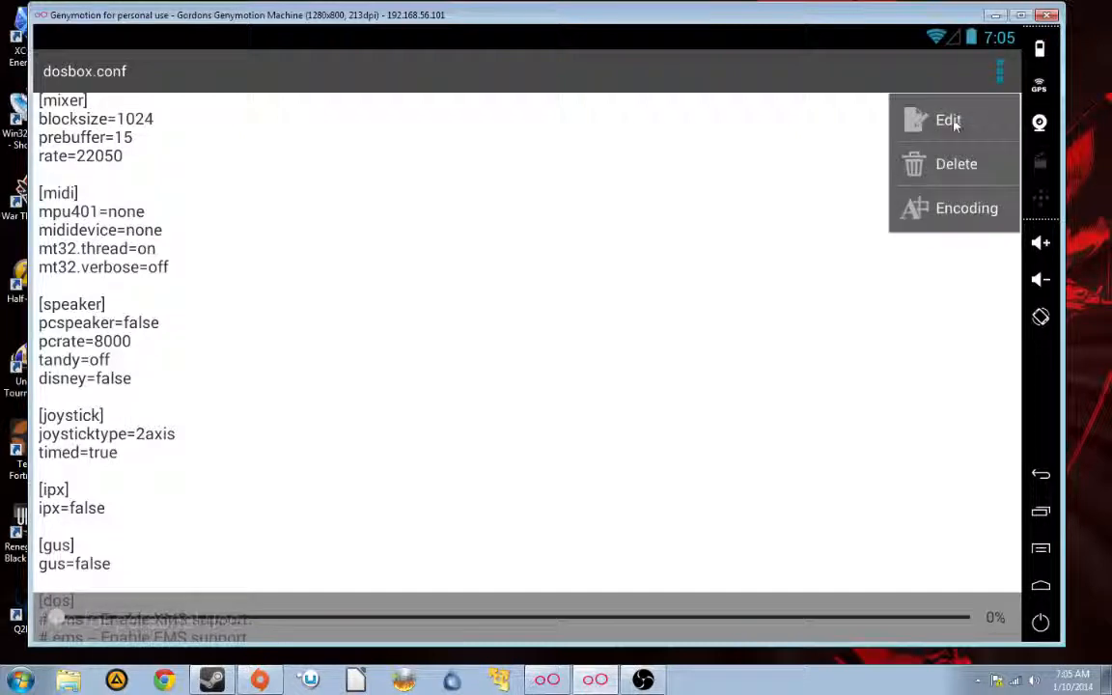
left_click(947, 120)
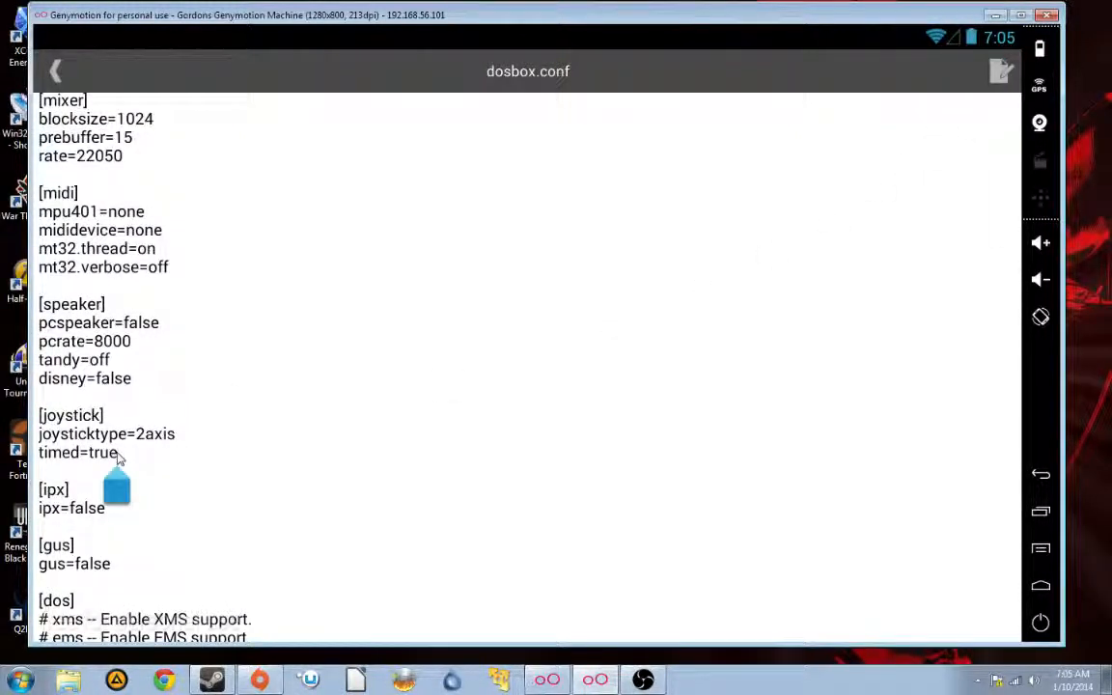
type("false")
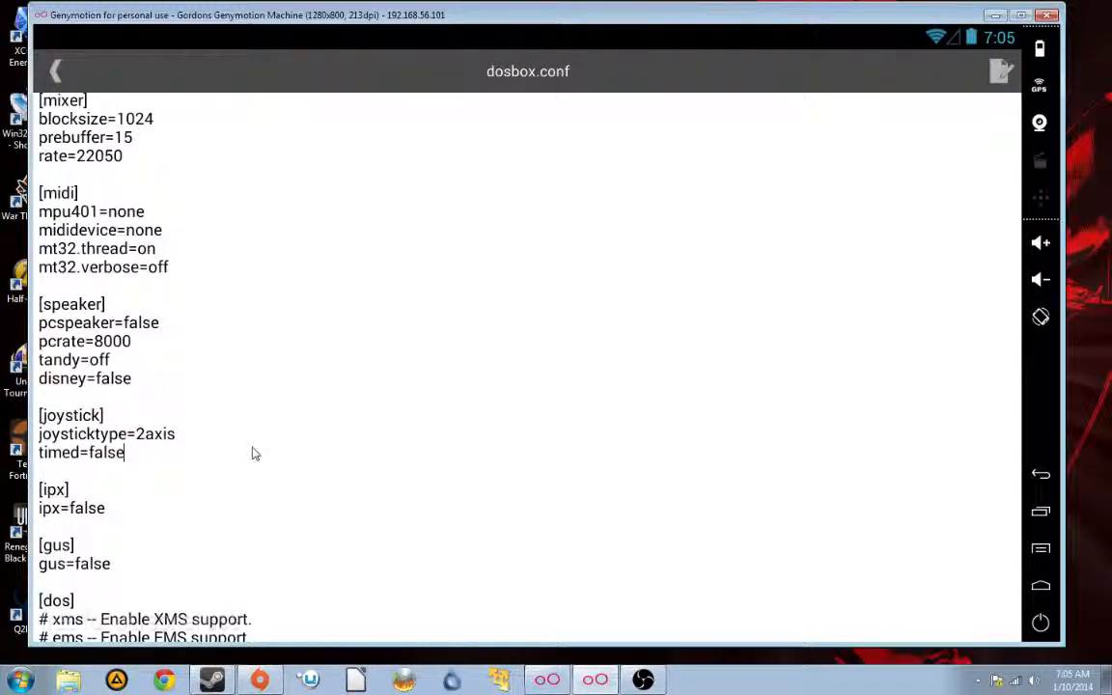
mouse_move(968, 350)
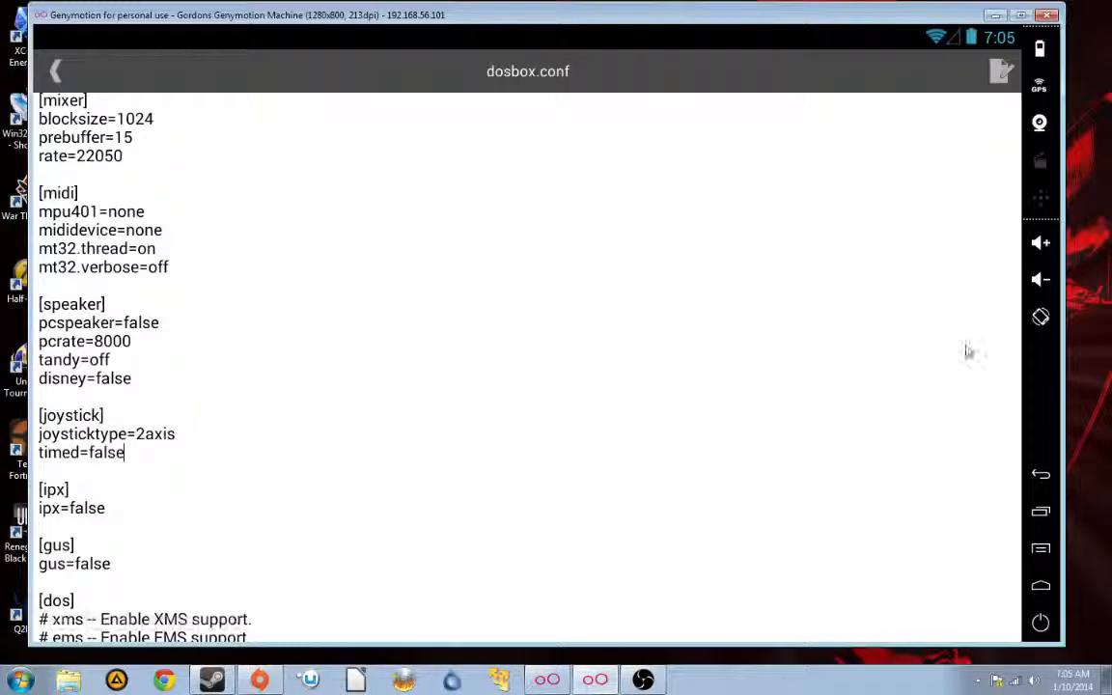
left_click(1040, 474)
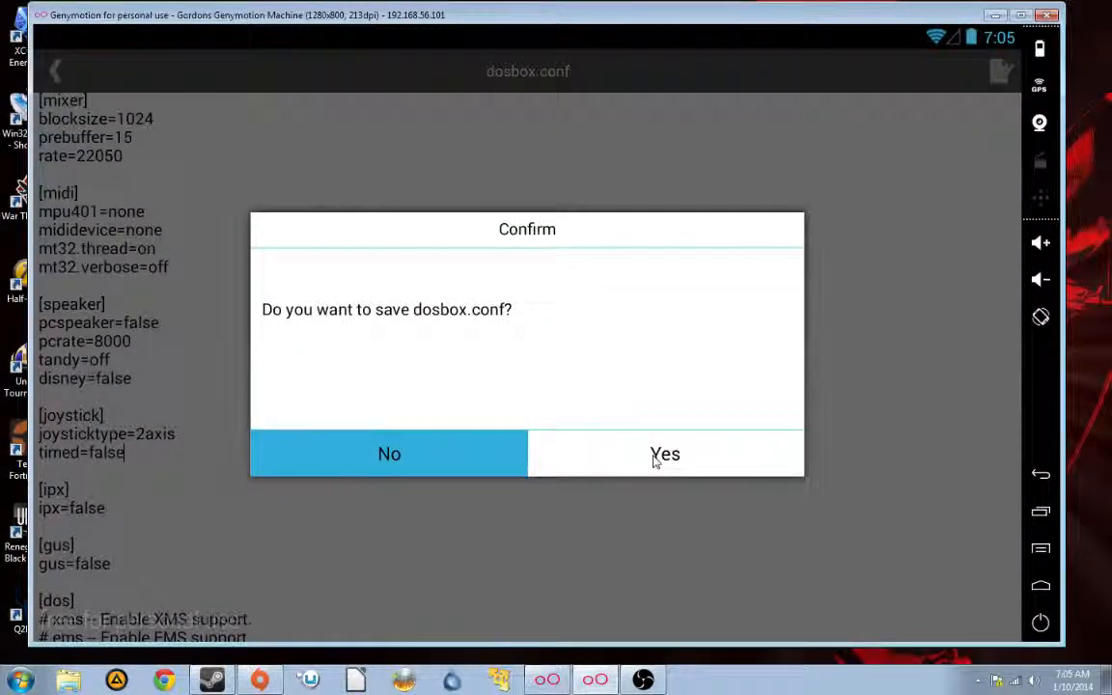
left_click(664, 454)
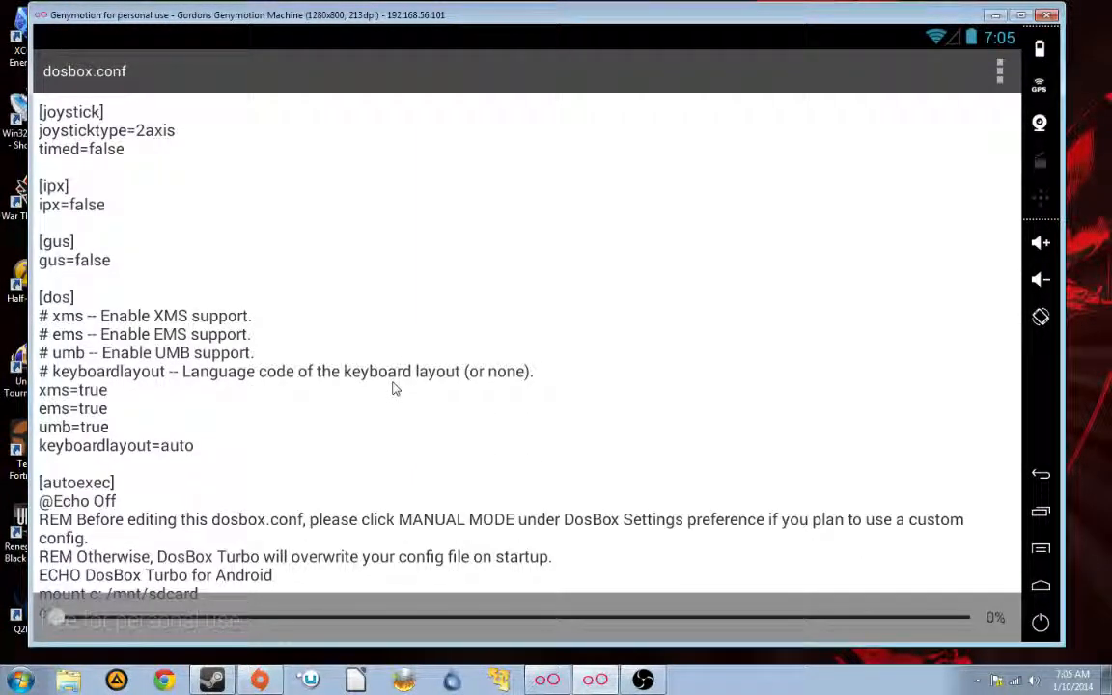
mouse_move(917, 276)
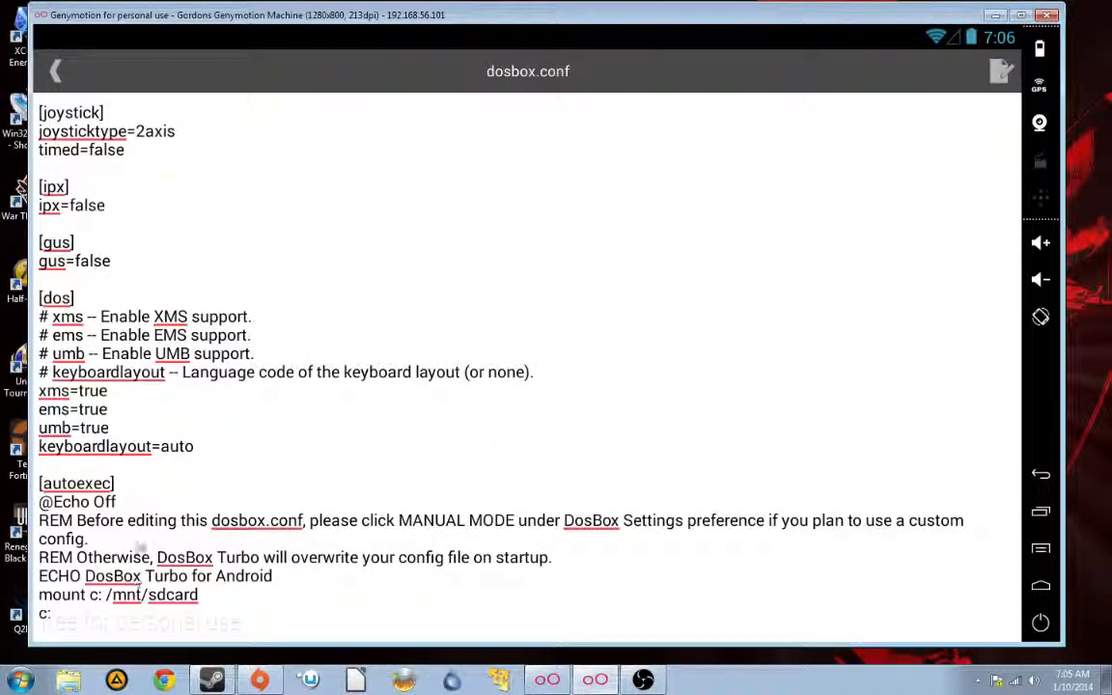
mouse_move(203, 602)
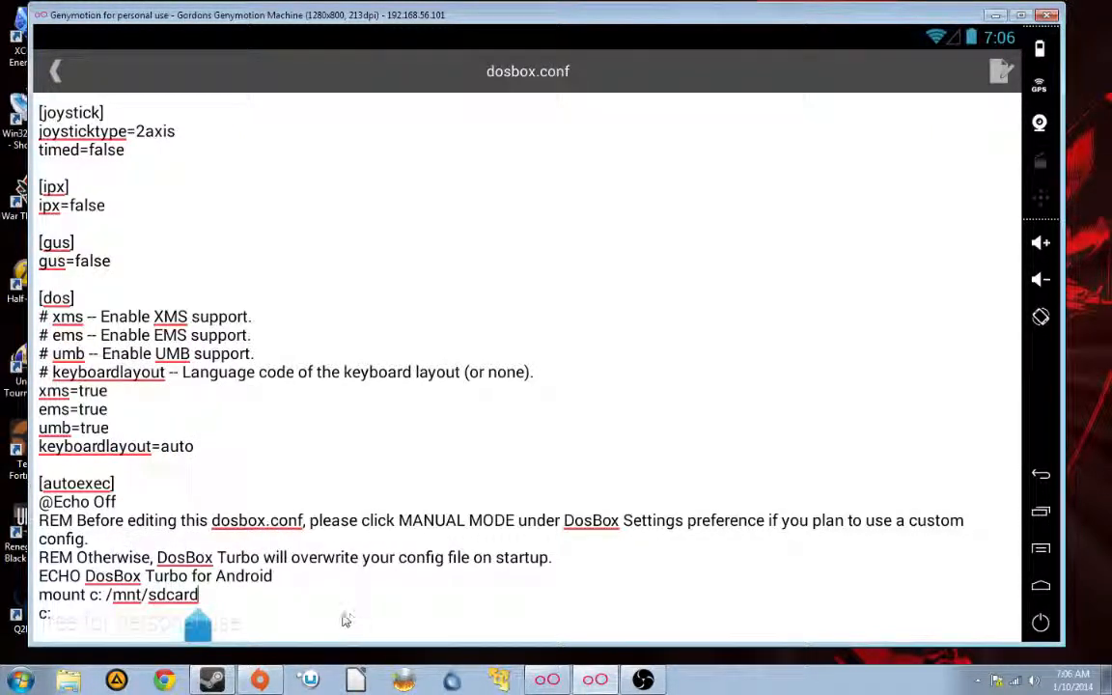
Point the C: mount line at /mnt/sdcard/dosbox/TIEDir
type("/")
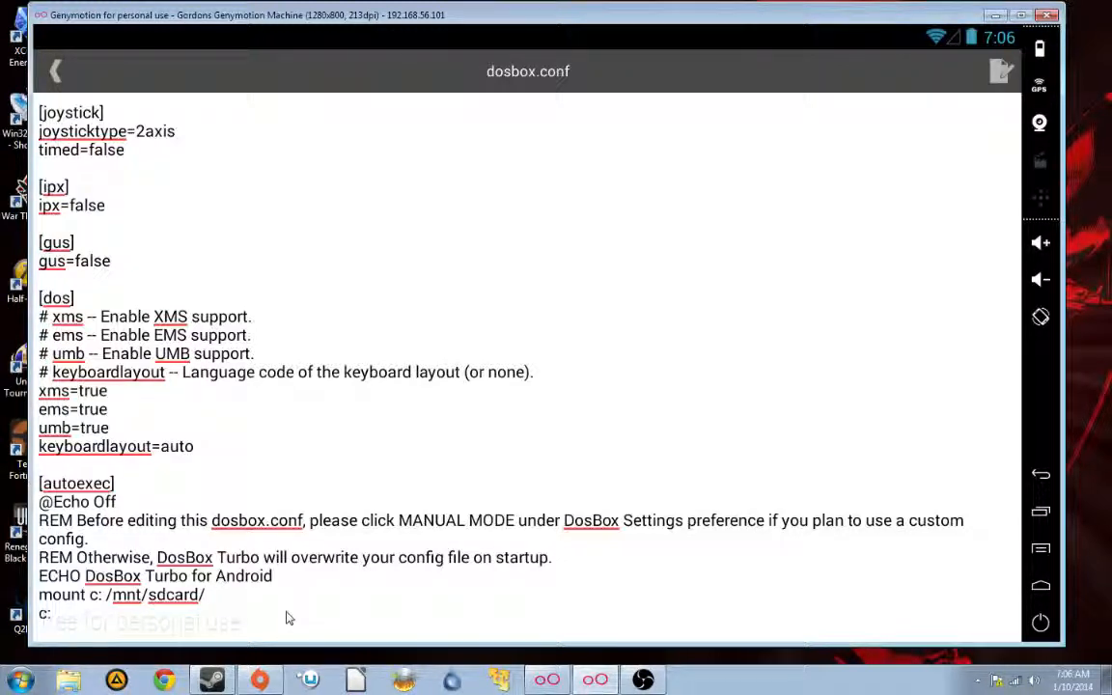
type("dosbox/TIED")
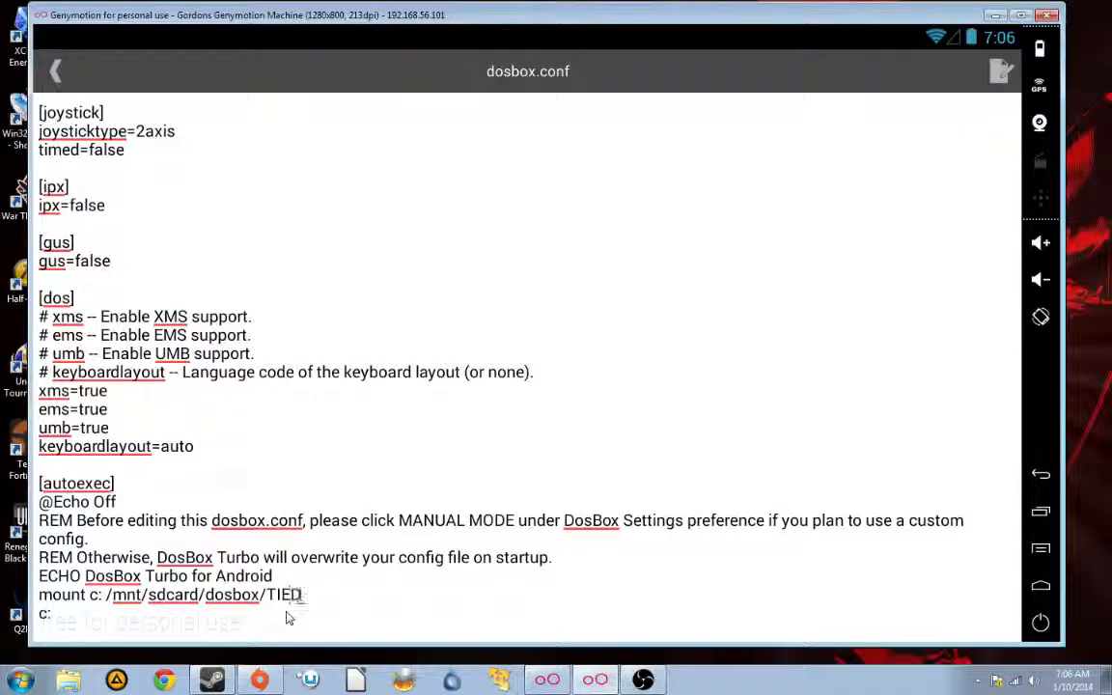
type("ir")
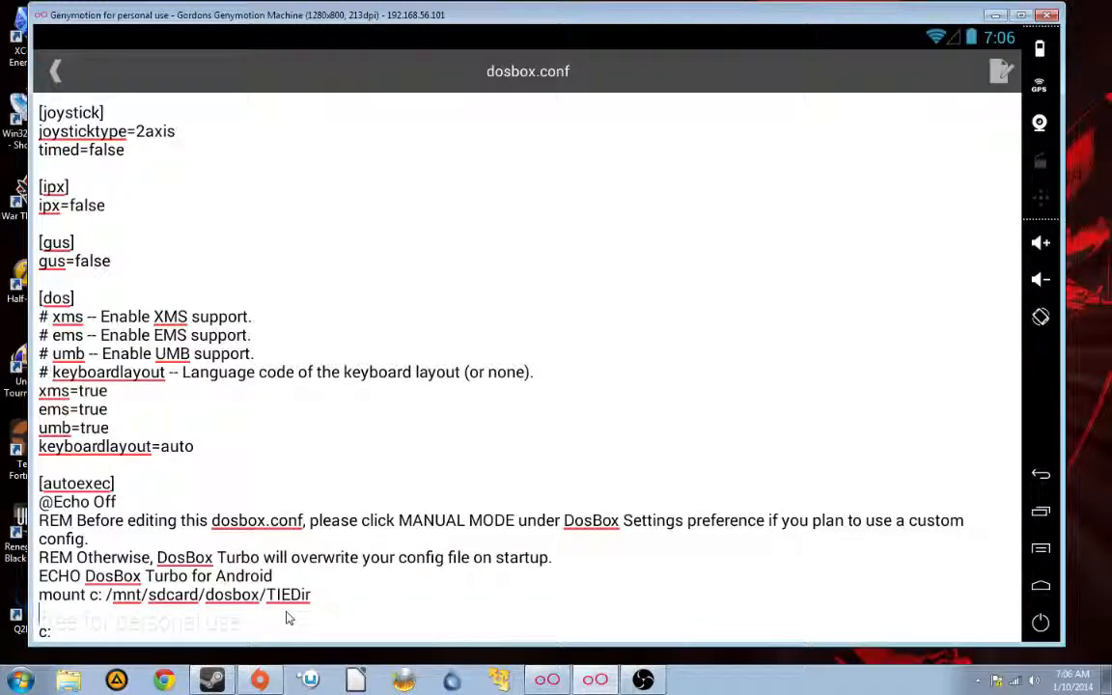
Mount the TIE folder as CD-ROM drive D with -t cdrom, then add d: and tie
type("mount d")
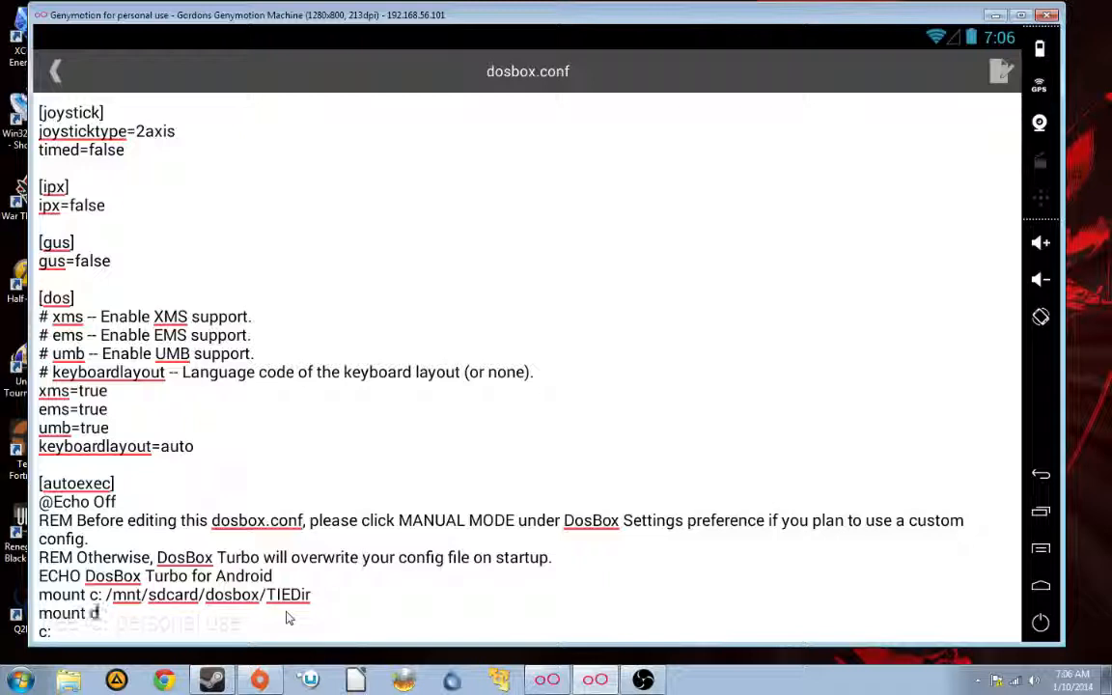
type("/")
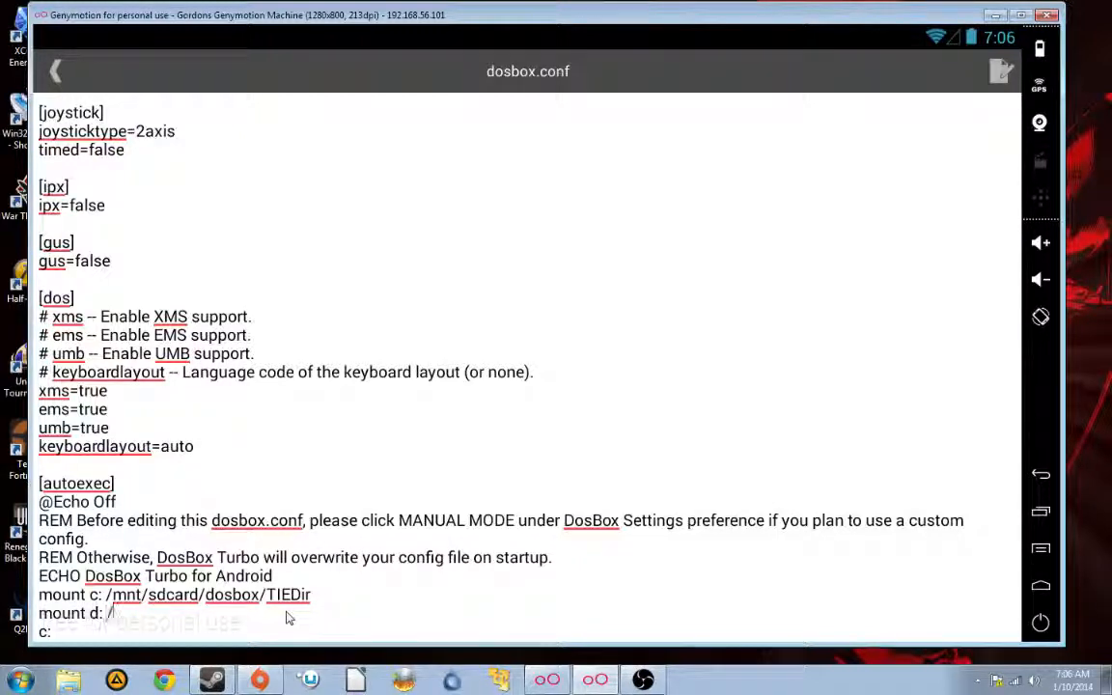
type("men")
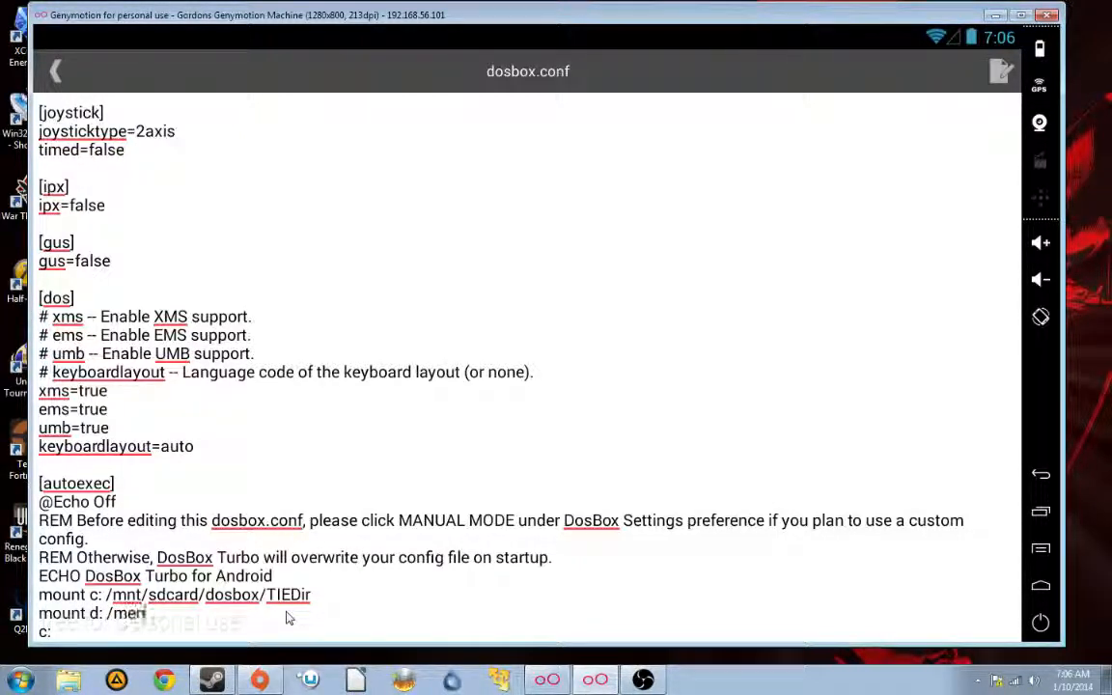
type("/mnt/")
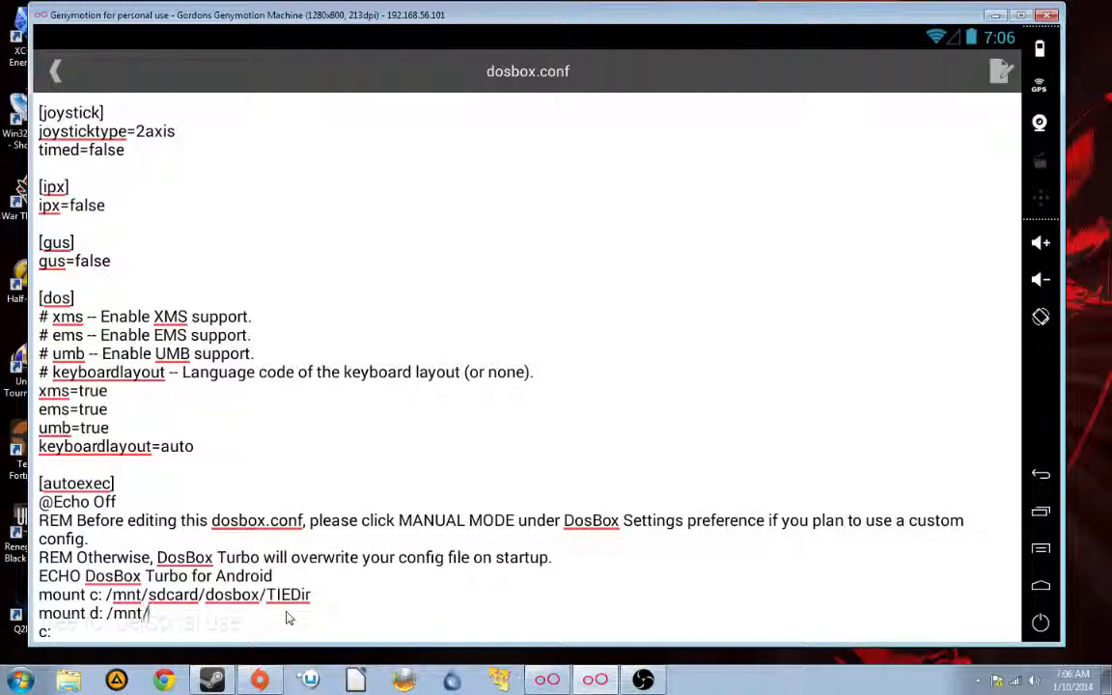
type("sdd")
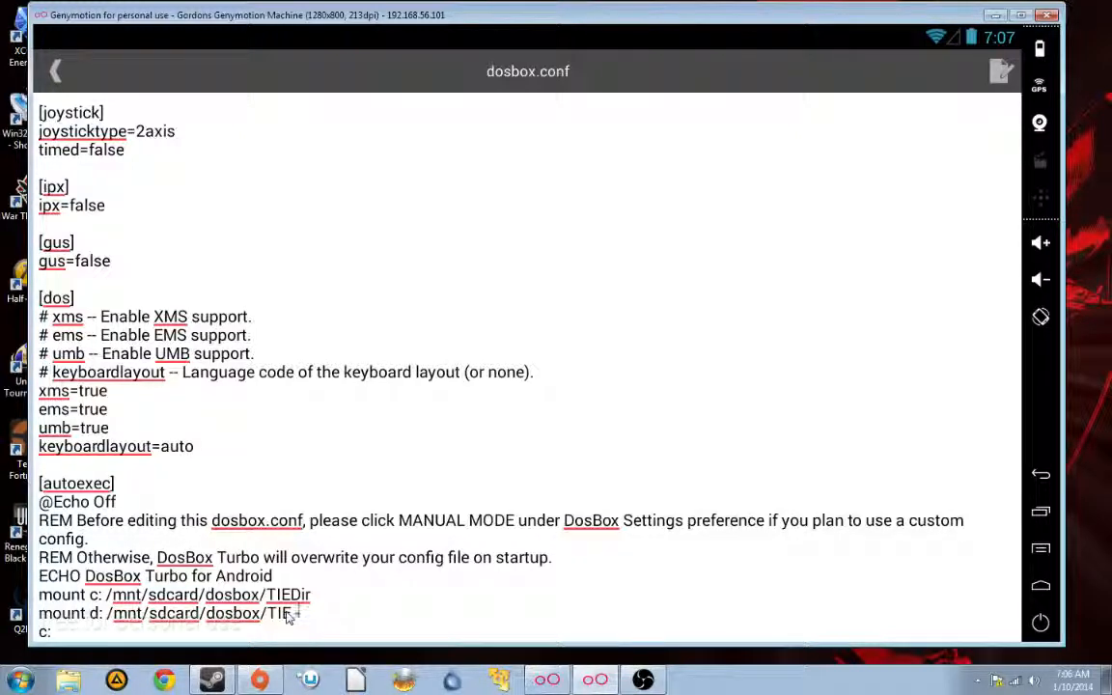
type("-t")
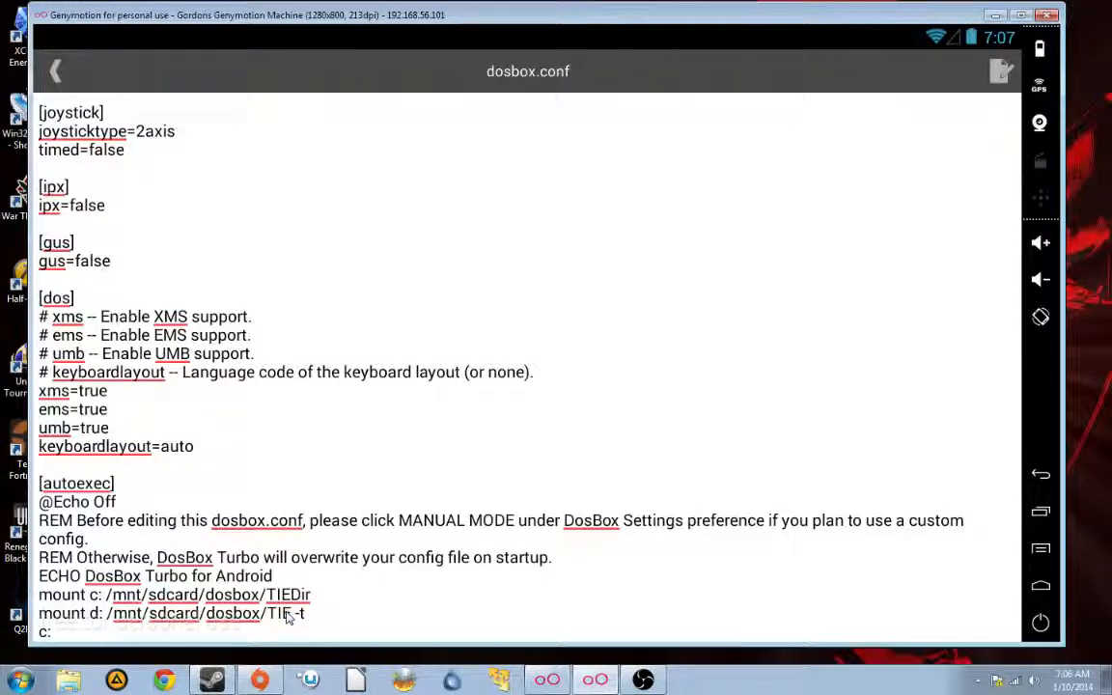
type("c")
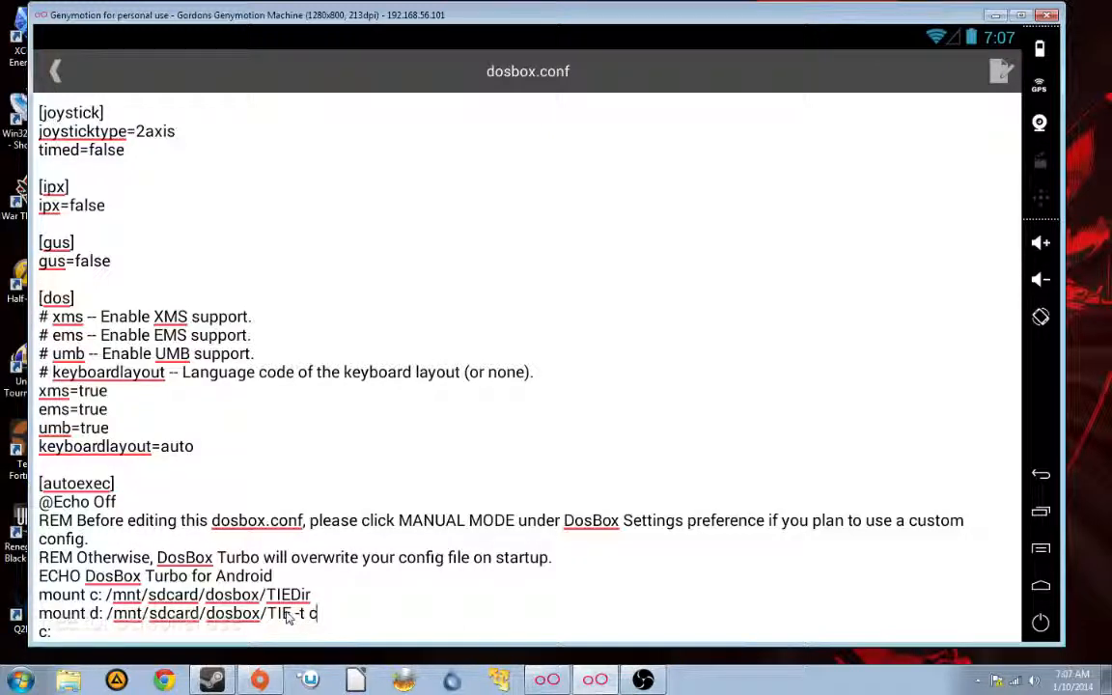
type("drom")
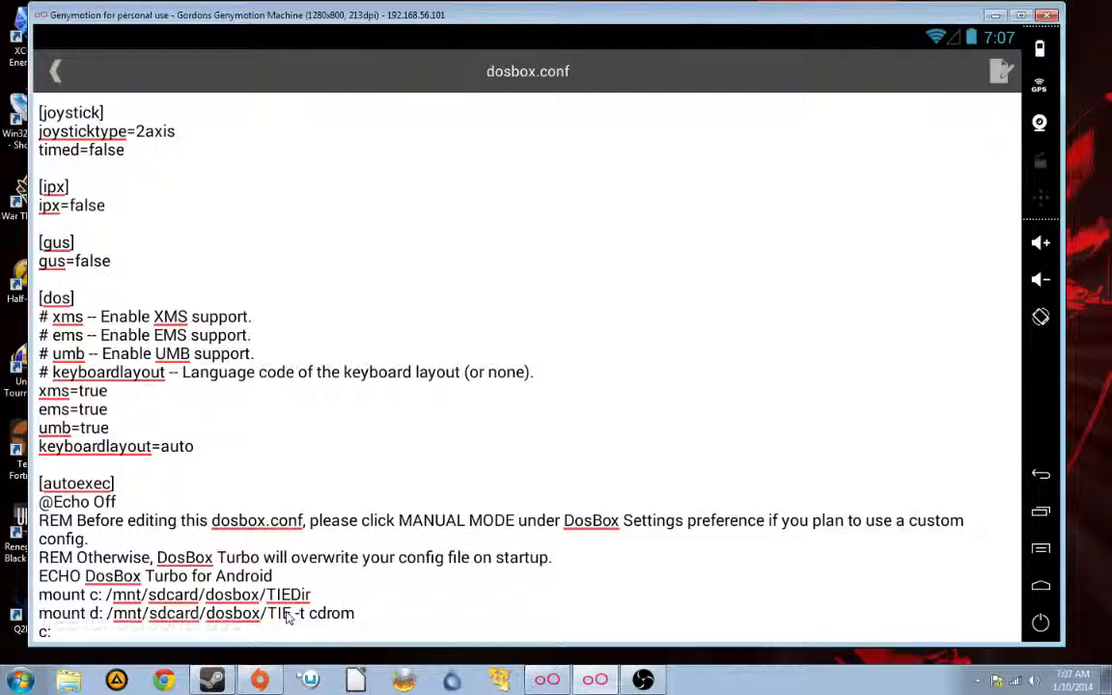
mouse_move(899, 235)
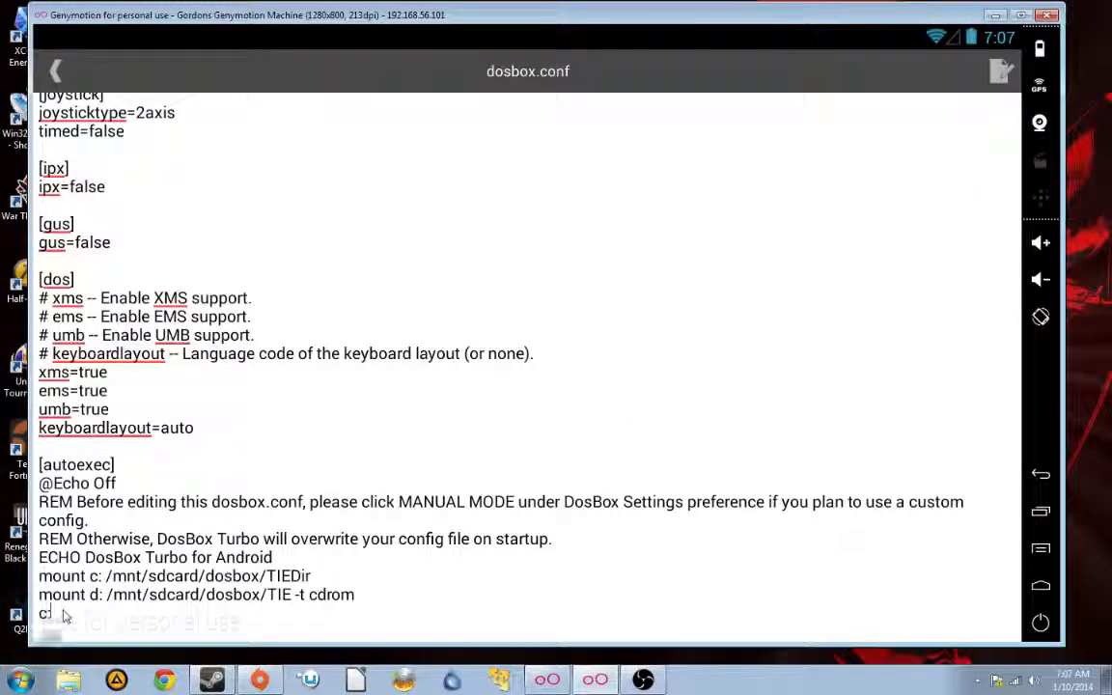
scroll("down", 3)
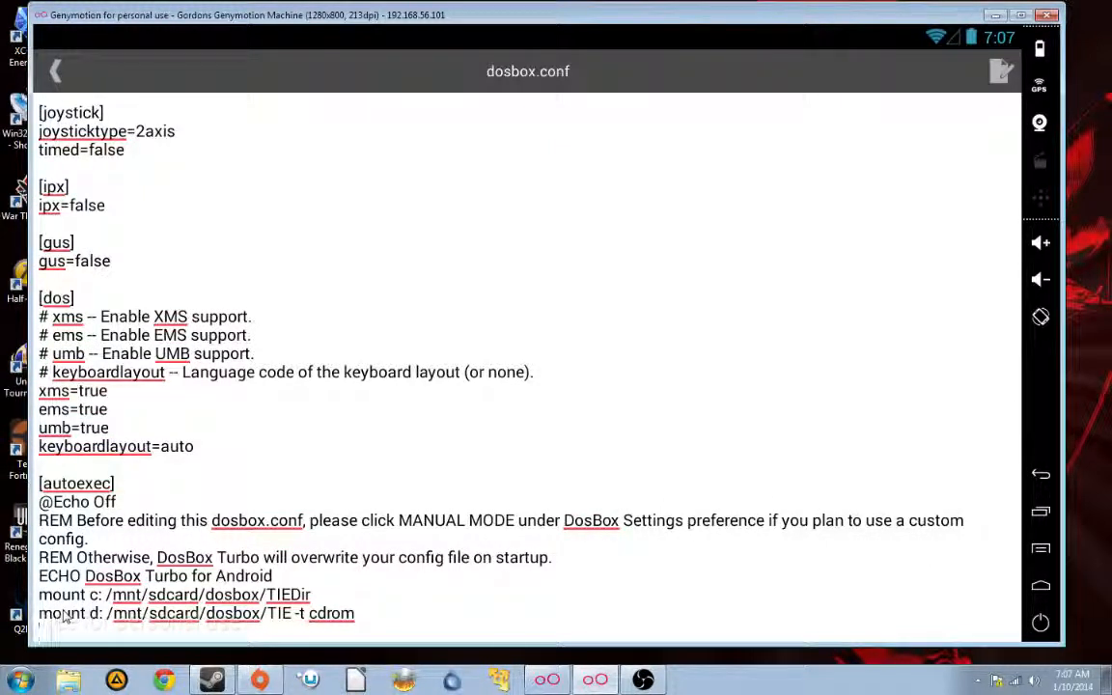
type("d:")
type("tie")
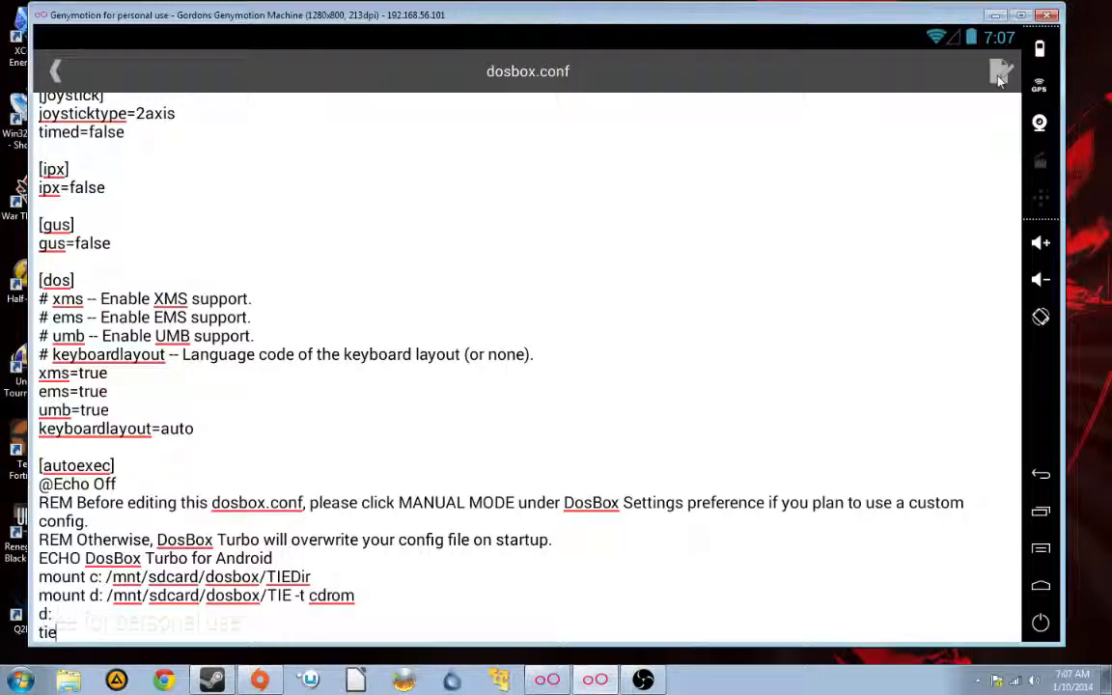
Save the updated dosbox.conf and confirm Yes
left_click(1002, 71)
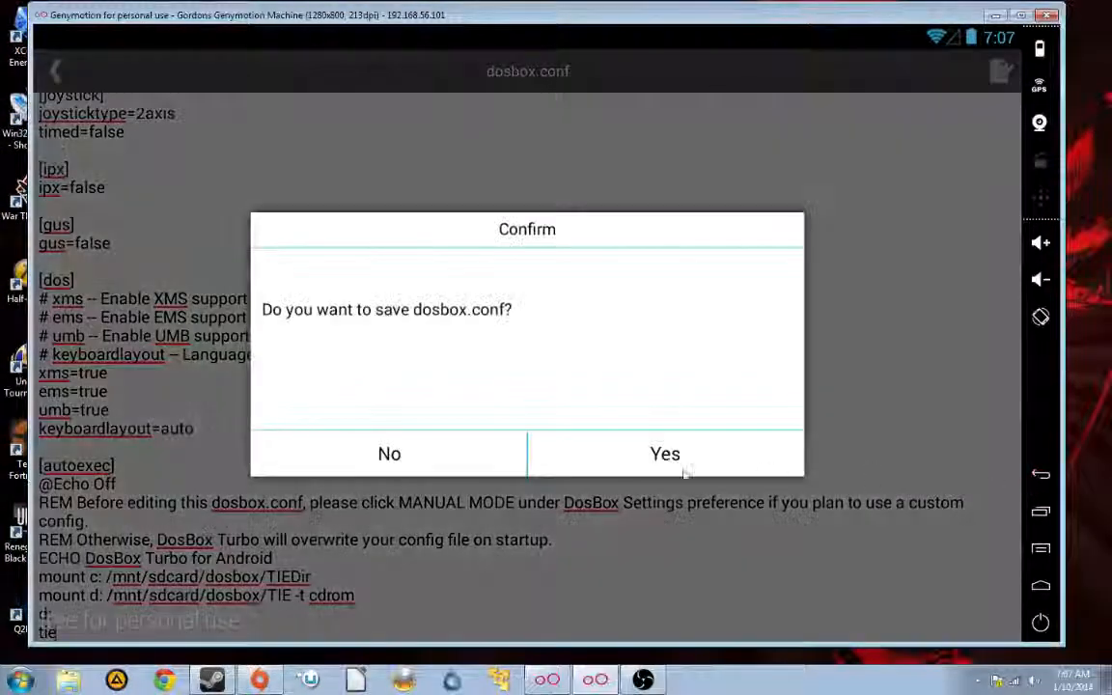
left_click(664, 454)
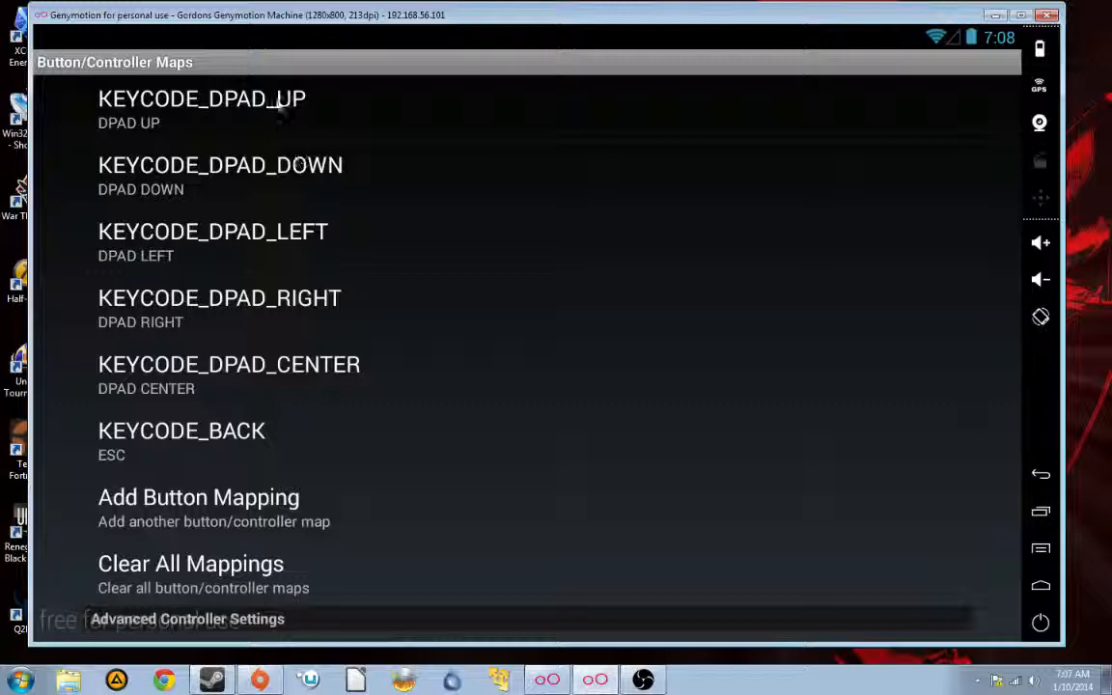
Inspect the DPAD_UP mapping, enable Map DPad to Input Device, and return to profile settings
left_click(202, 98)
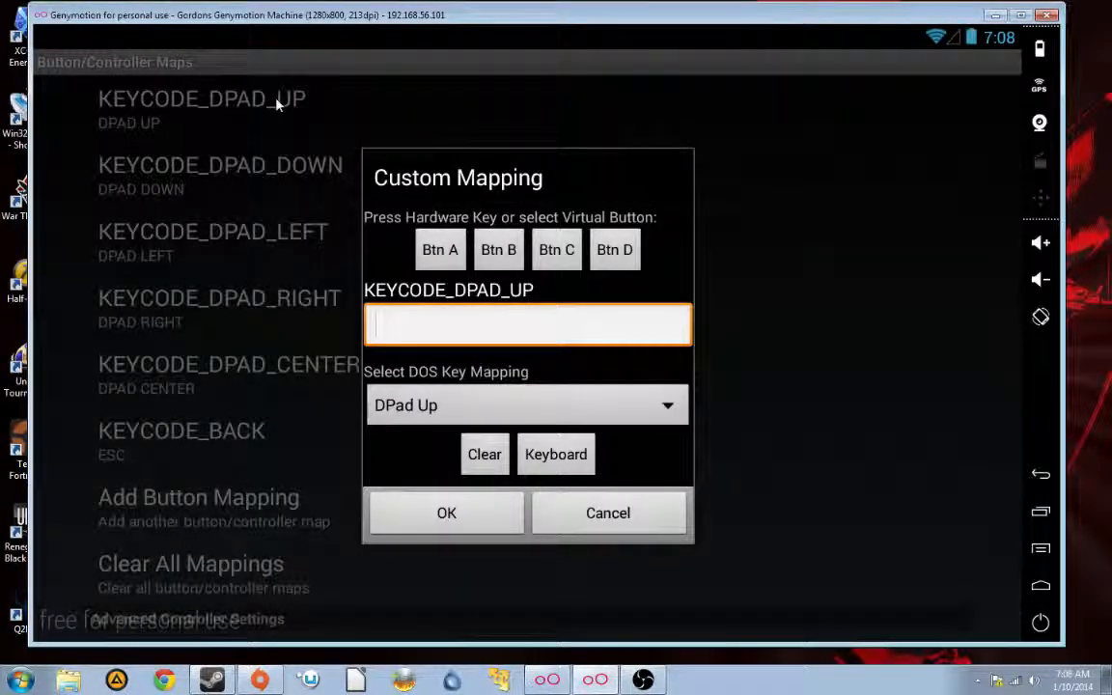
mouse_move(608, 513)
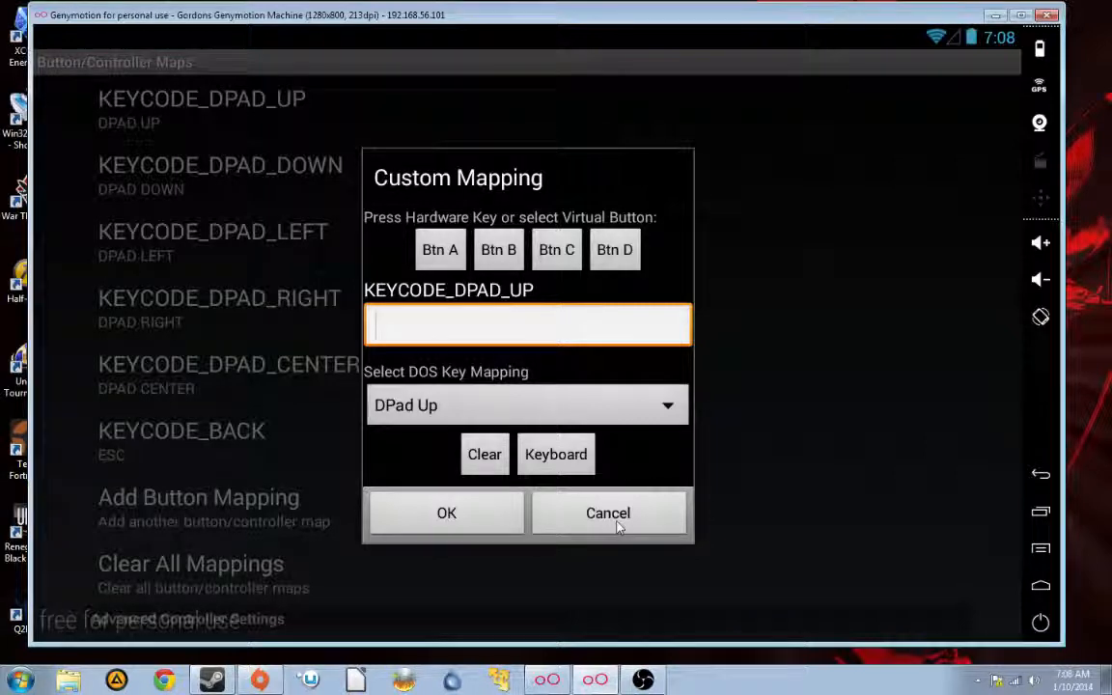
left_click(607, 513)
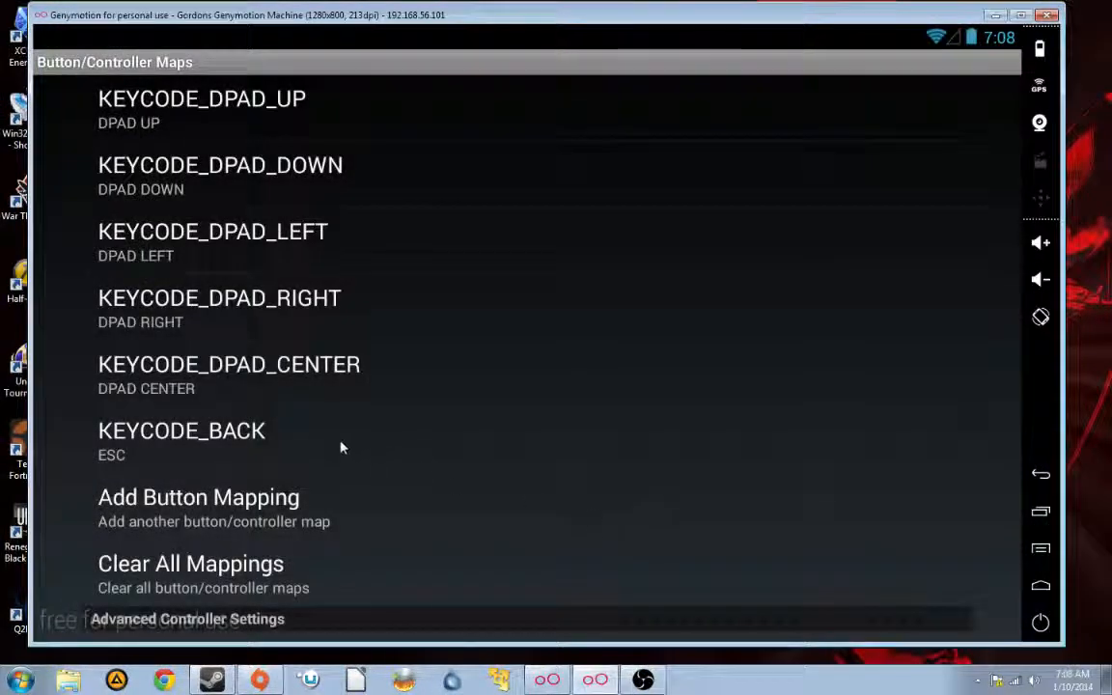
scroll("down", 3)
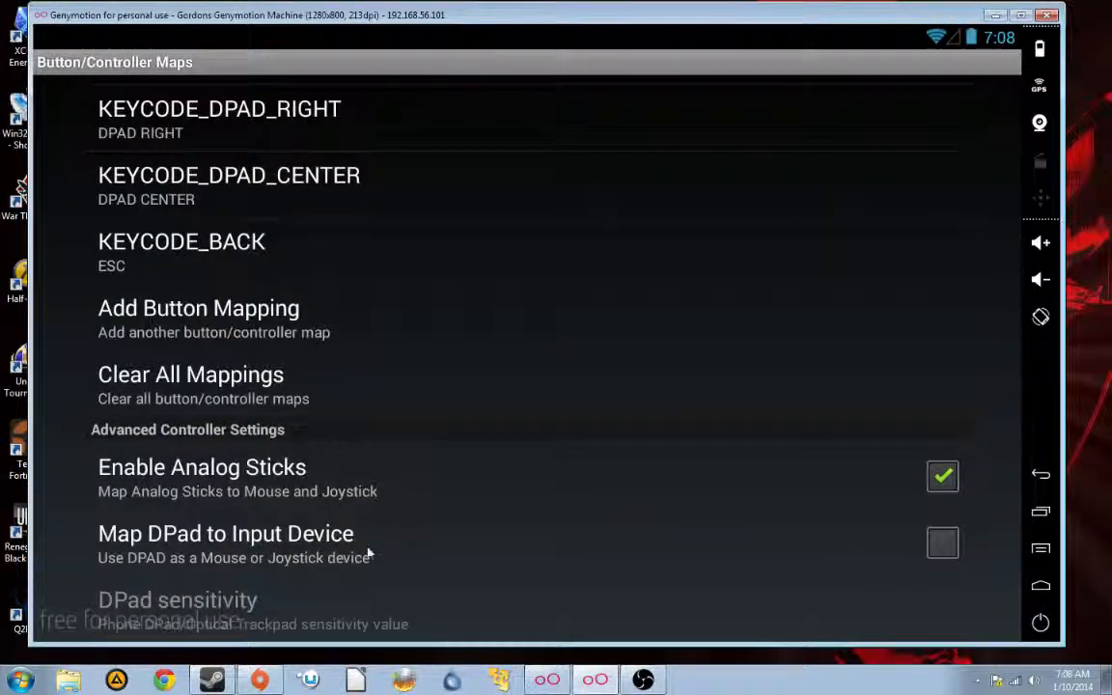
left_click(942, 543)
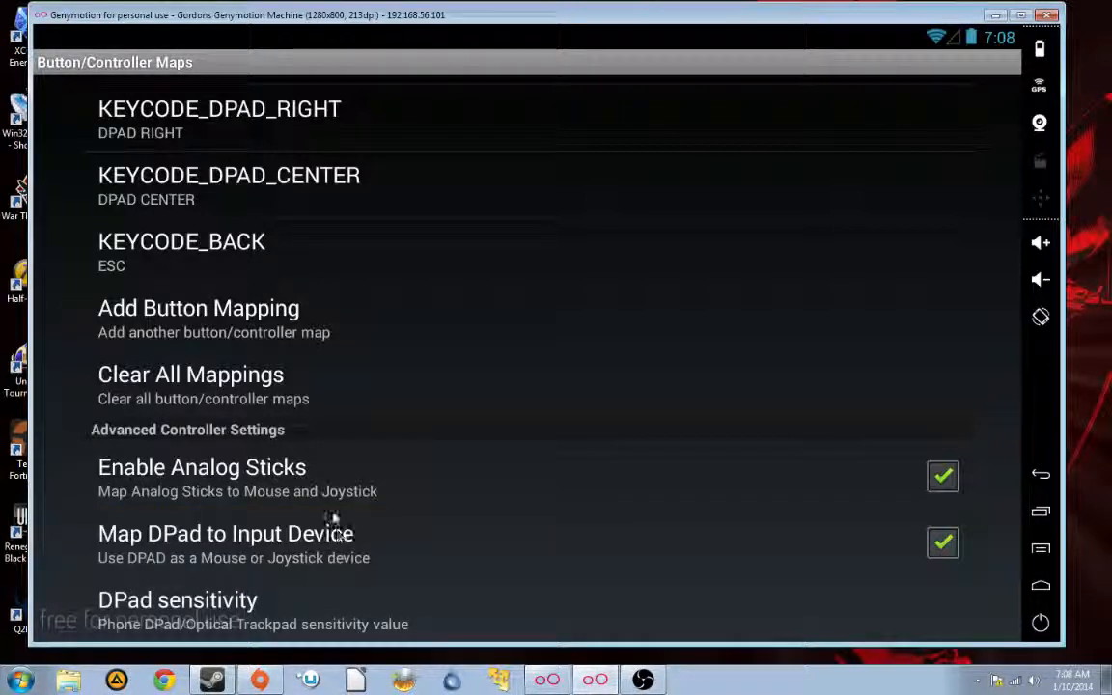
mouse_move(331, 491)
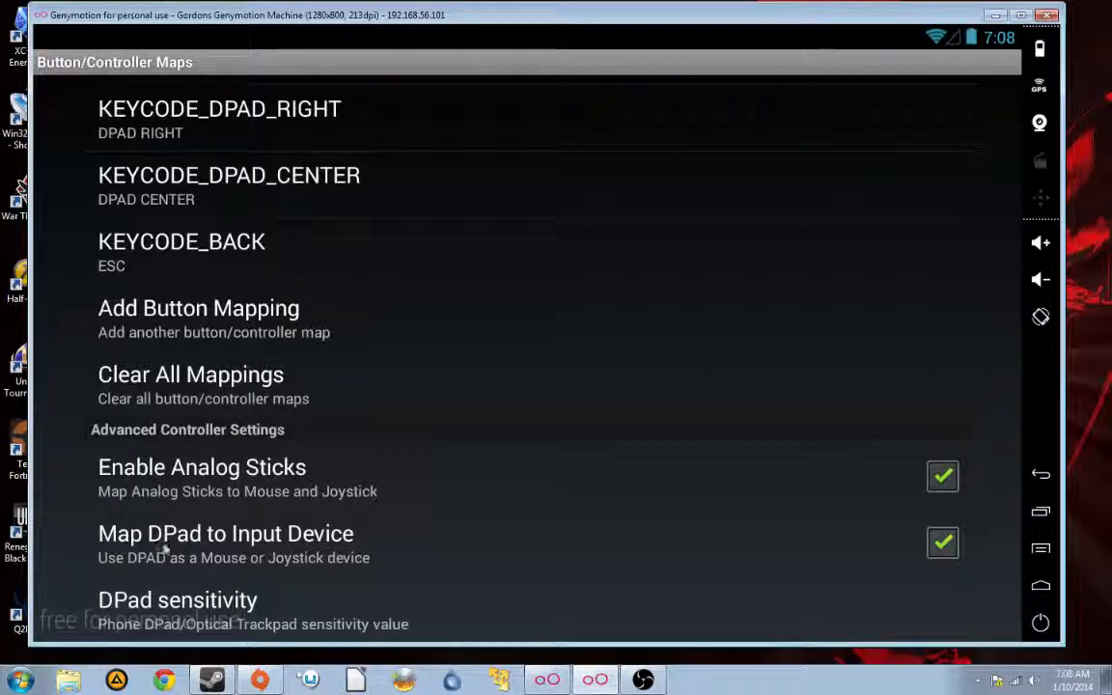
mouse_move(297, 560)
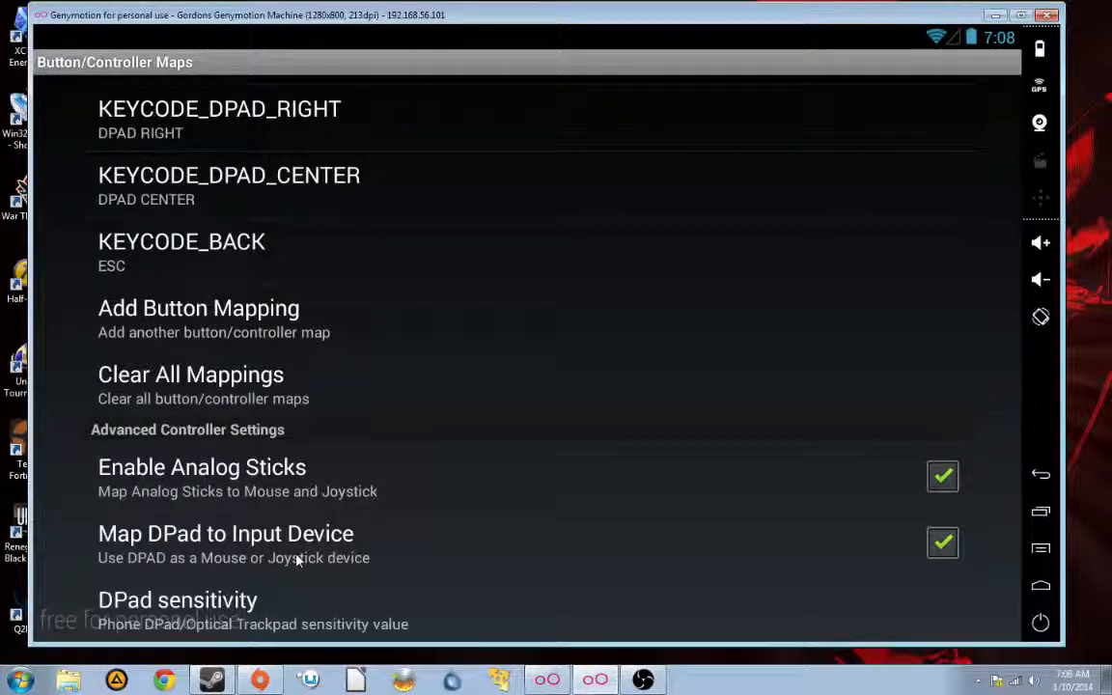
mouse_move(224, 551)
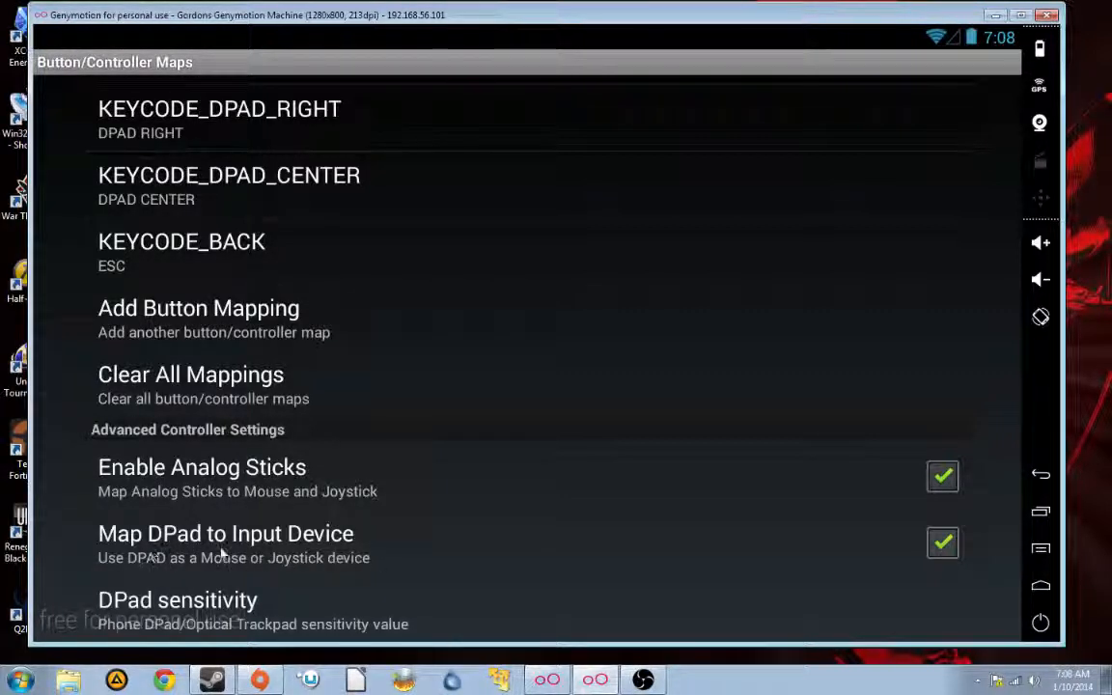
mouse_move(371, 550)
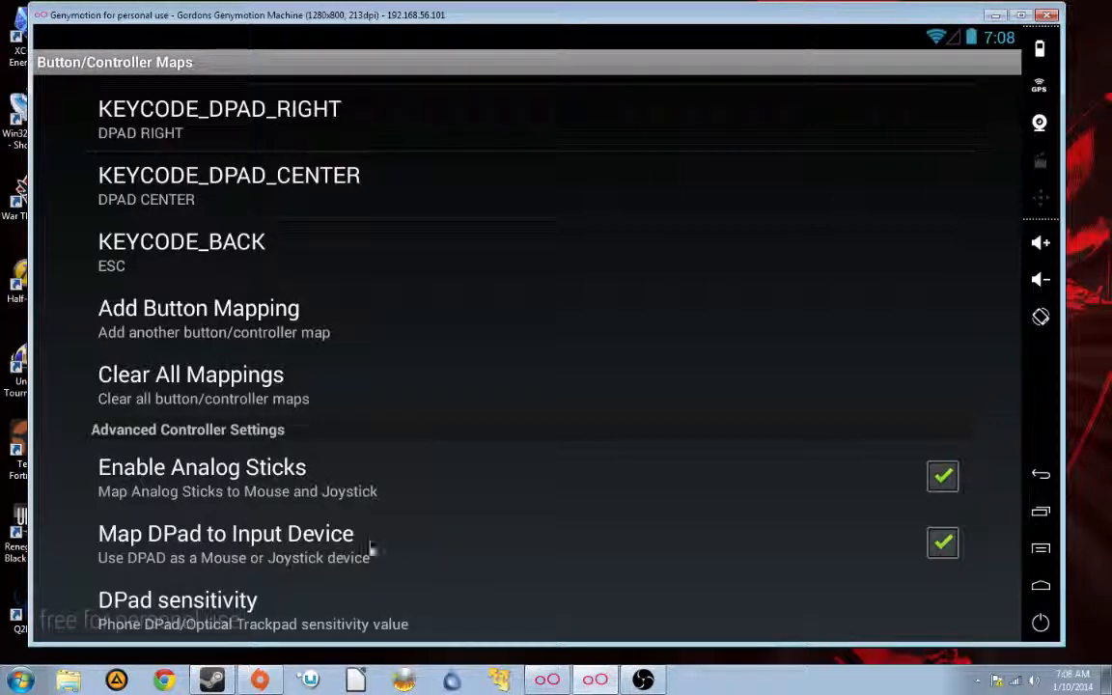
mouse_move(415, 555)
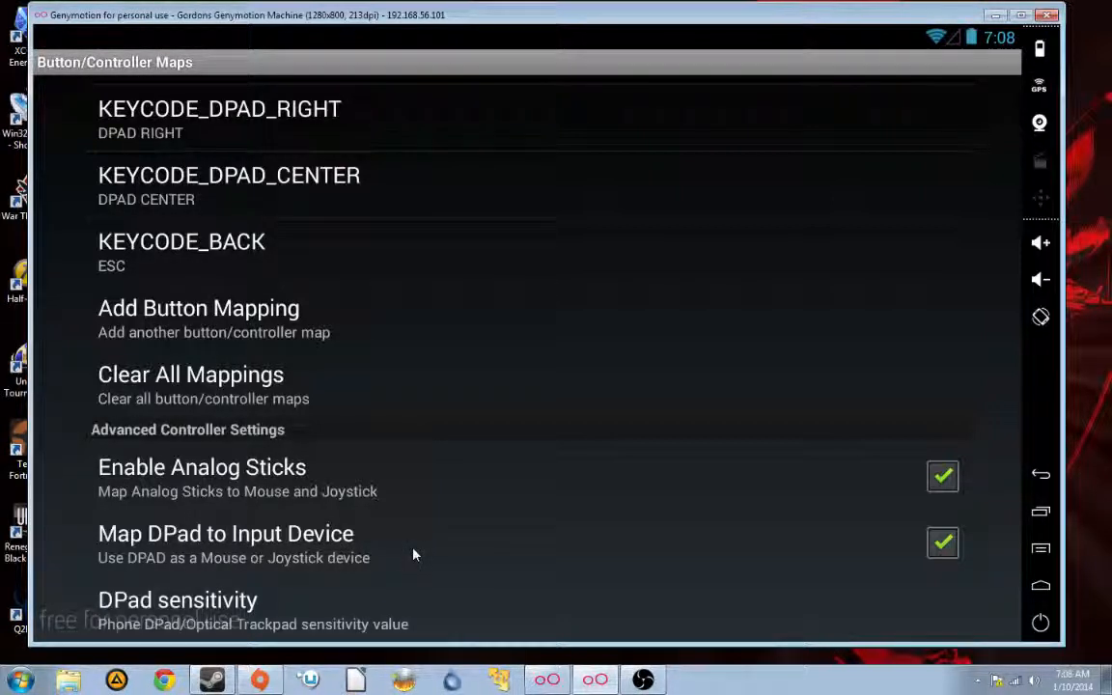
mouse_move(458, 548)
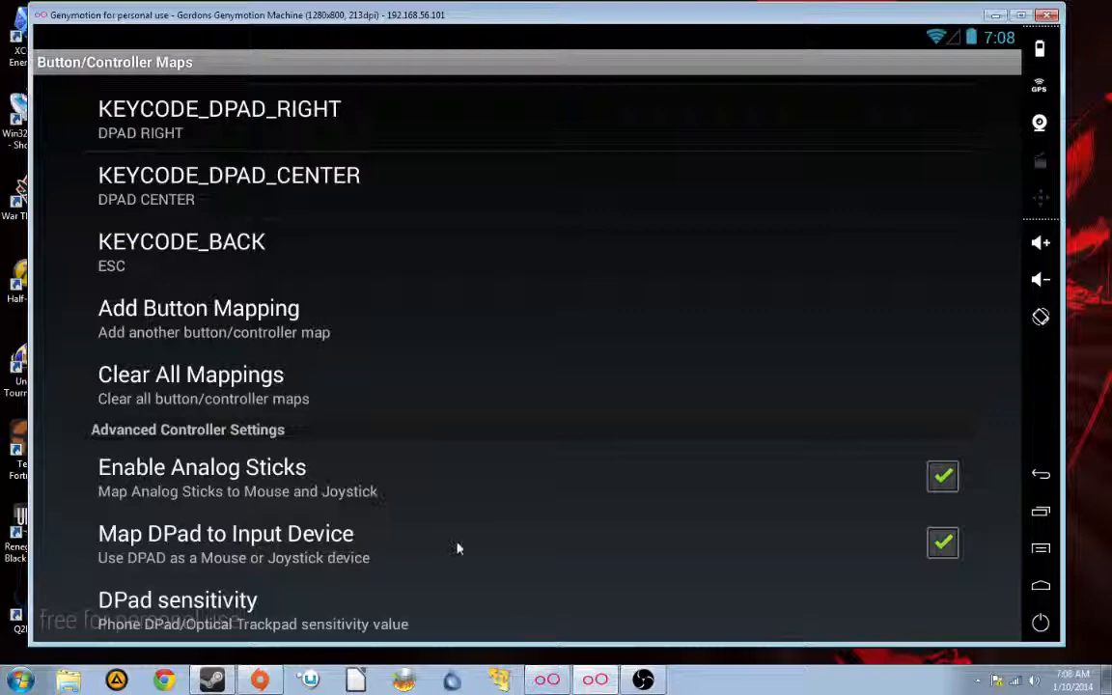
left_click(1040, 473)
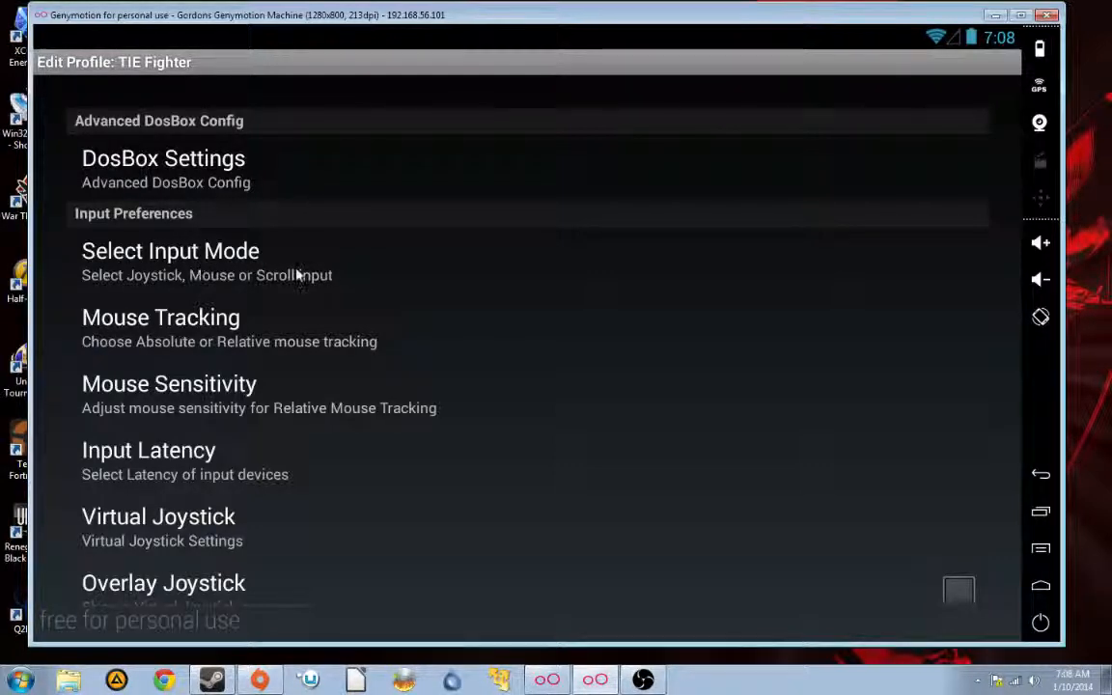
Set Select Input Mode to TouchScreen Mouse, verify it, and leave the profile settings
left_click(170, 251)
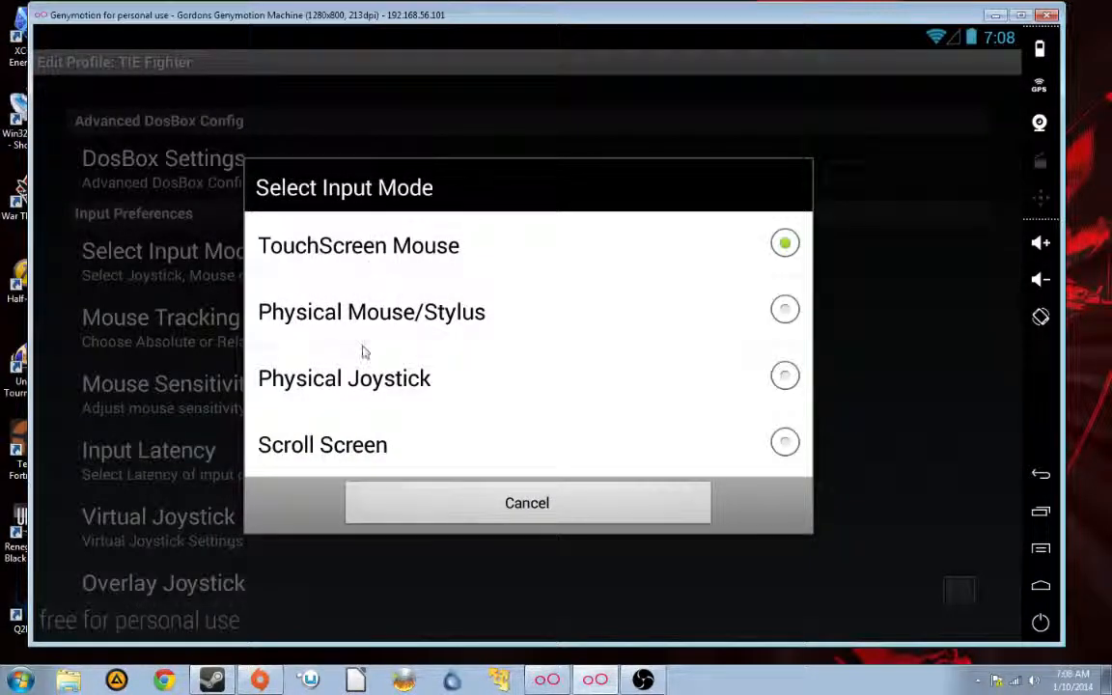
left_click(527, 501)
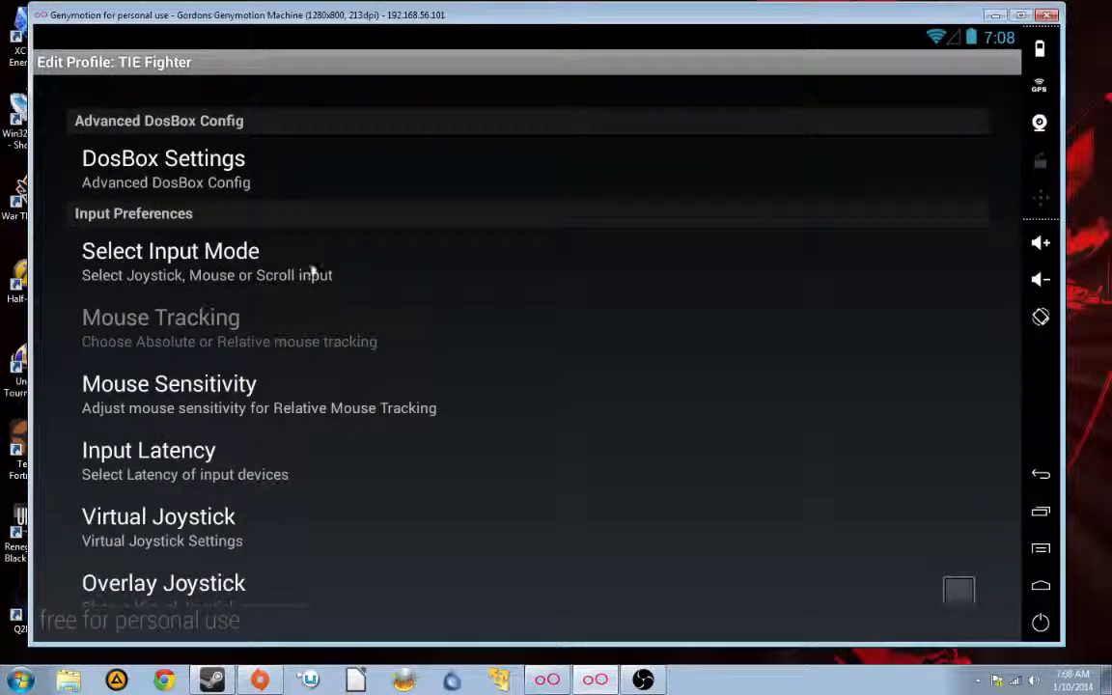
left_click(170, 251)
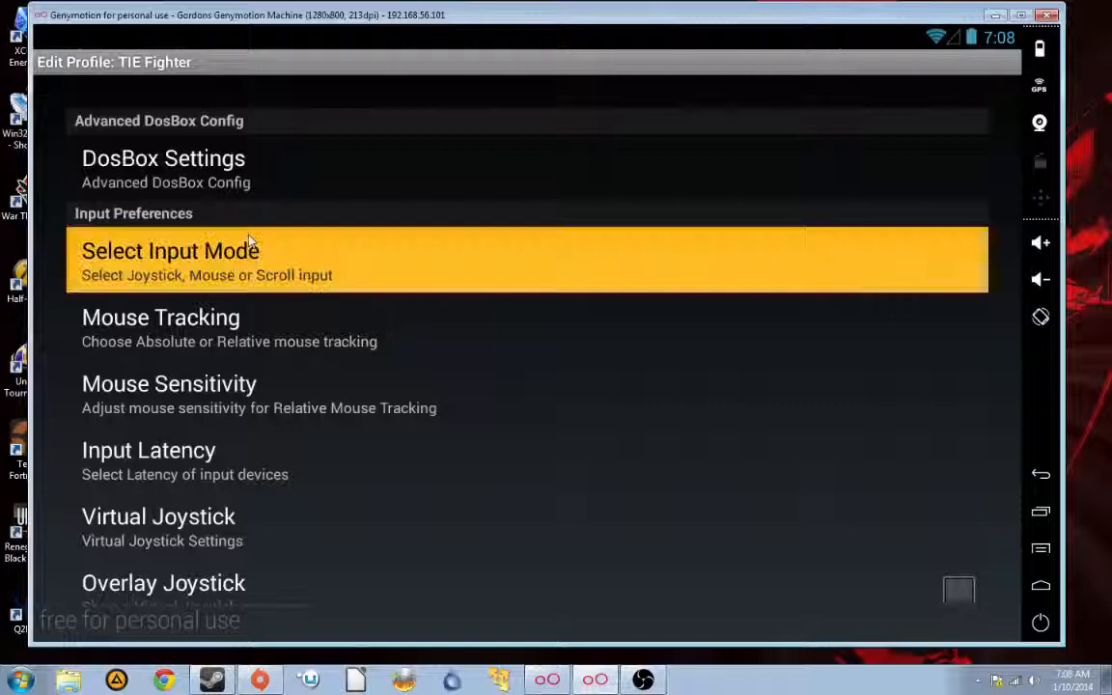
mouse_move(305, 261)
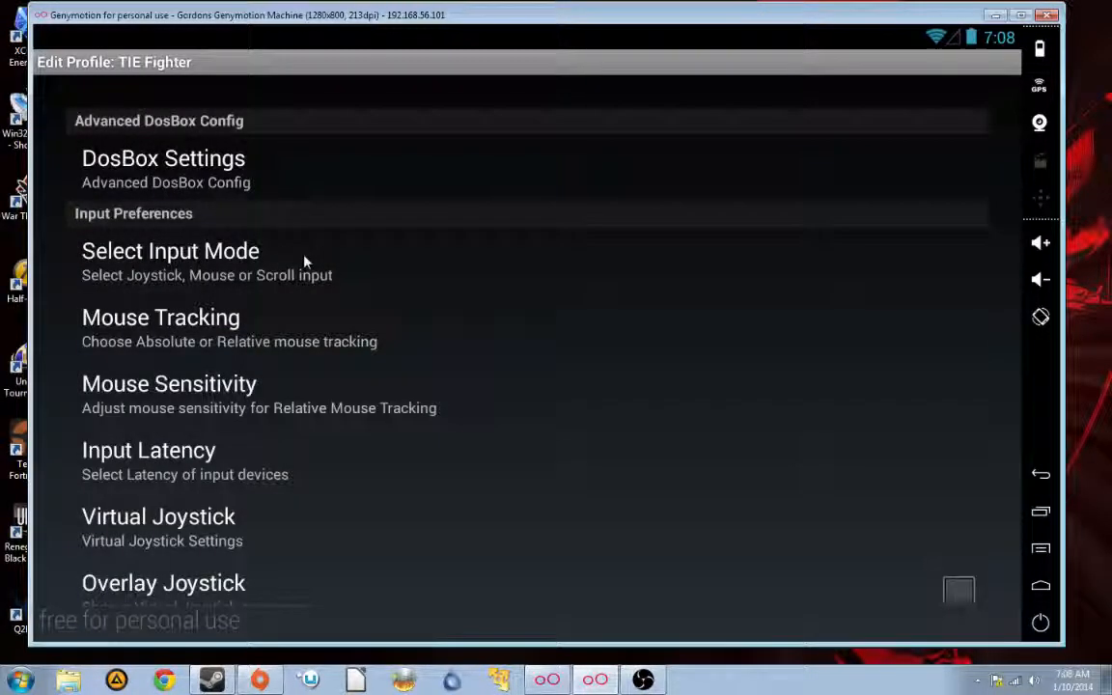
mouse_move(257, 229)
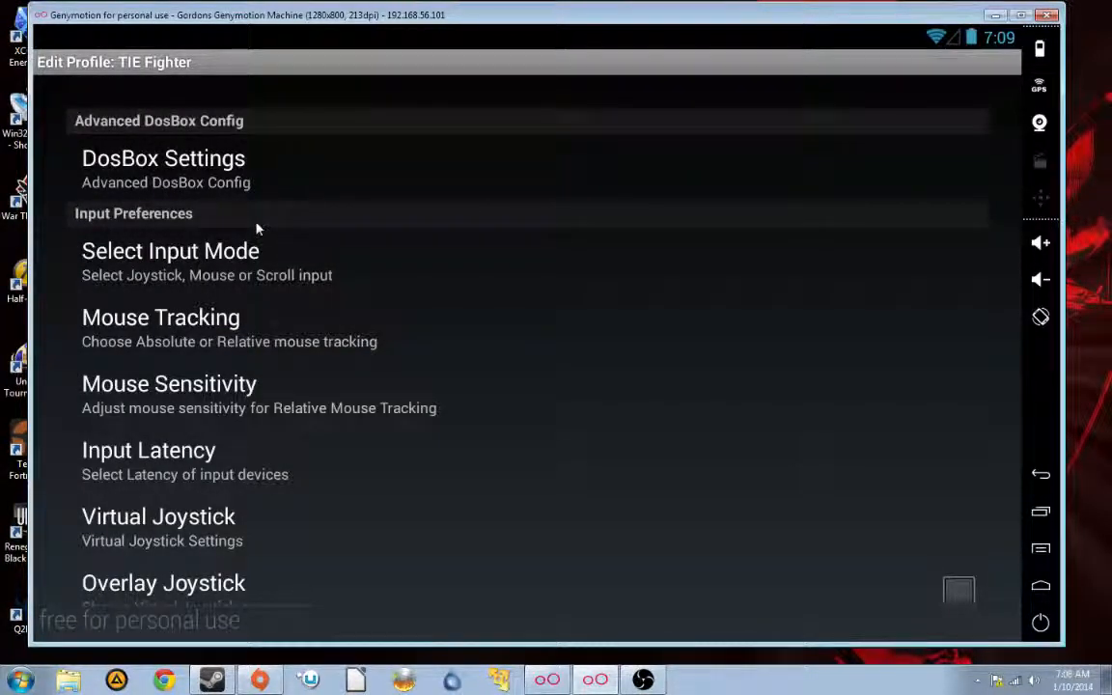
mouse_move(755, 433)
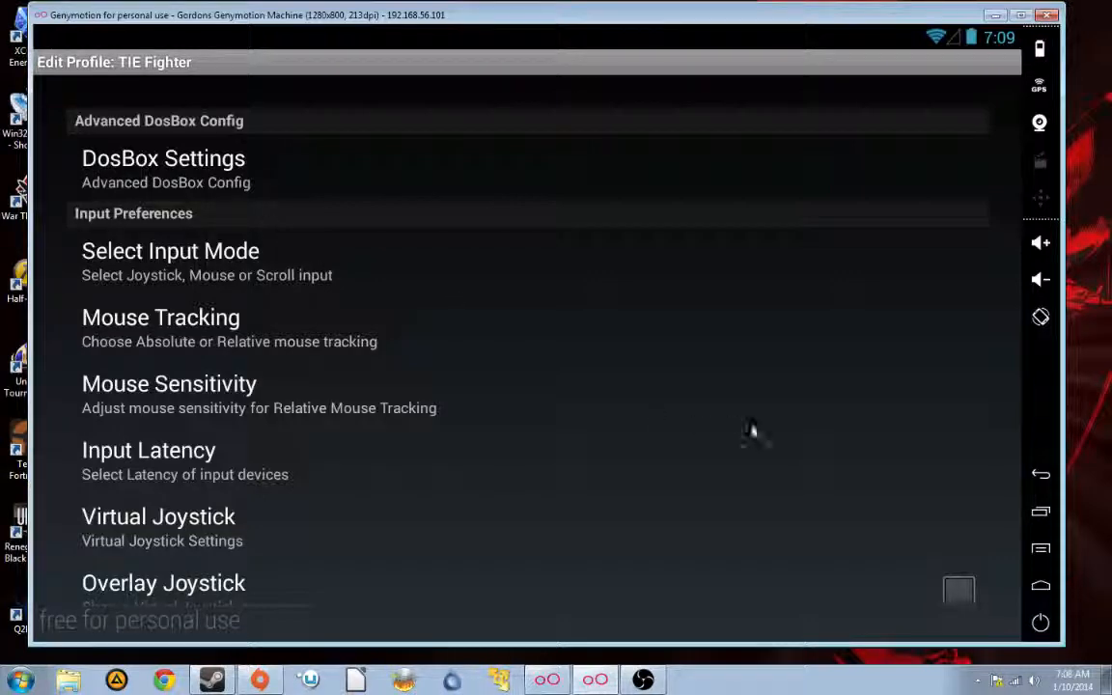
mouse_move(1041, 474)
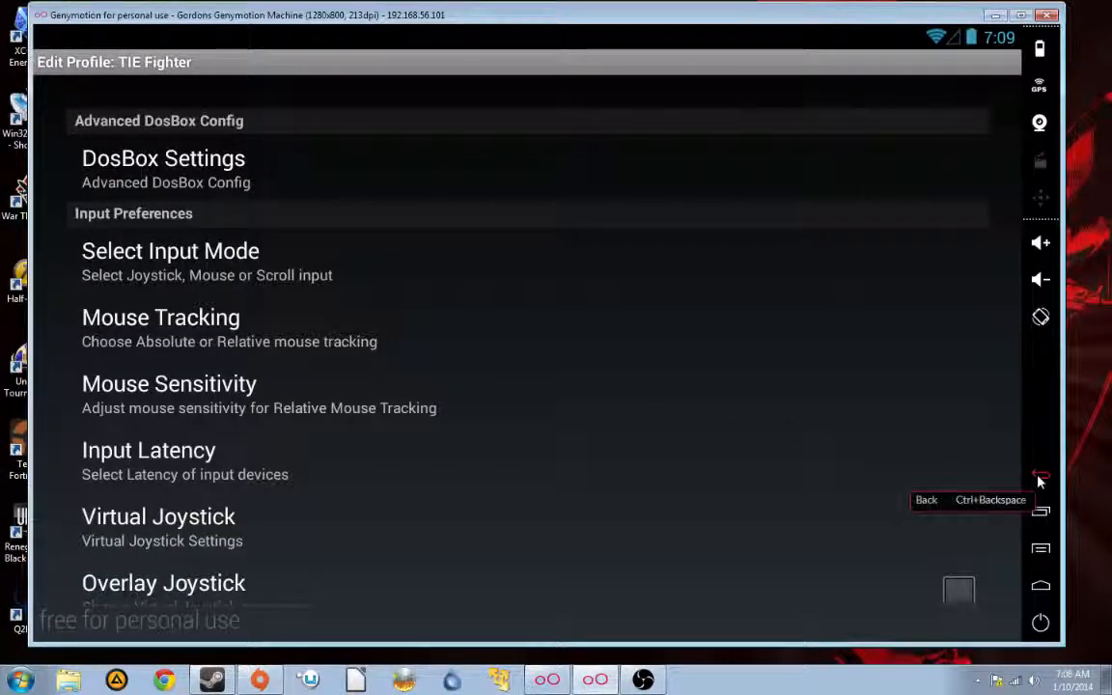
left_click(1040, 473)
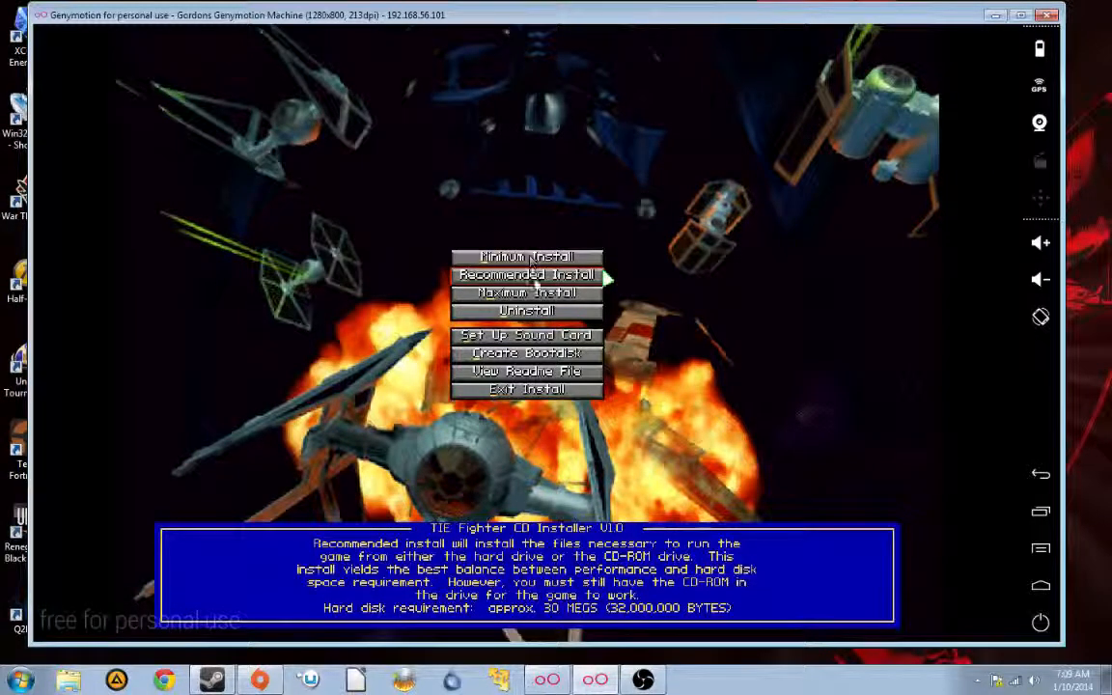
Choose Maximum Install in the TIE Fighter installer and continue into C:\TIECD
left_click(526, 275)
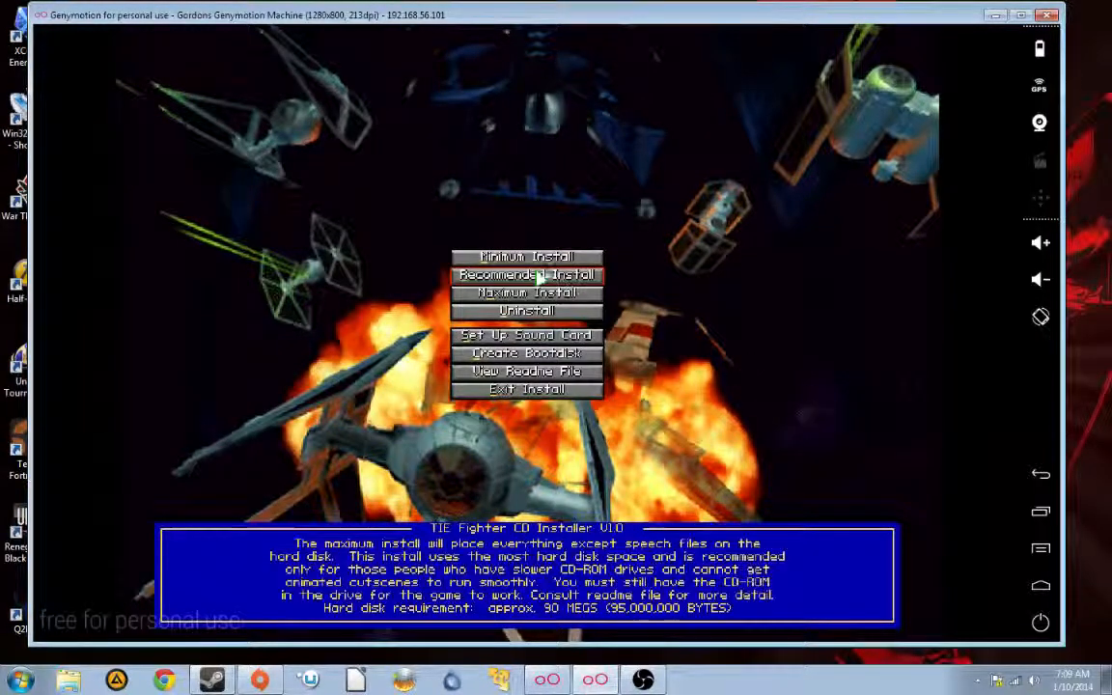
mouse_move(526, 274)
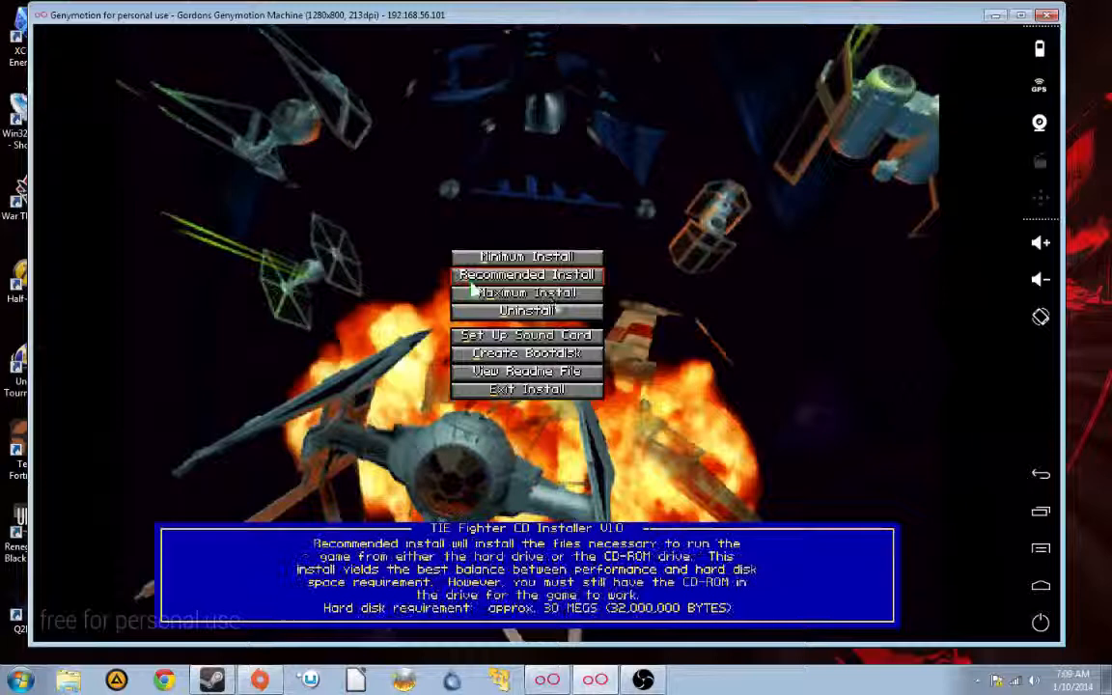
left_click(526, 293)
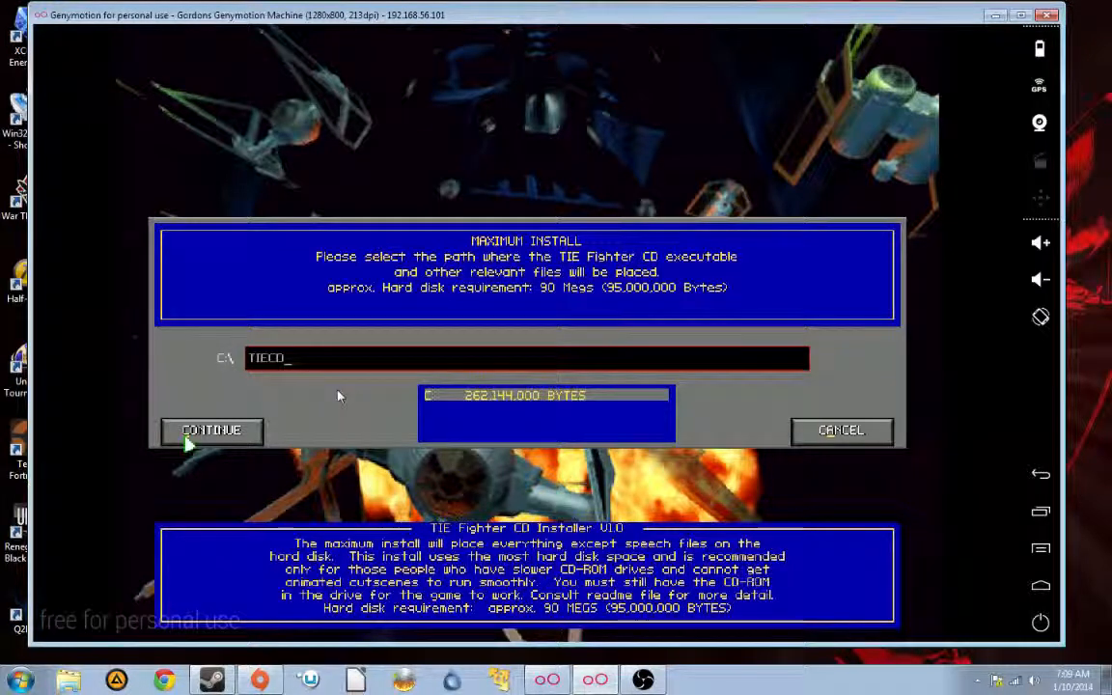
left_click(210, 429)
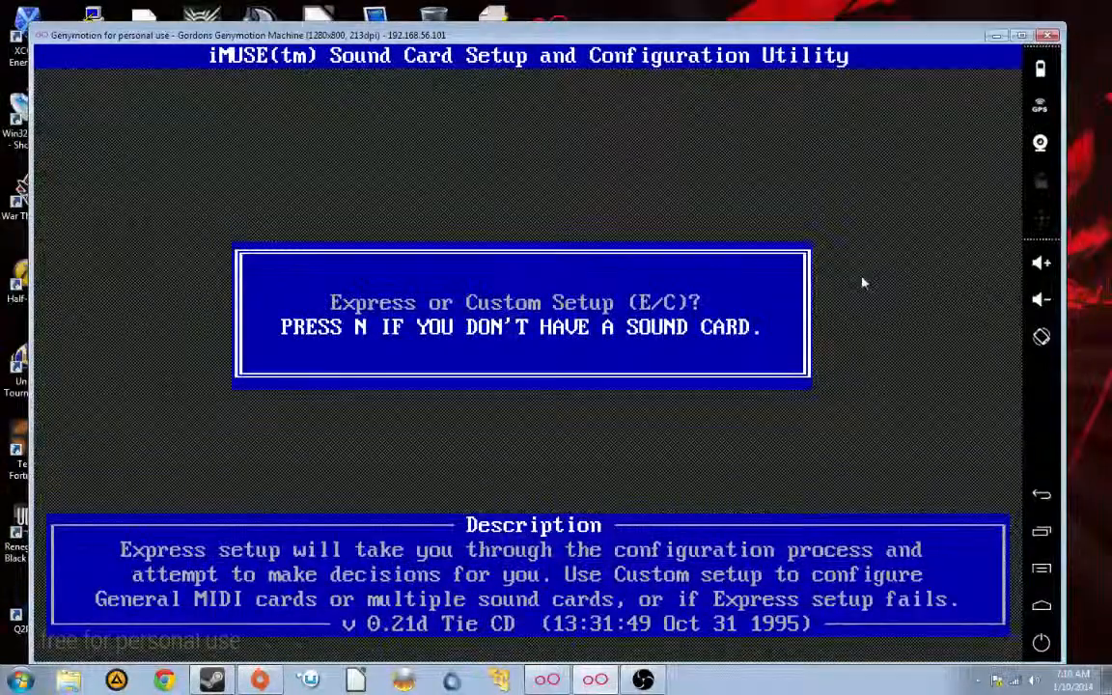
mouse_move(955, 159)
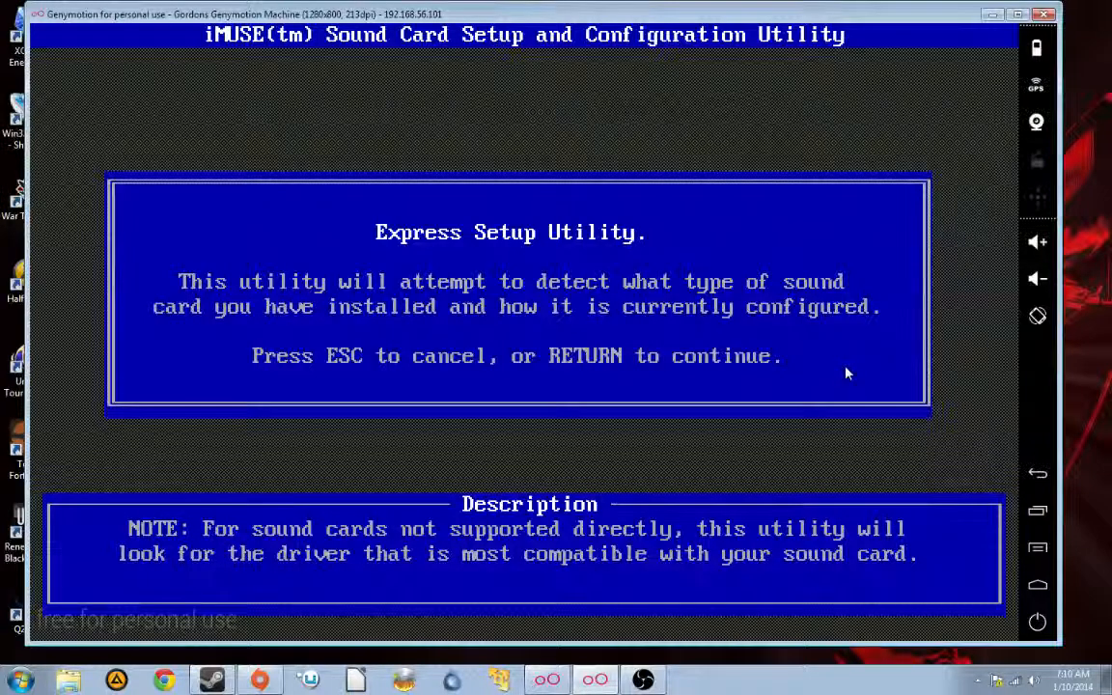
Run Express Setup and answer Yes to both the digital and stereo sound tests
key("Return")
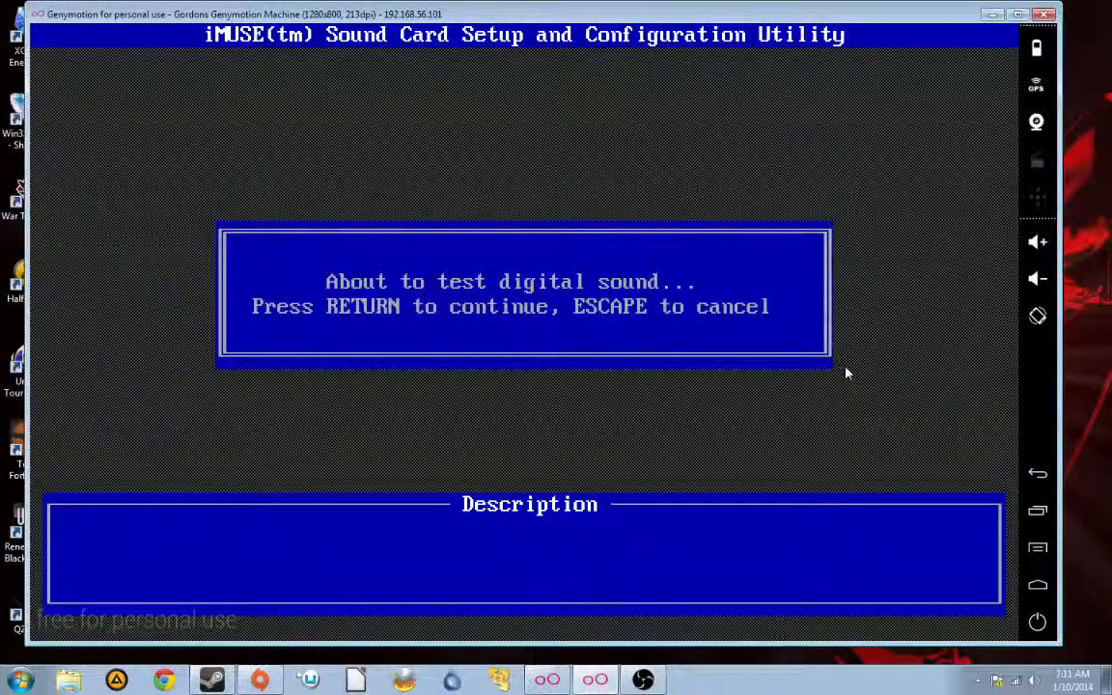
key("Return")
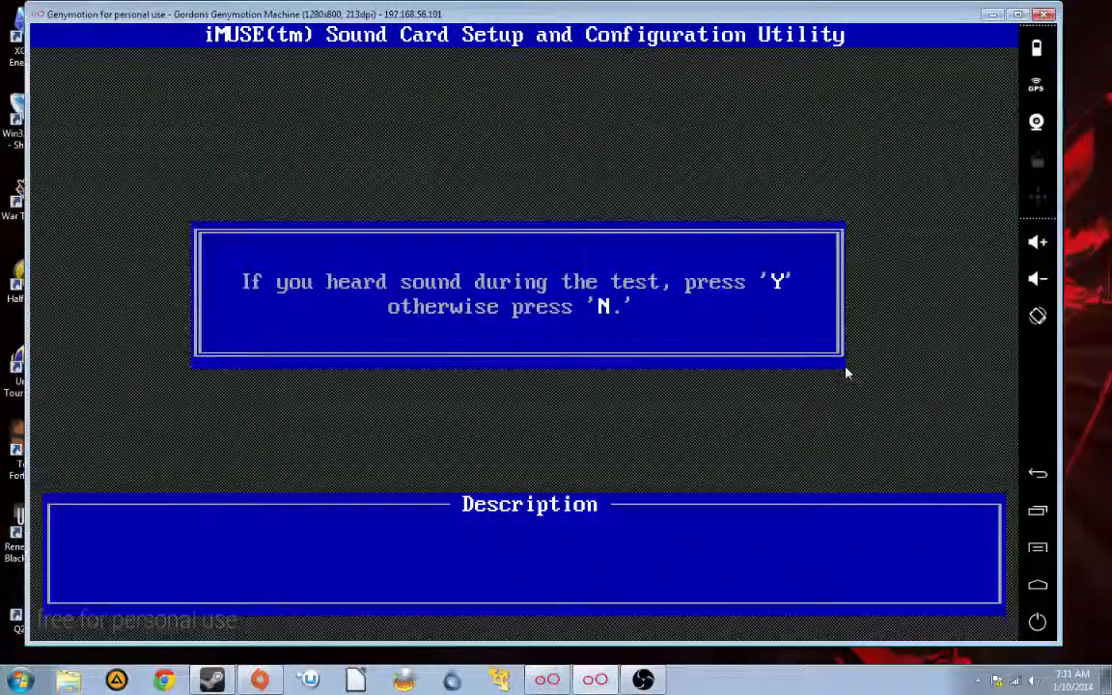
key("y")
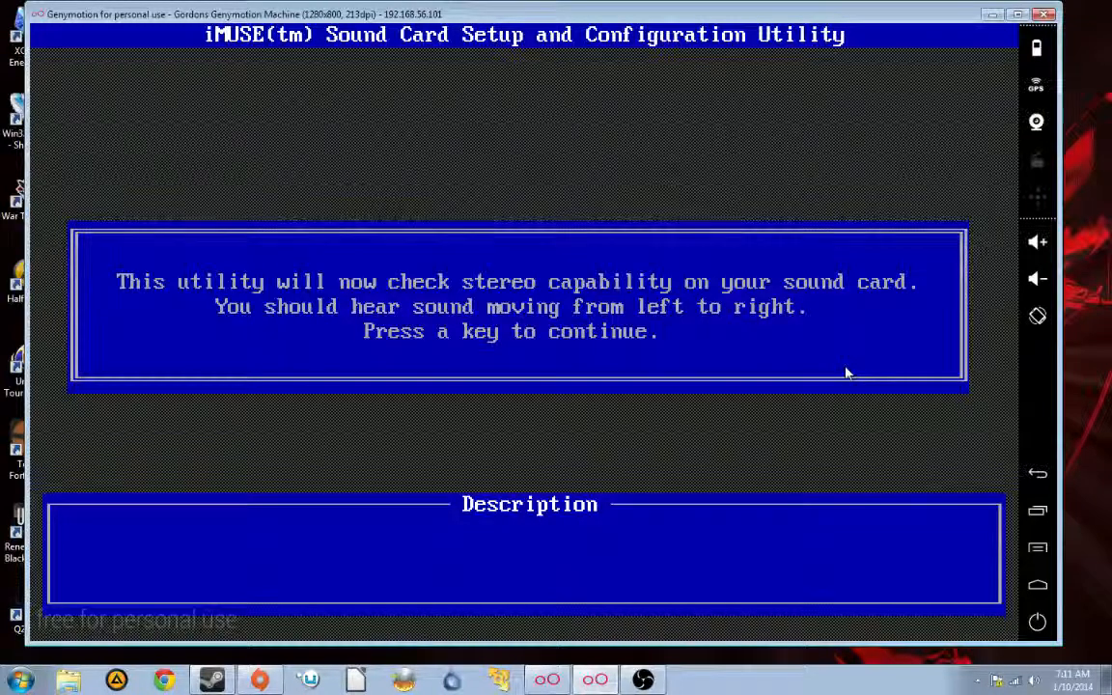
key("enter")
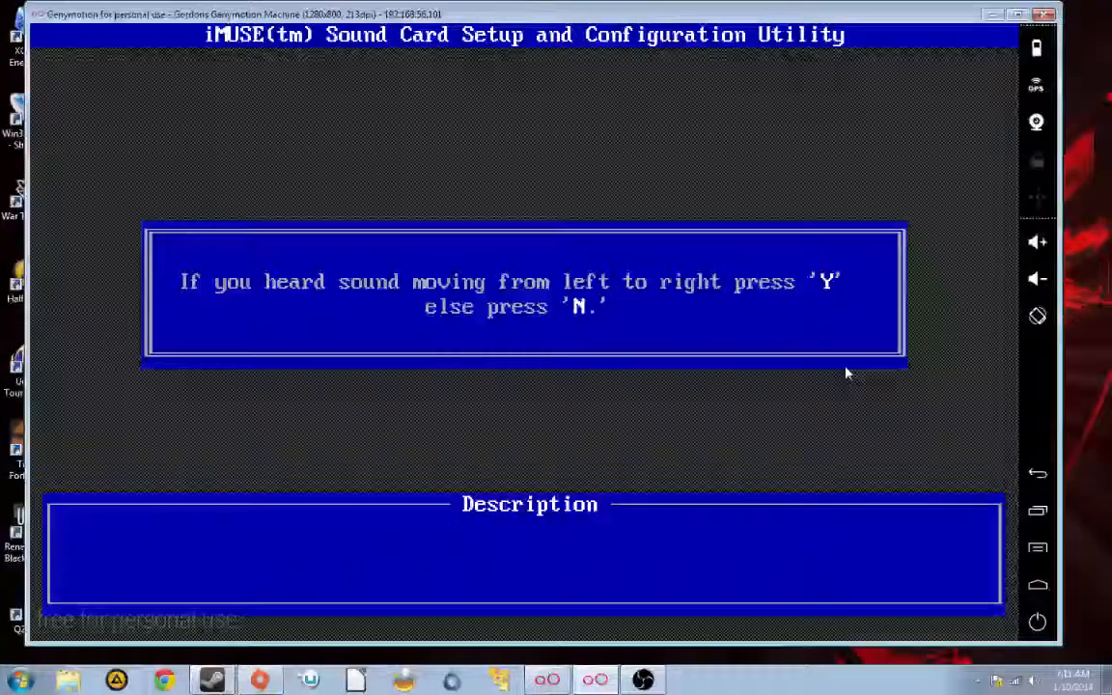
key("y")
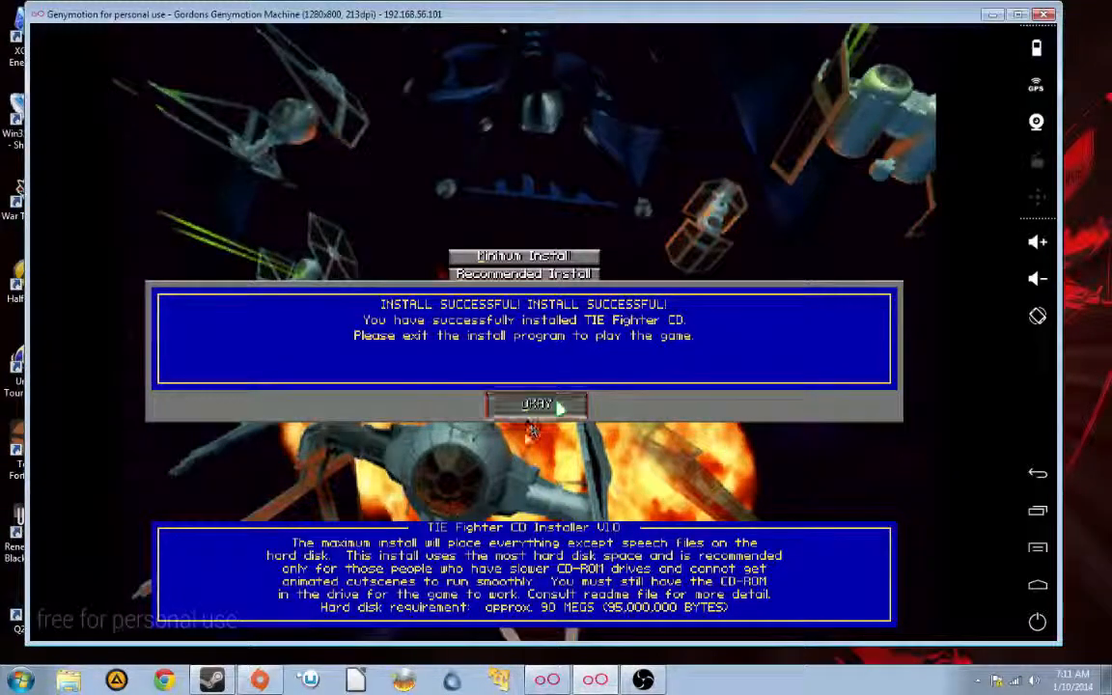
Acknowledge Install Successful, exit the installer to DOS, and return to the TIE Fighter profile
left_click(537, 404)
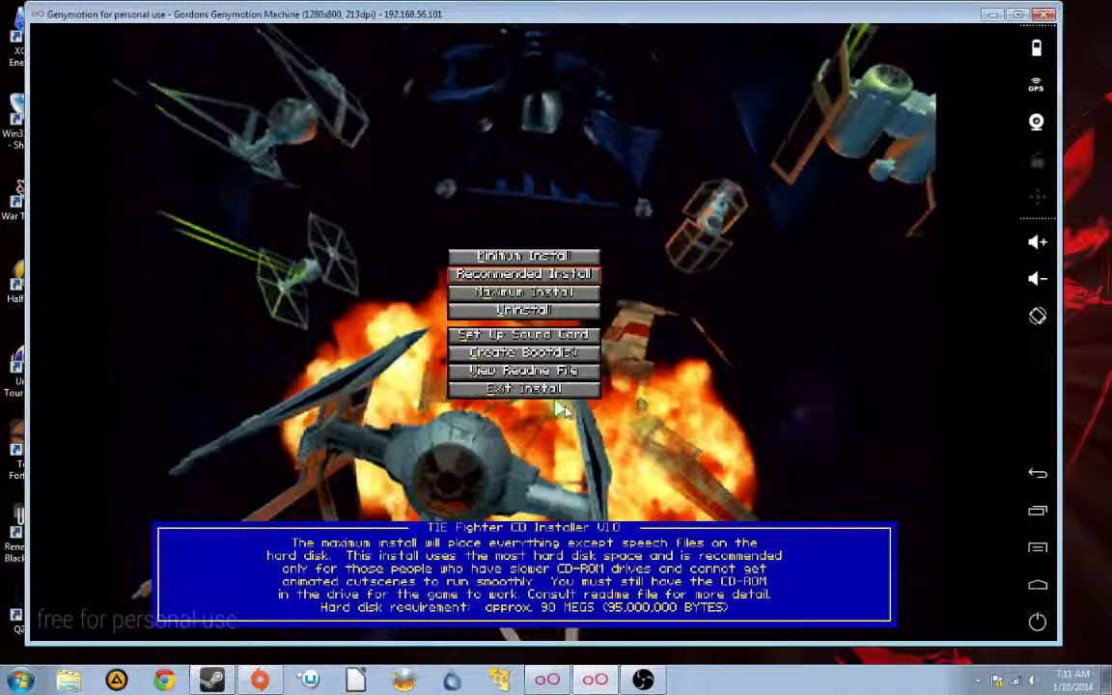
left_click(523, 388)
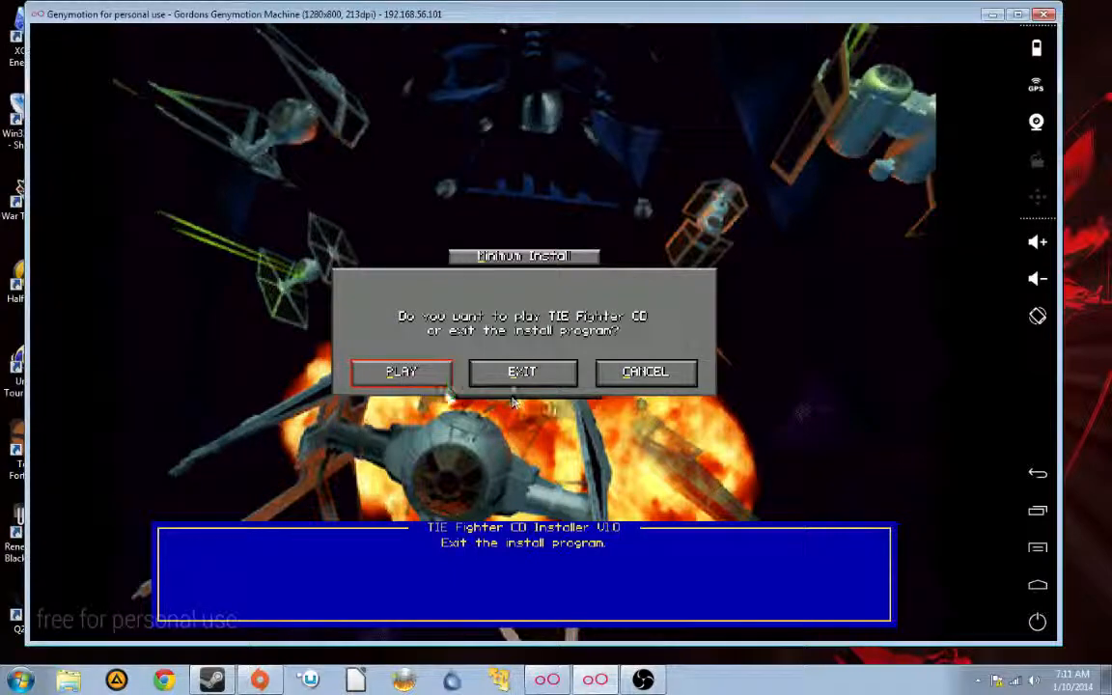
left_click(522, 371)
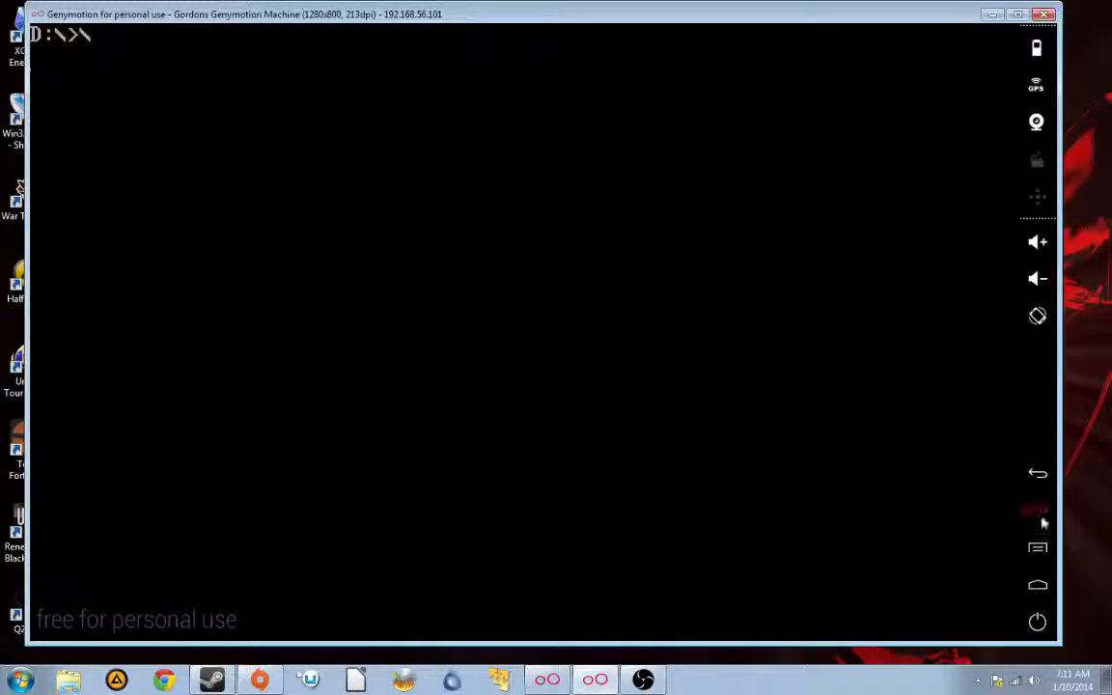
left_click(1037, 509)
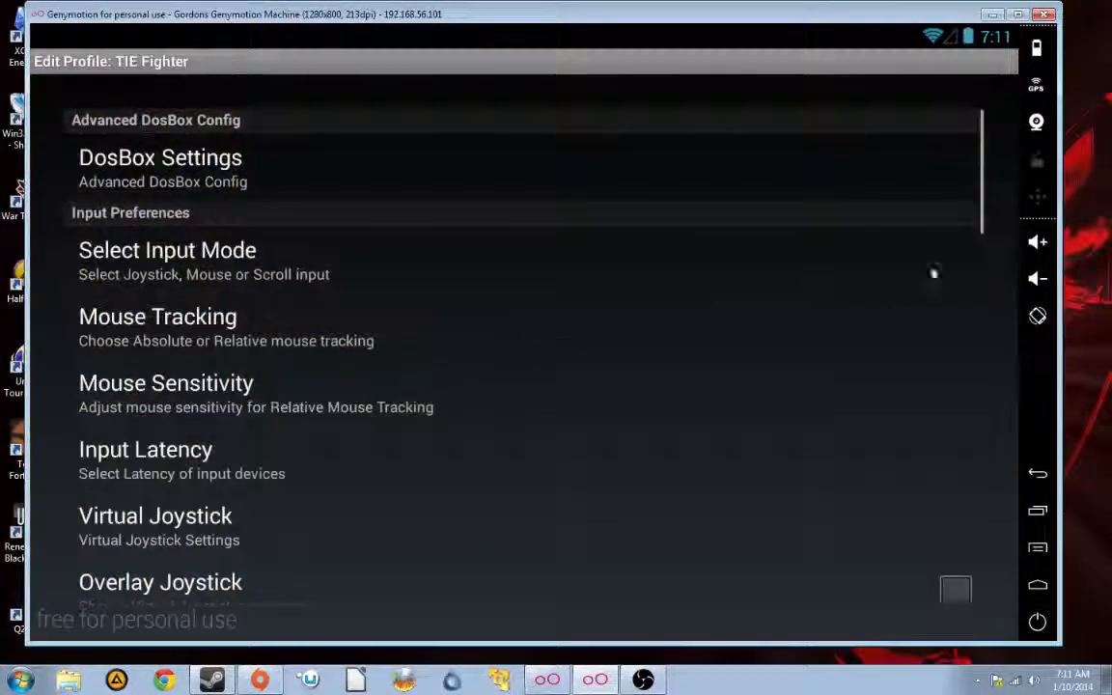
Untick Turbo Audio under Performance Tweaks in the TIE Fighter profile
scroll("down", 3)
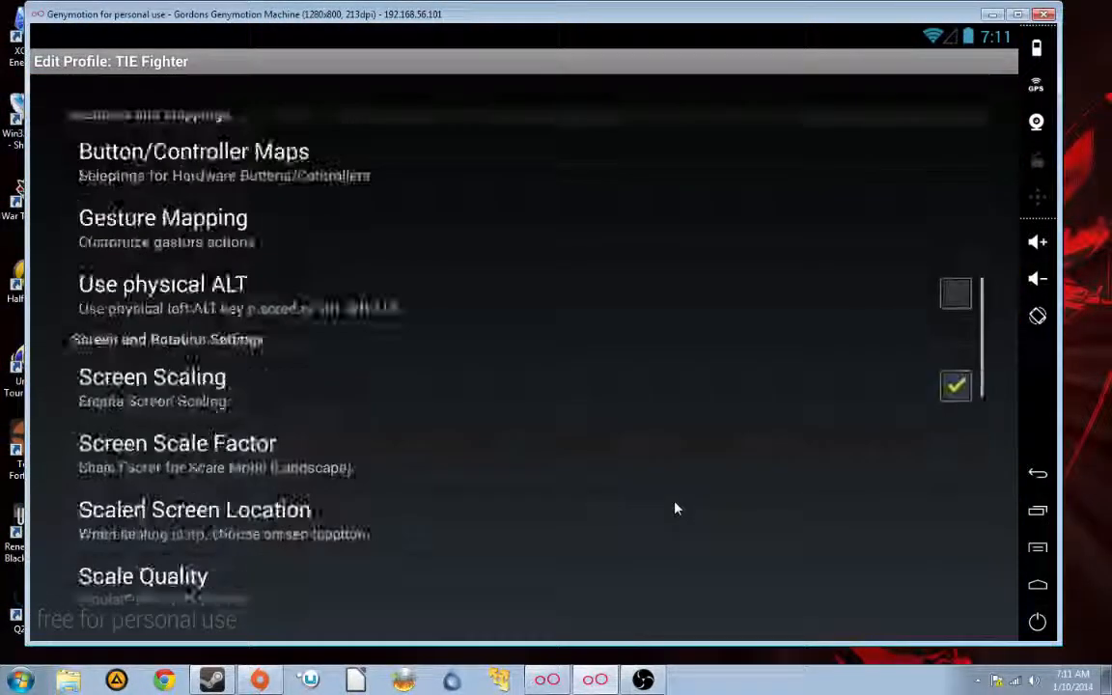
scroll("down", 3)
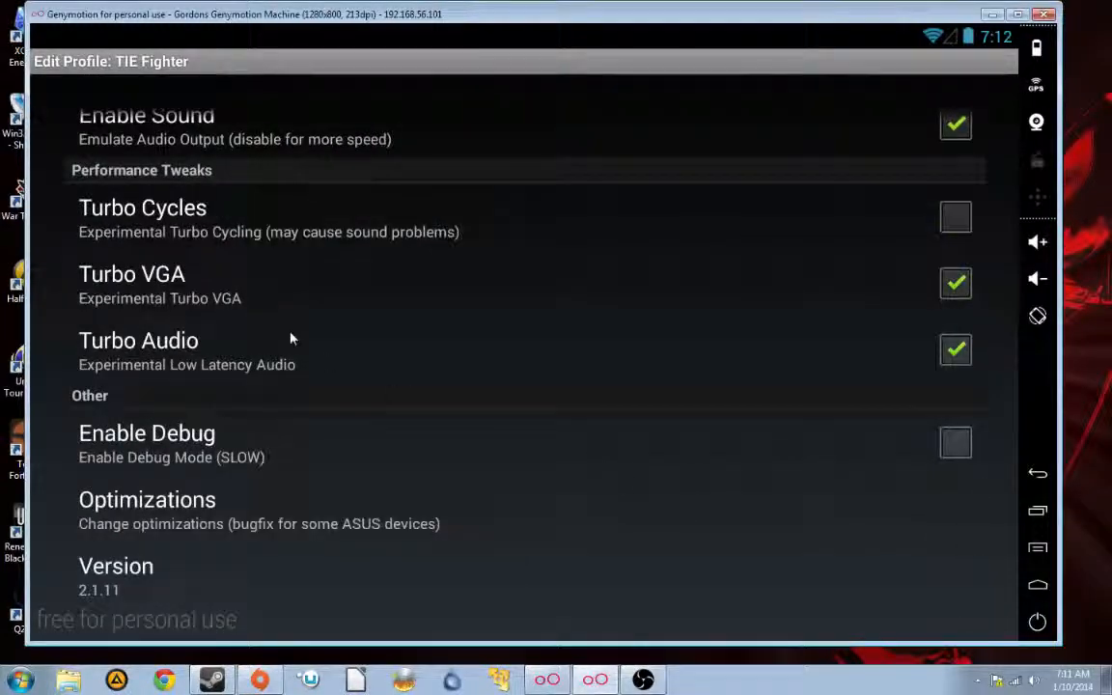
left_click(955, 350)
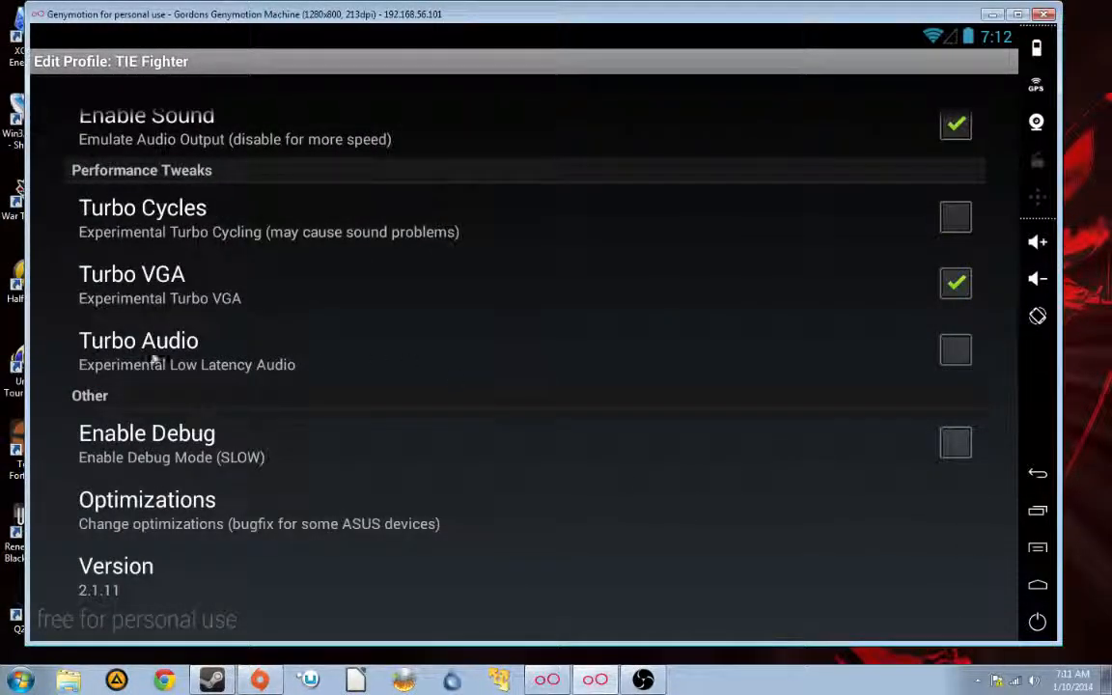
mouse_move(743, 386)
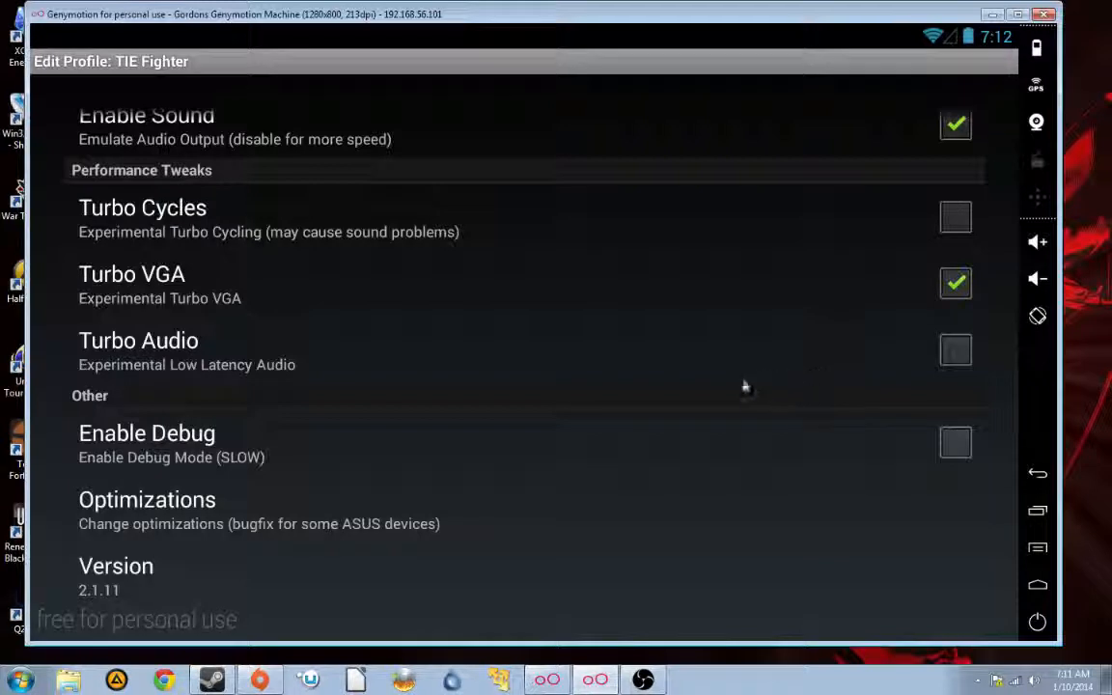
mouse_move(739, 385)
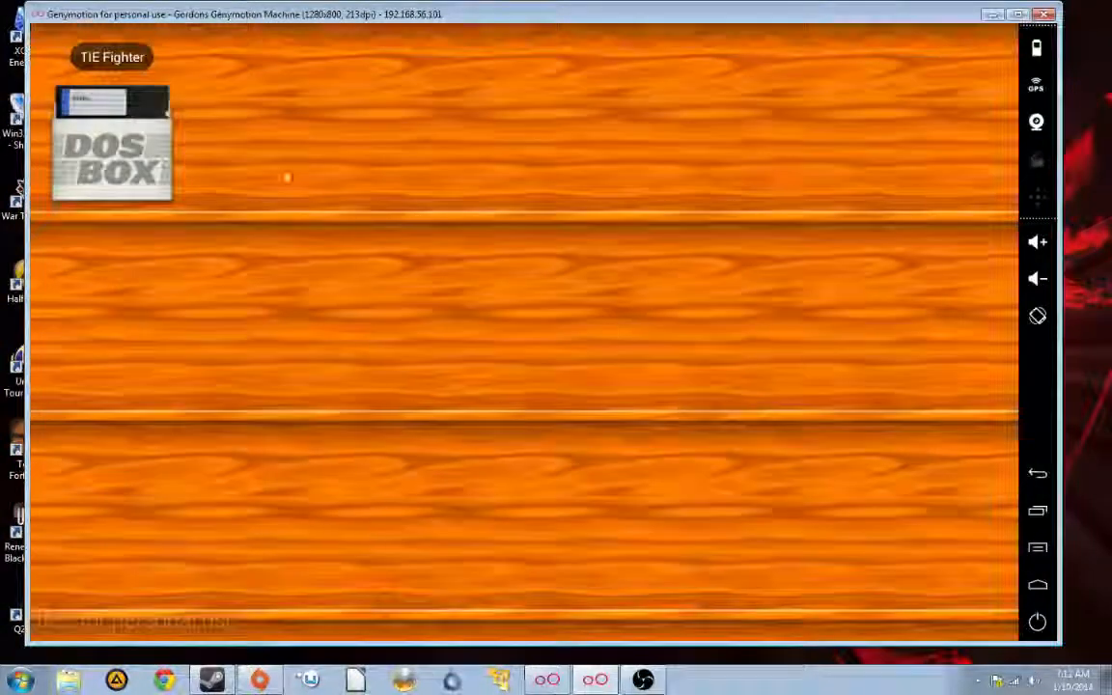
Tap the TIE Fighter shortcut on the DosBox Manager shelf
left_click(112, 145)
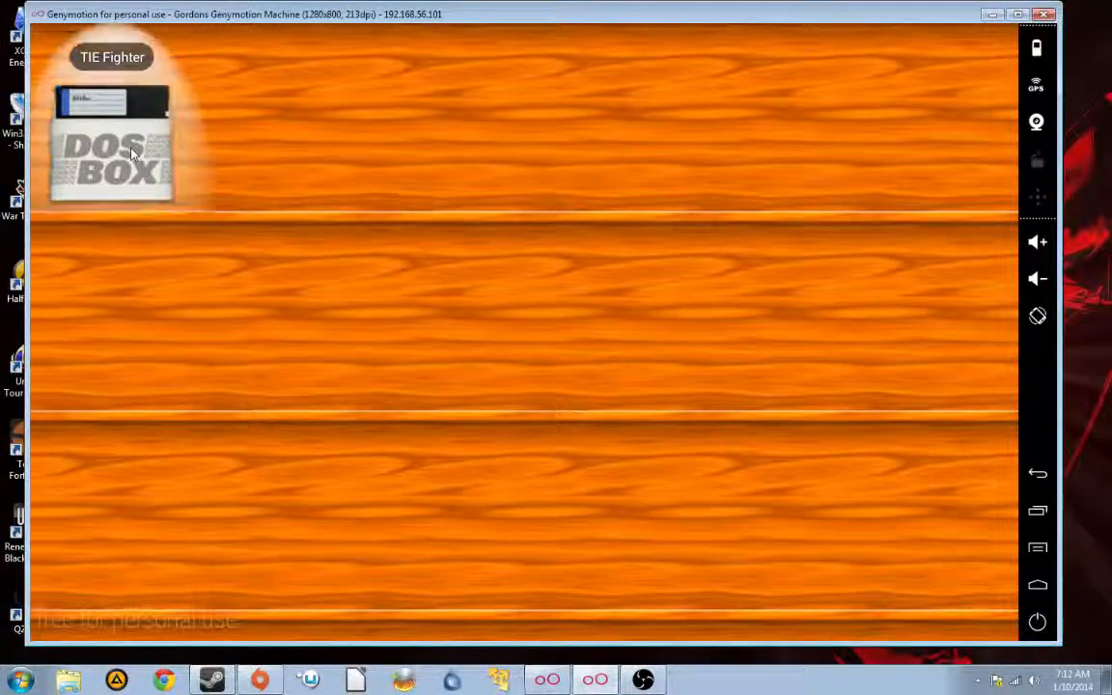